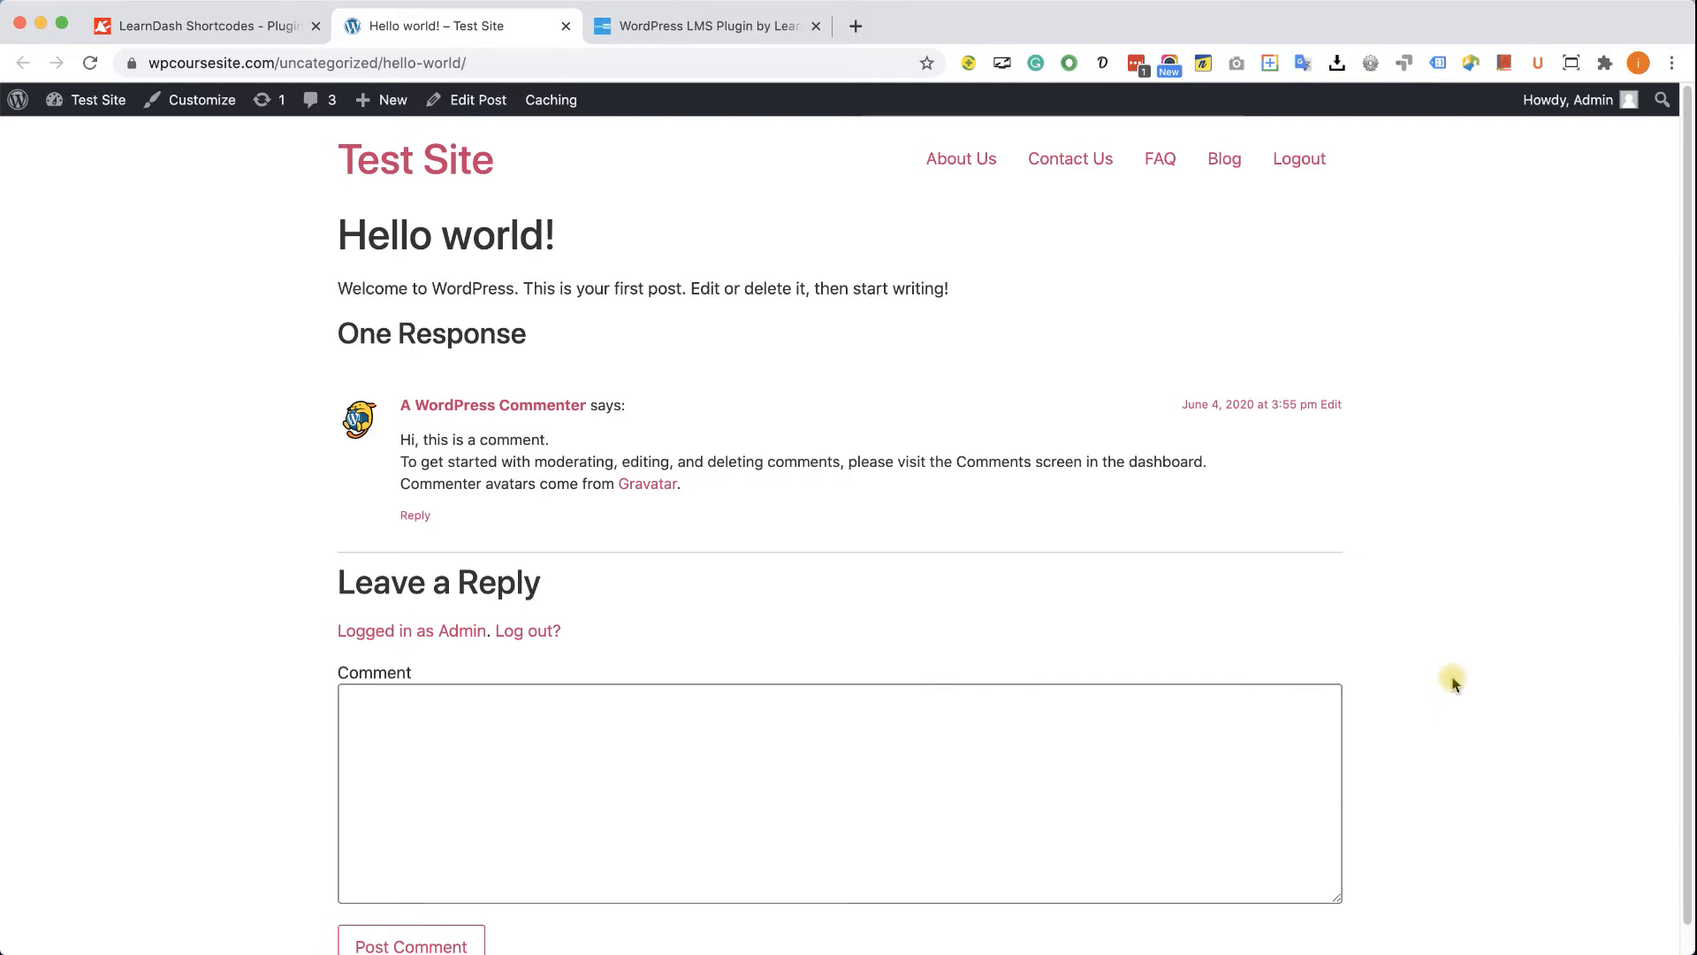
mouse_move(675, 187)
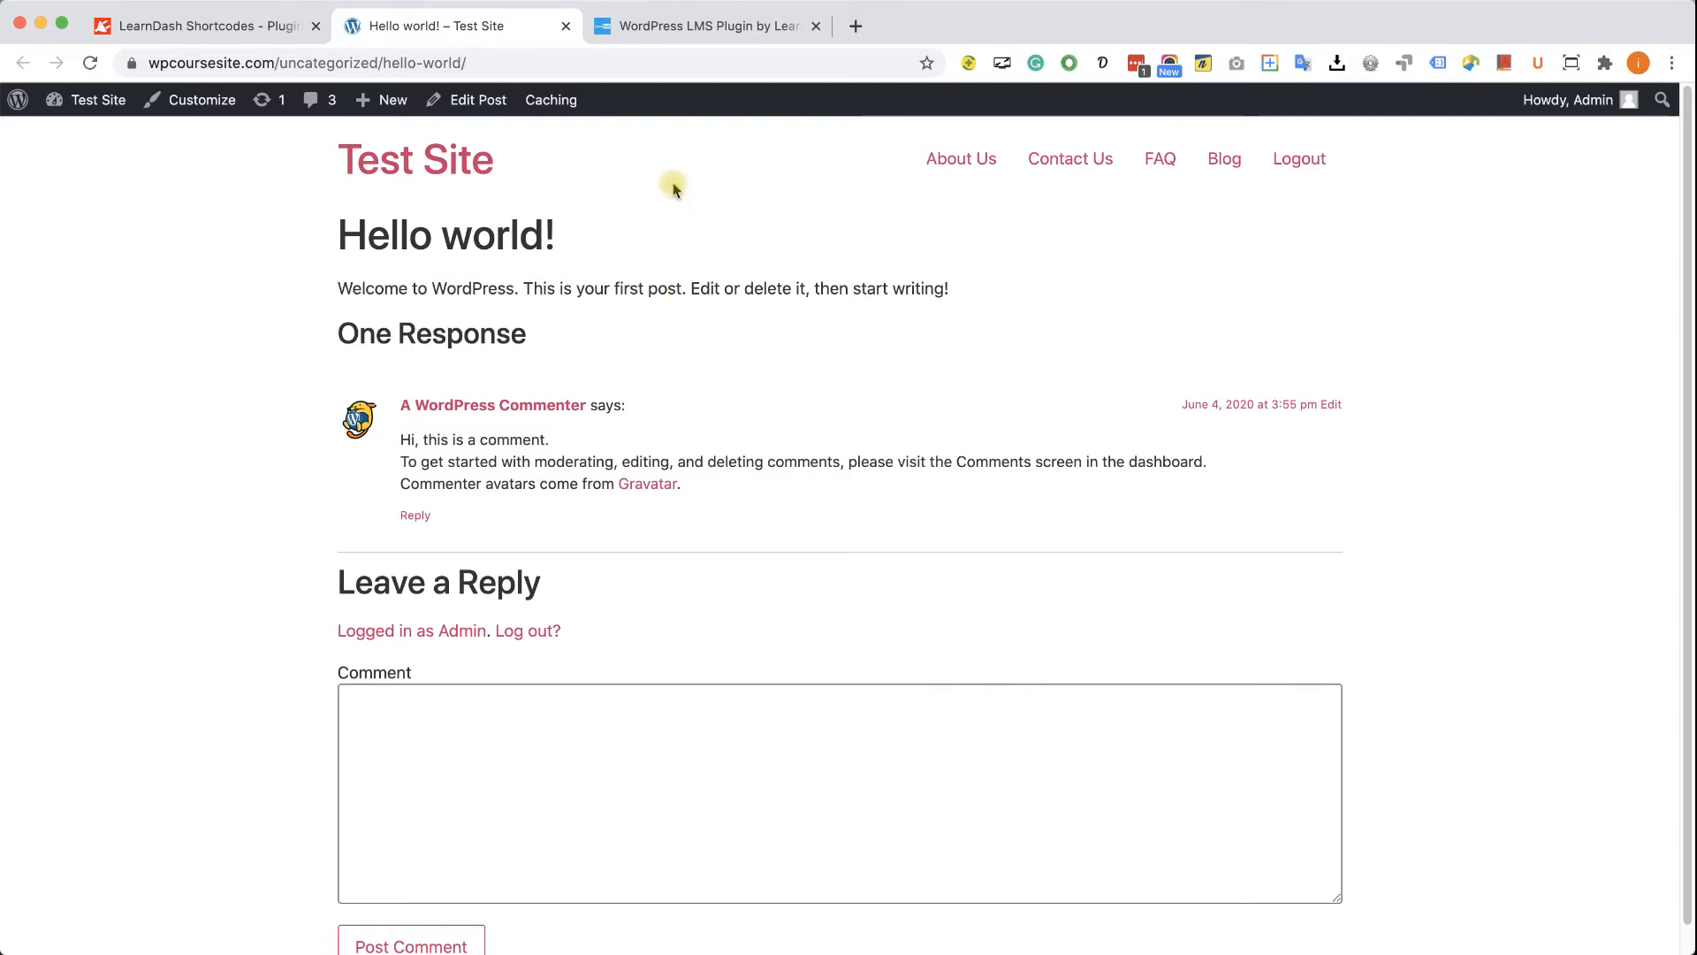
Switch from the live Hello world post to the LearnDash WordPress LMS plugin homepage
left_click(704, 25)
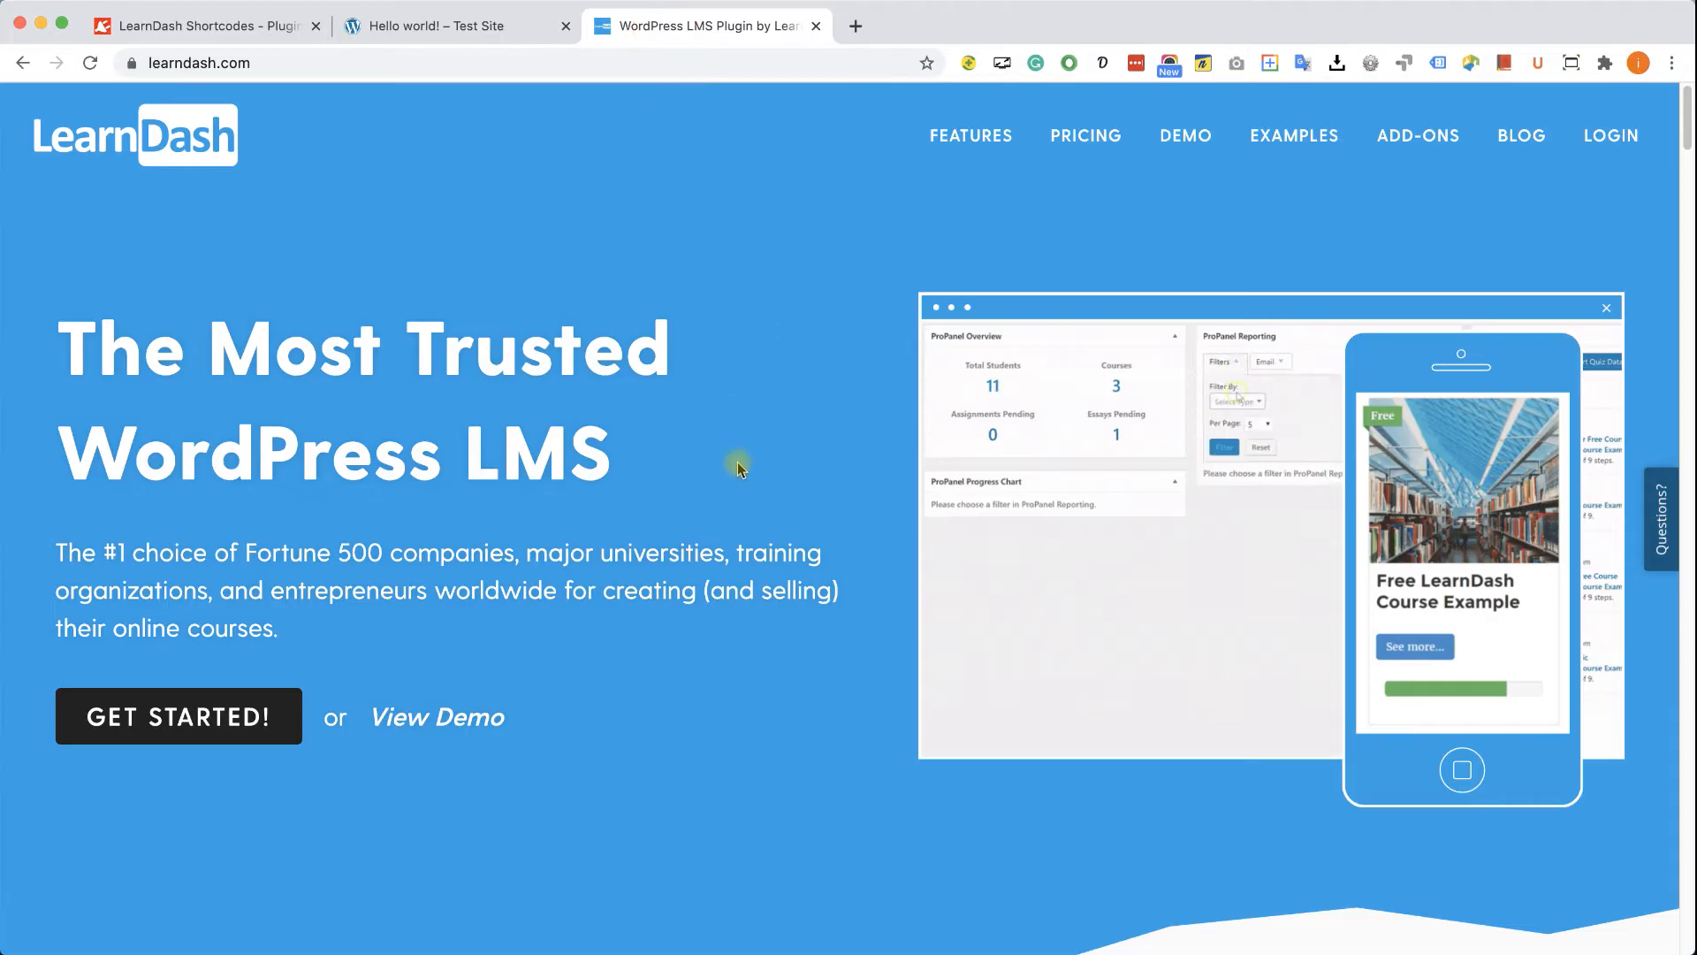
mouse_move(1086, 152)
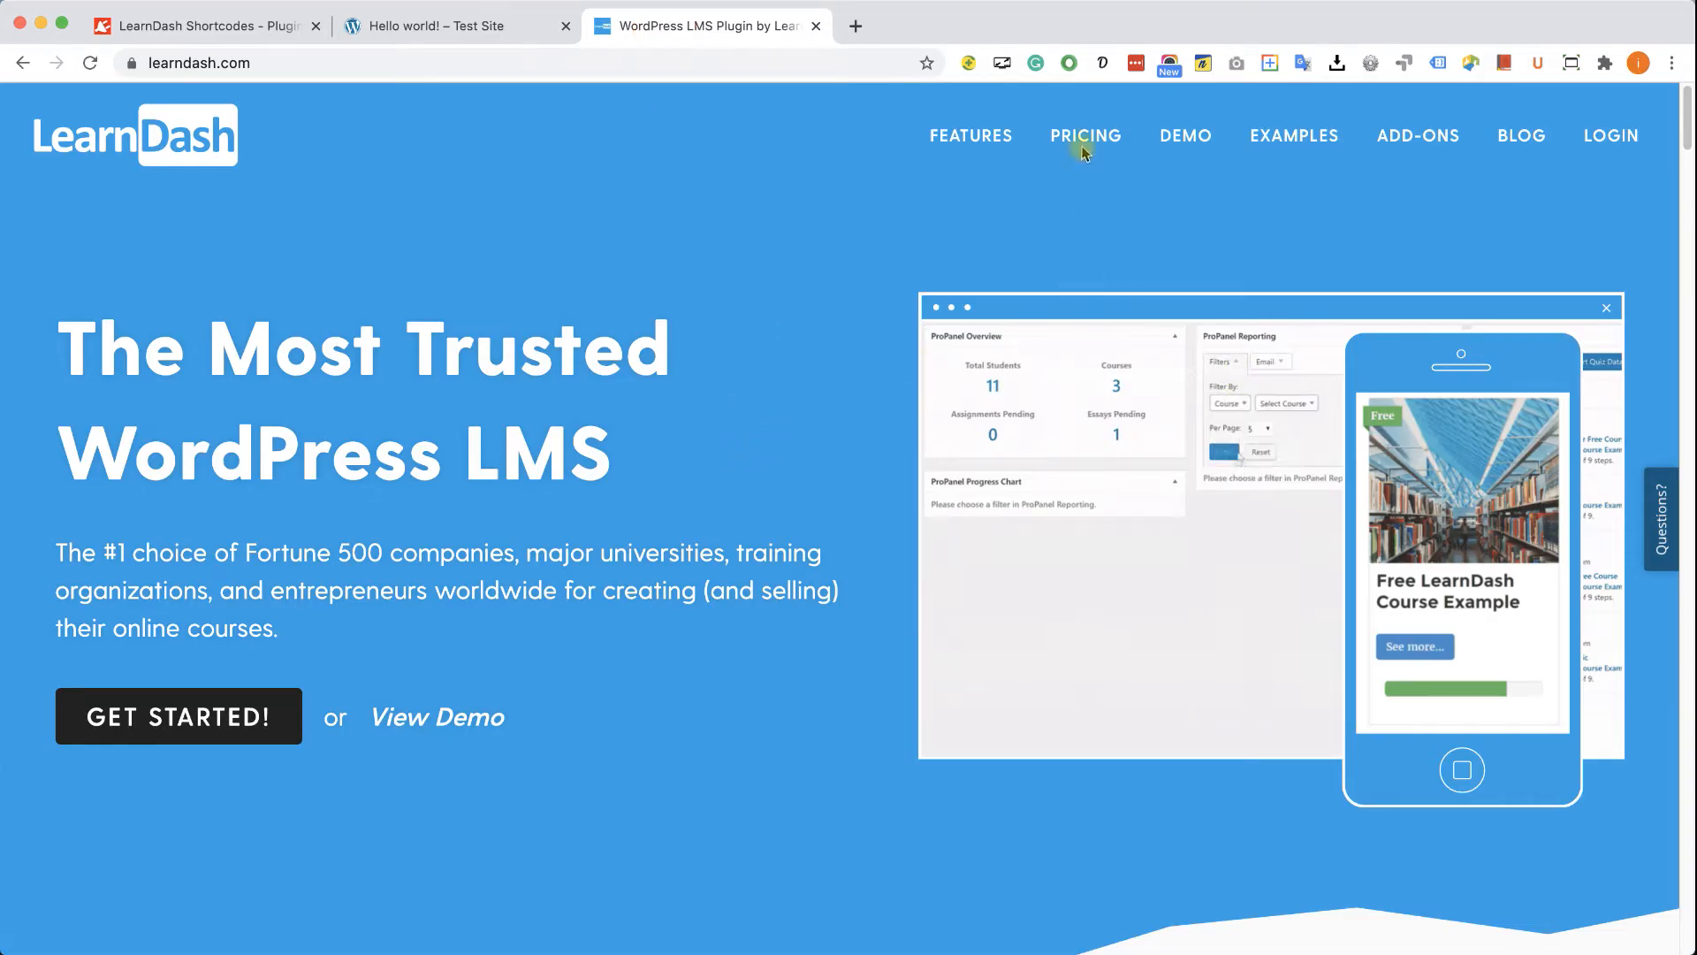
Review LearnDash's pricing packages, then return to the test site's WordPress dashboard
left_click(1086, 134)
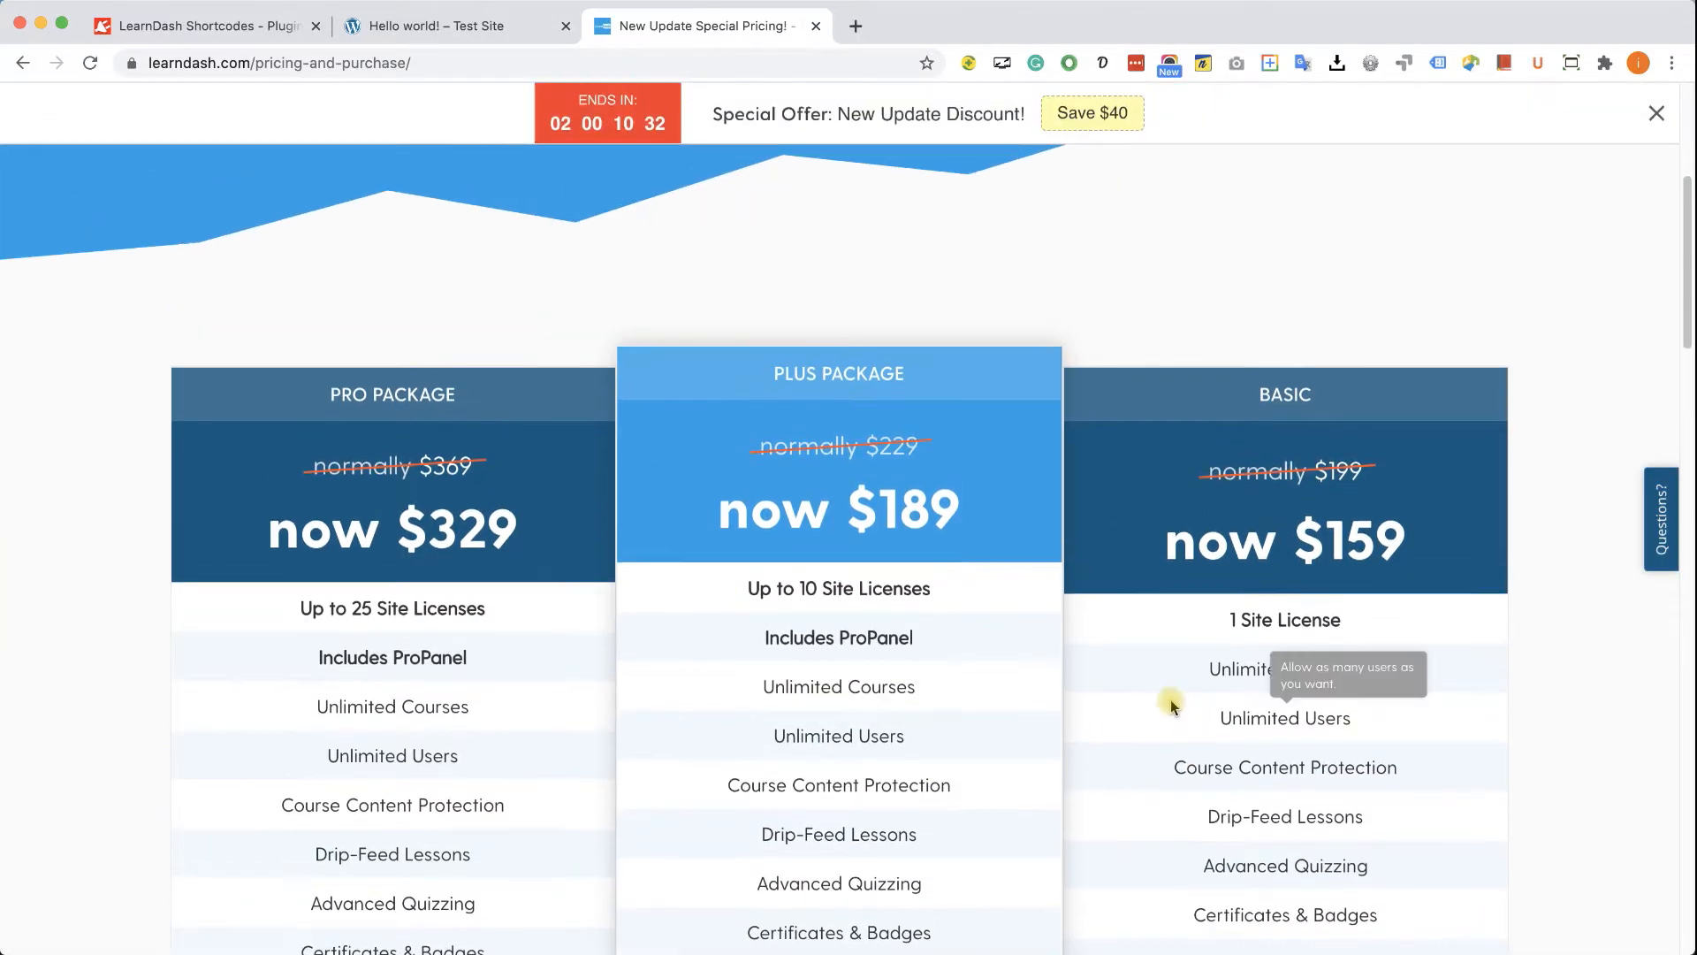
left_click(446, 25)
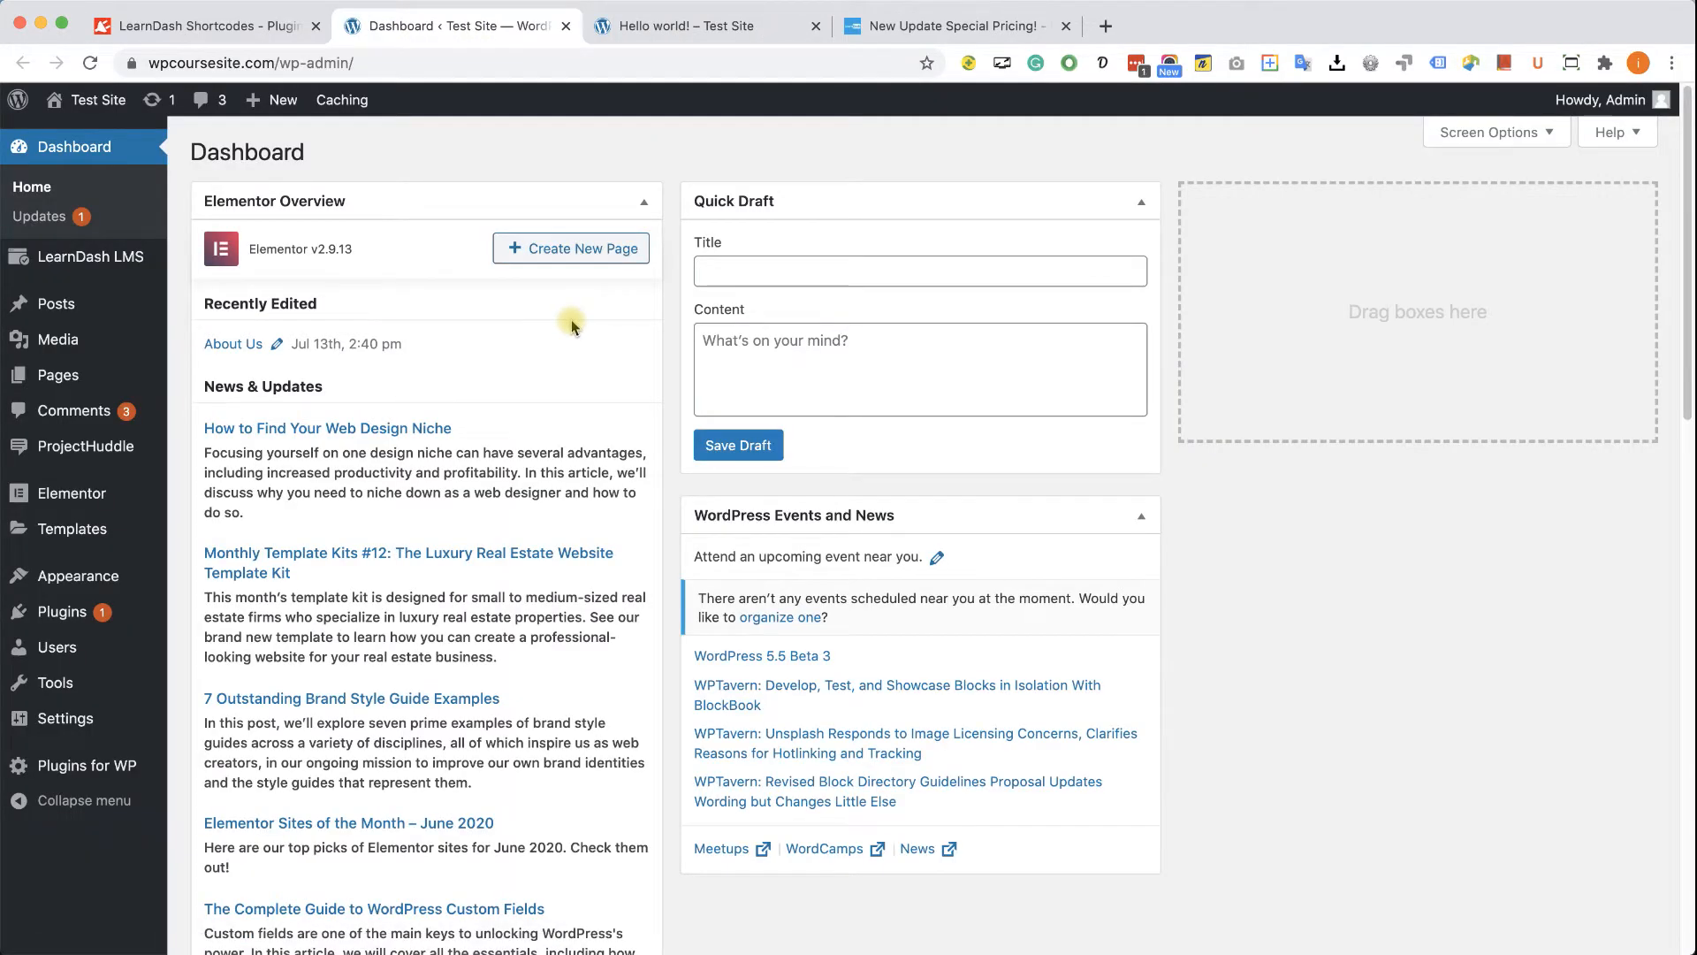
Filter the Plugins for WP catalog by 'learndash' and browse the listed add-ons
left_click(85, 766)
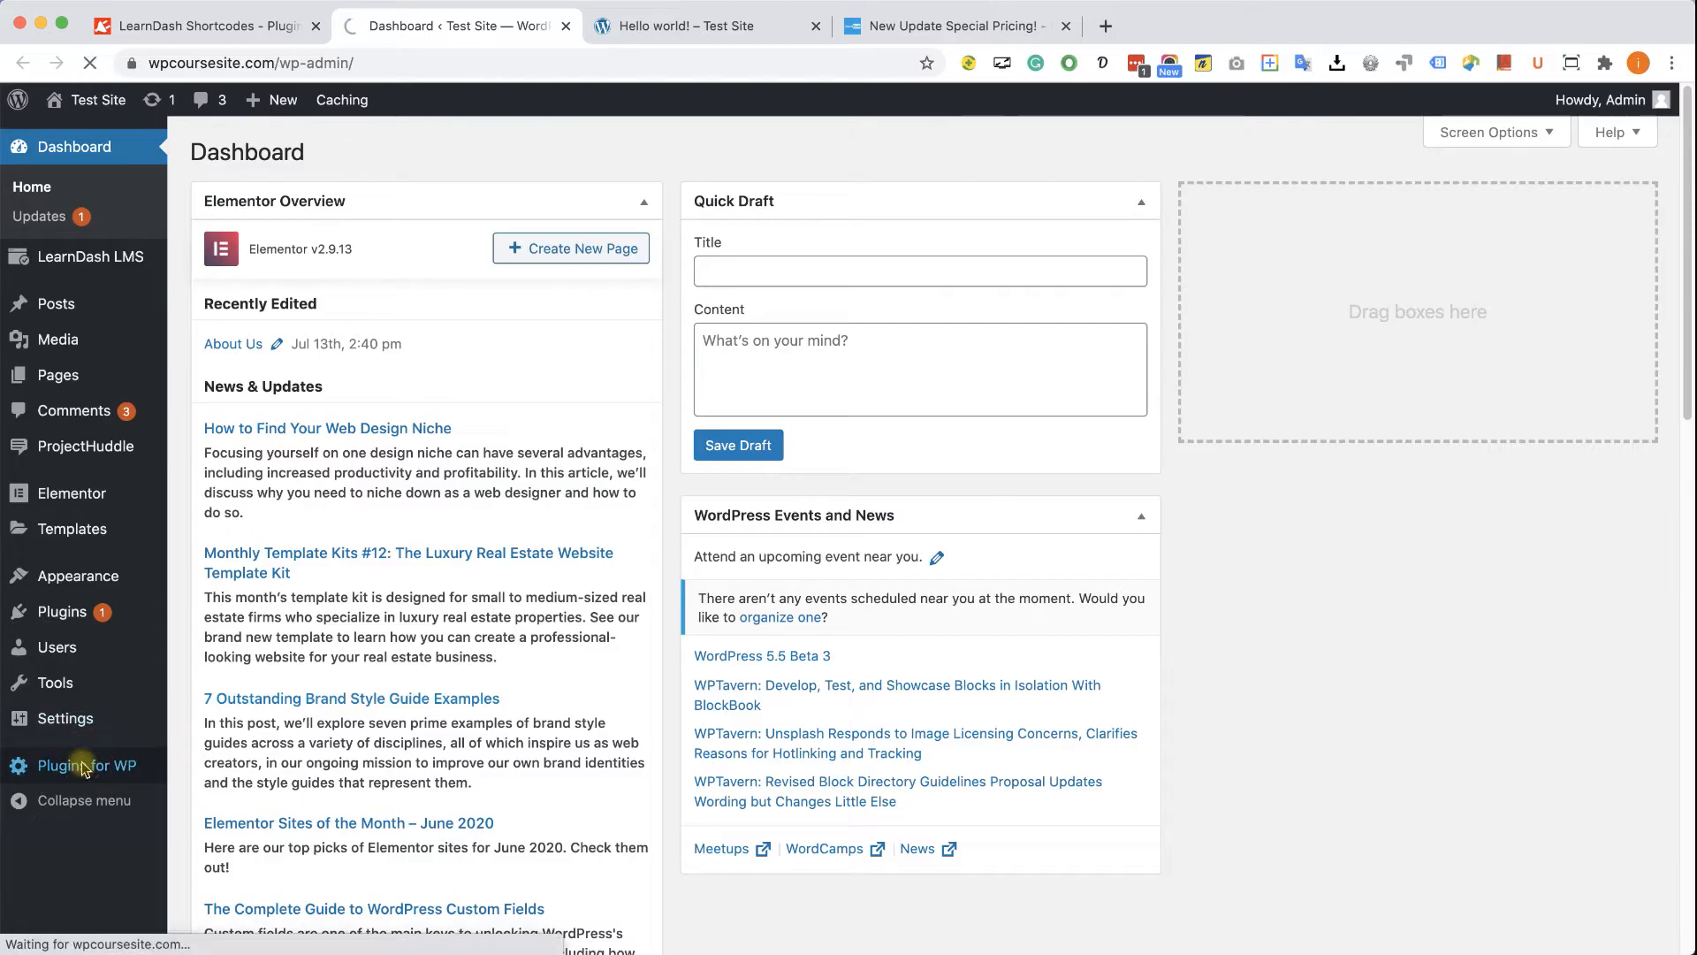
left_click(86, 765)
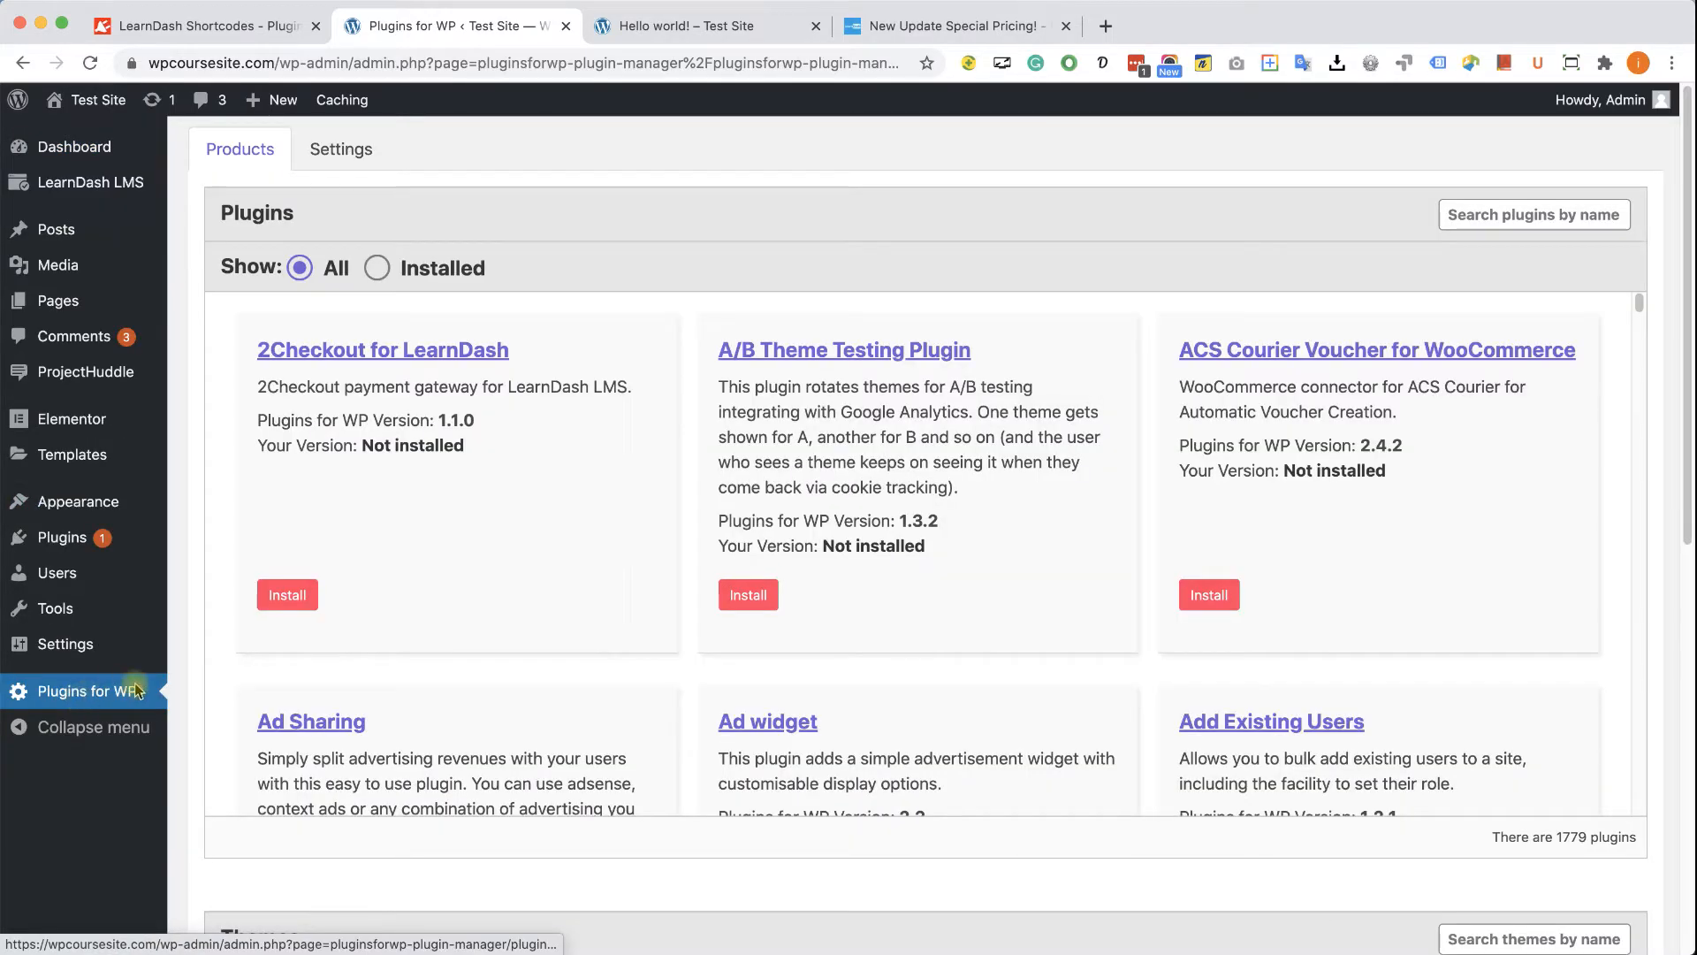
left_click(1549, 223)
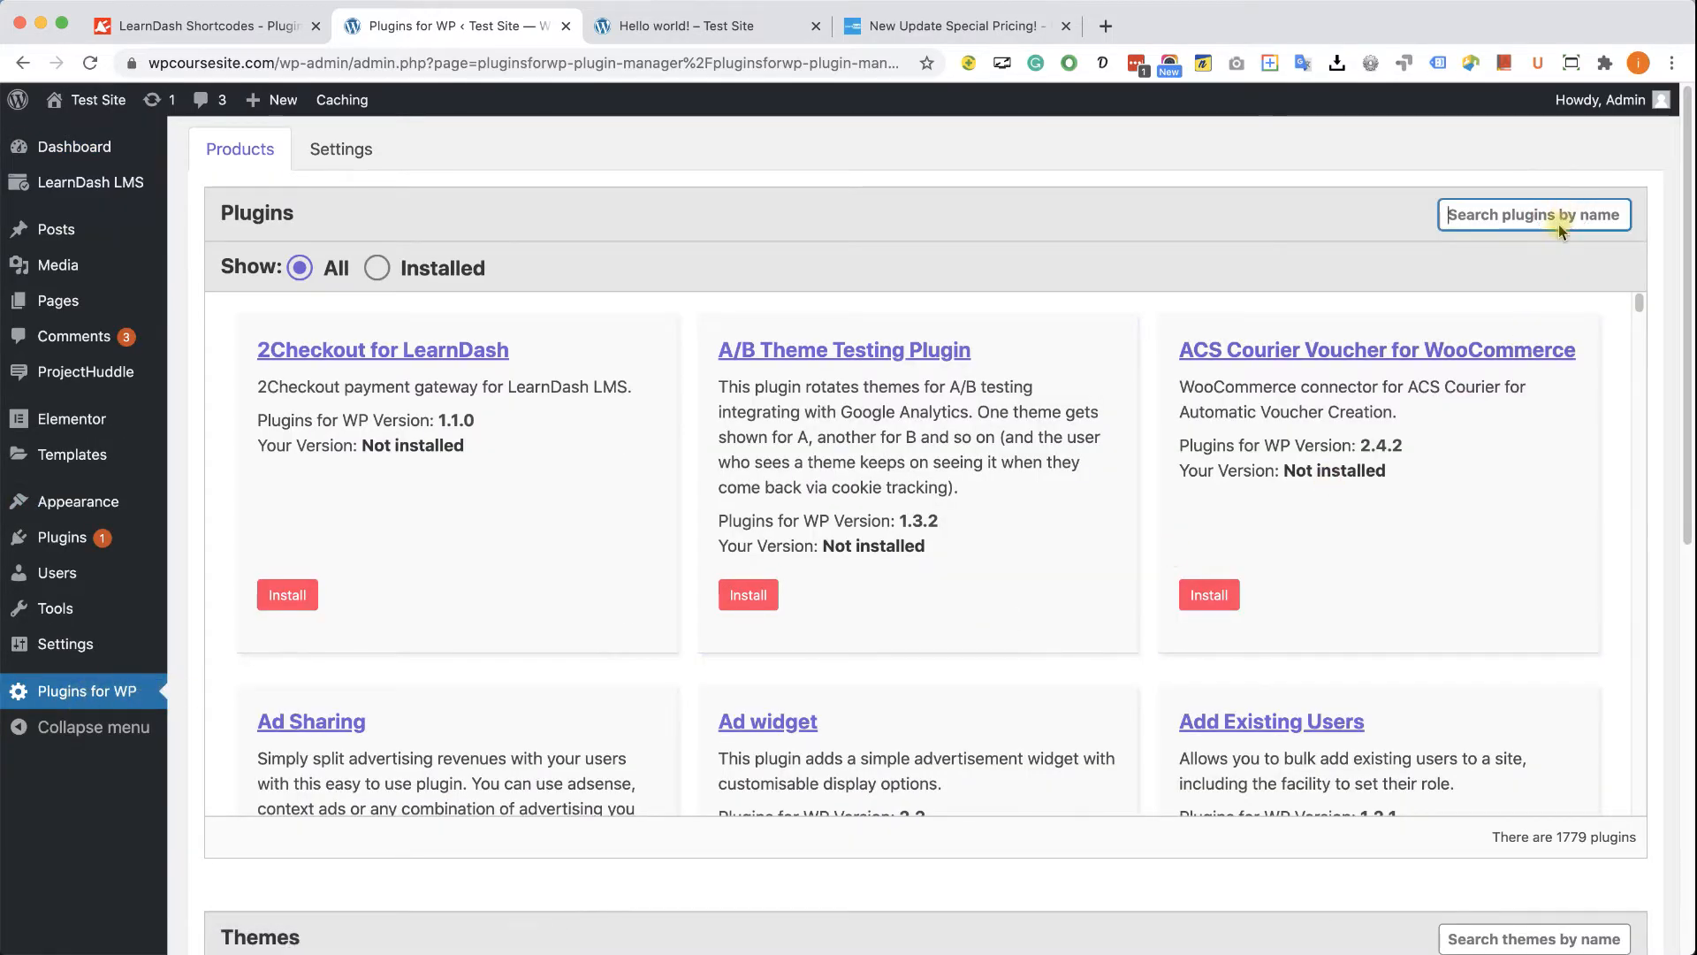
type("learndash")
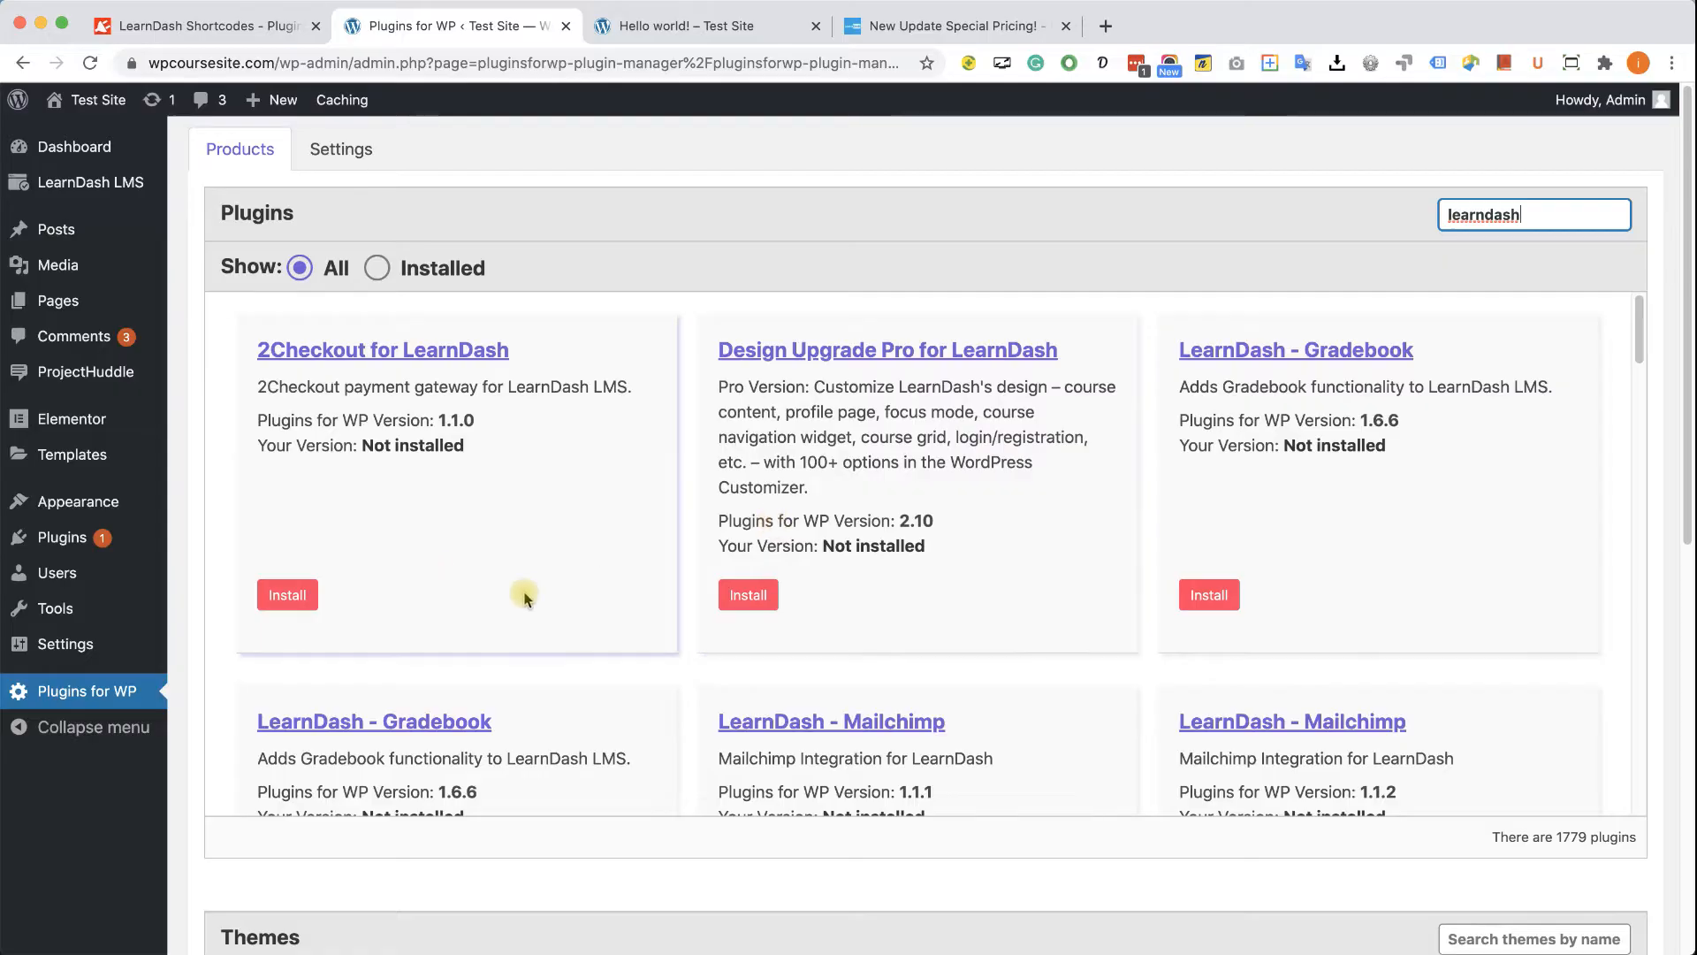
scroll("down", 3)
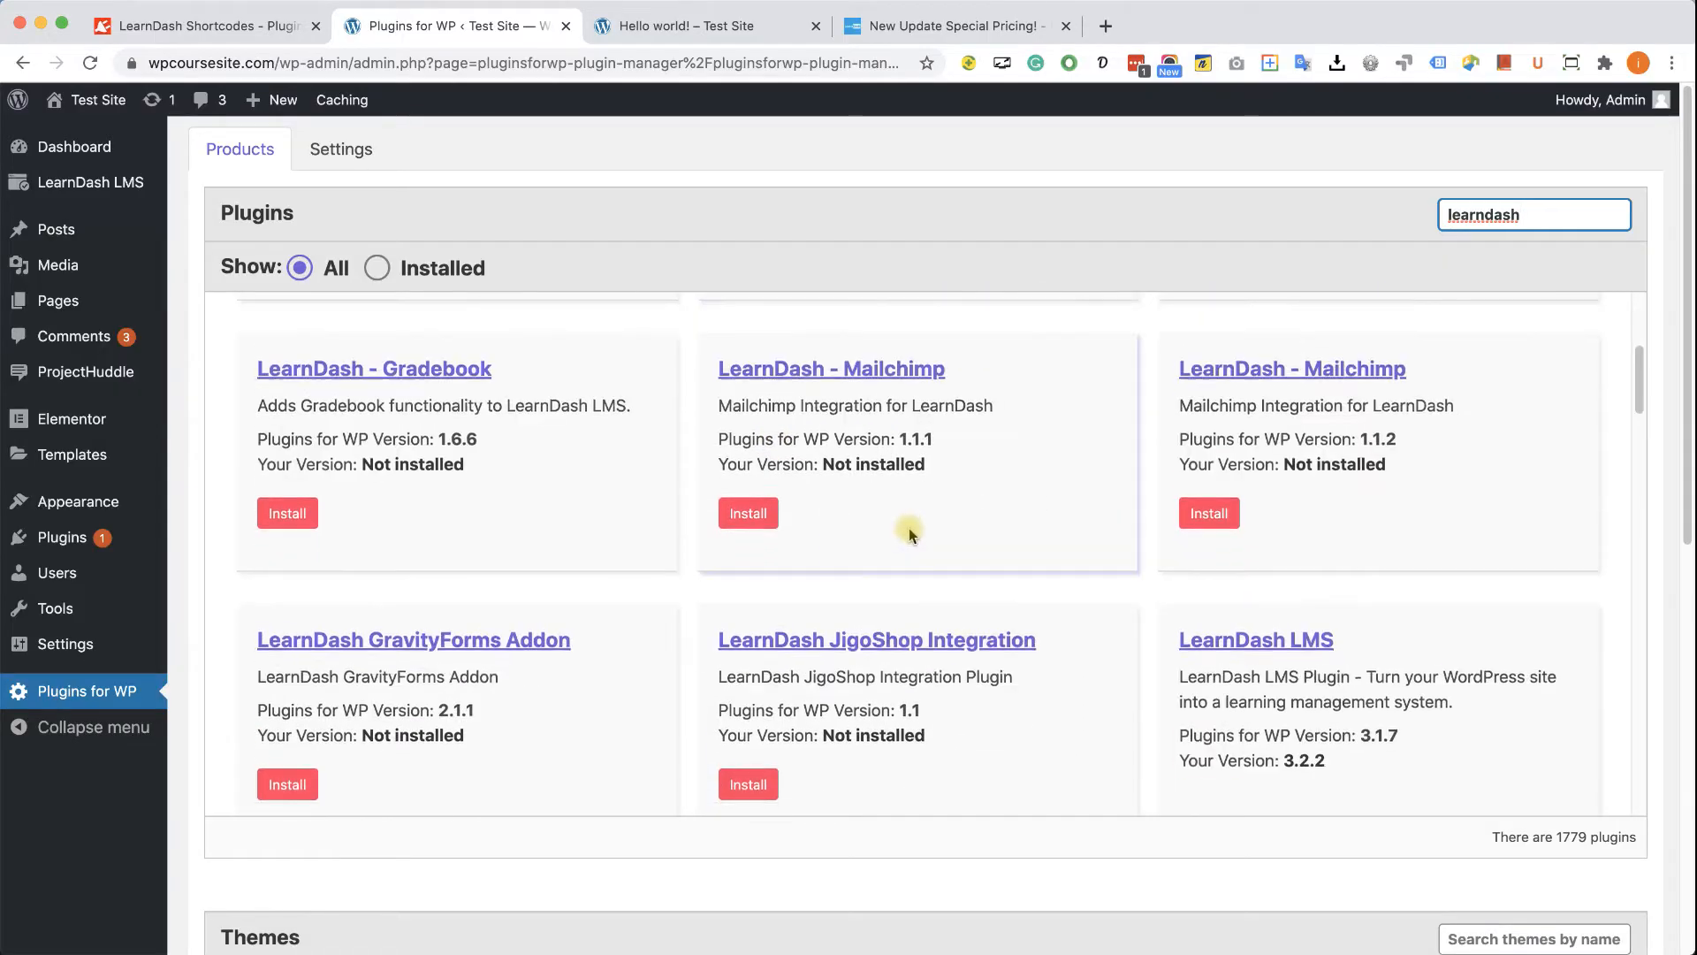
scroll("down", 3)
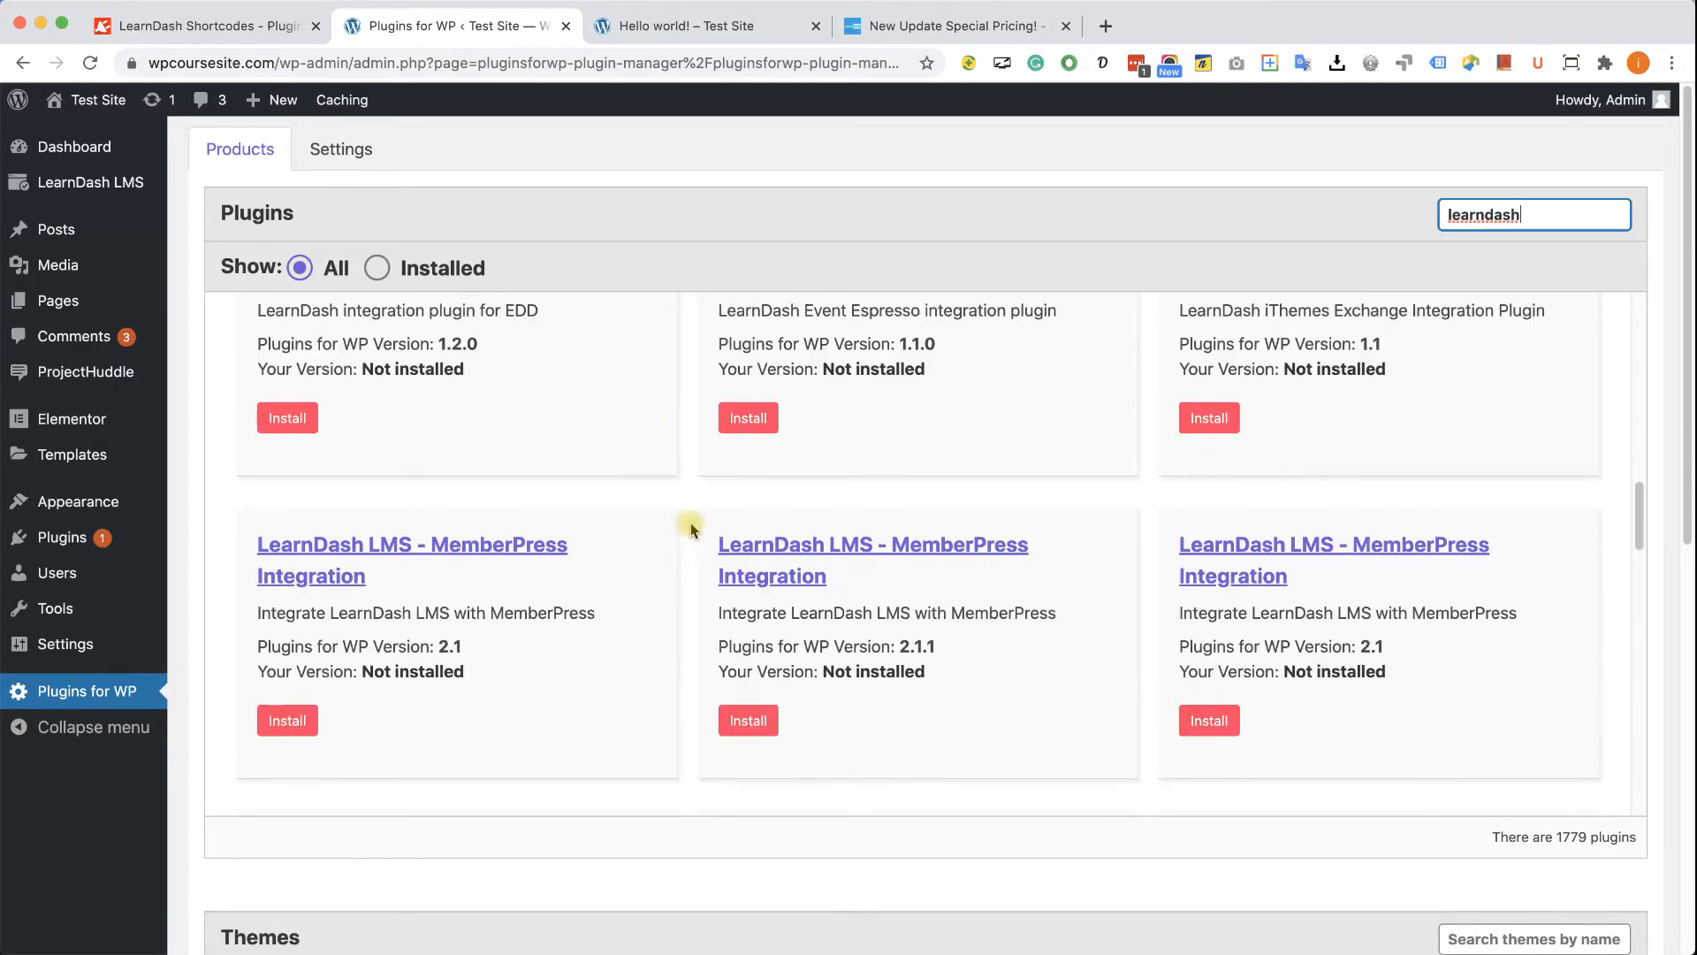
scroll("down", 3)
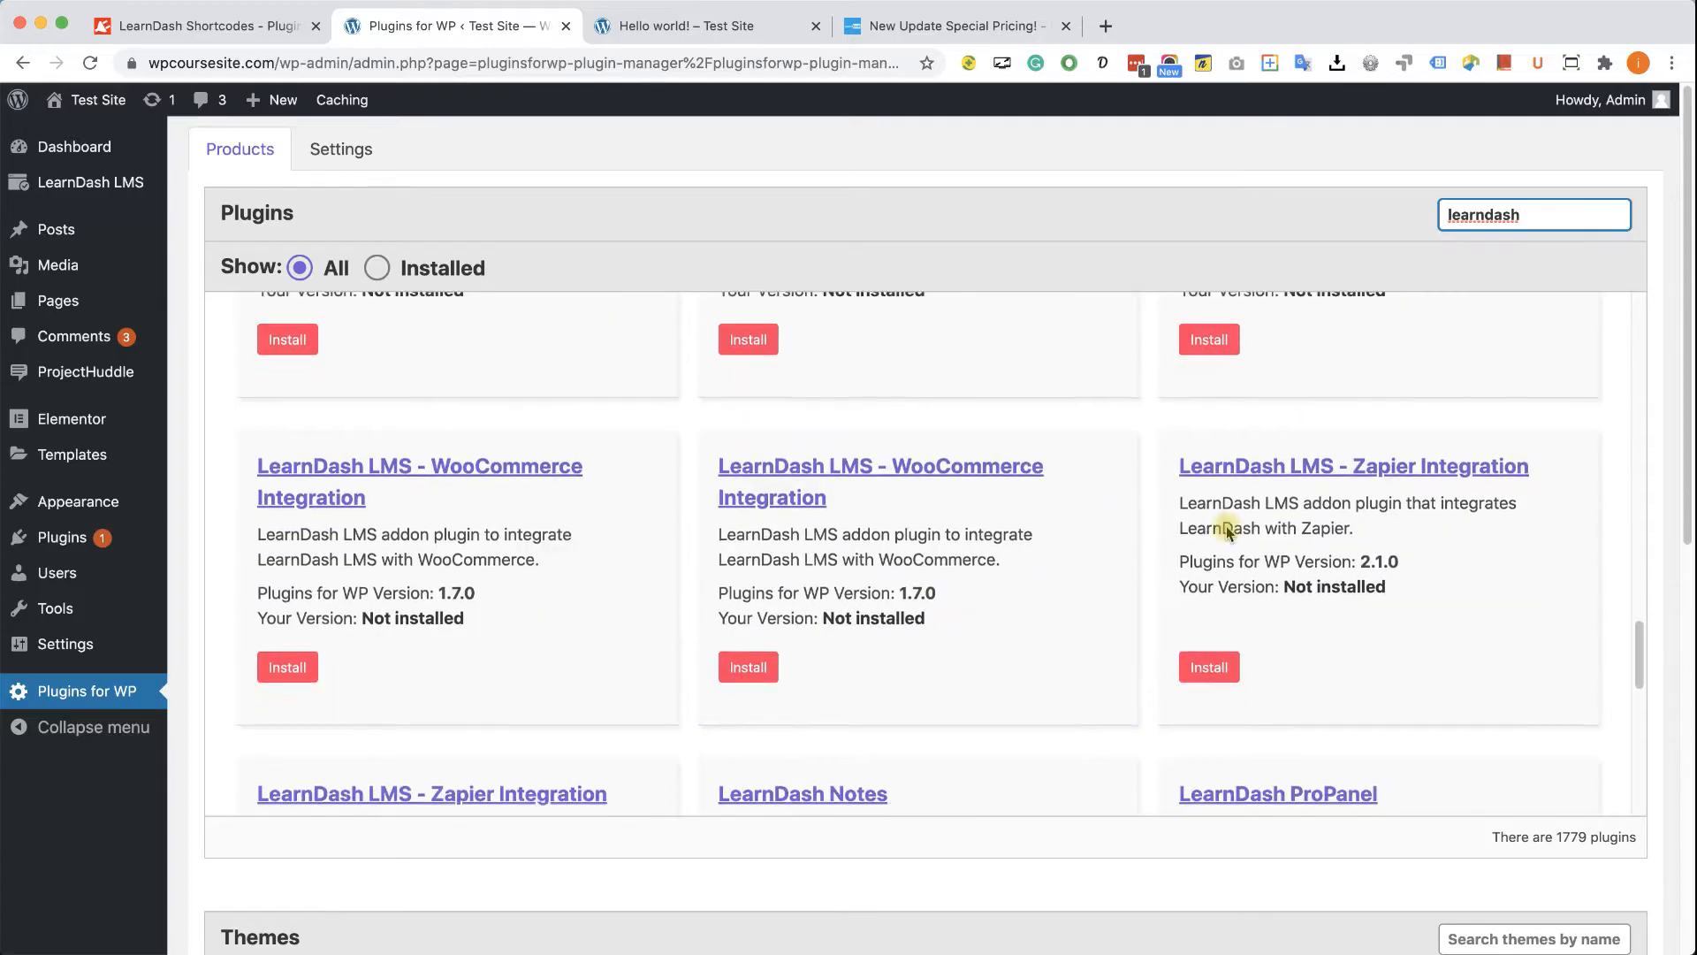
scroll("down", 3)
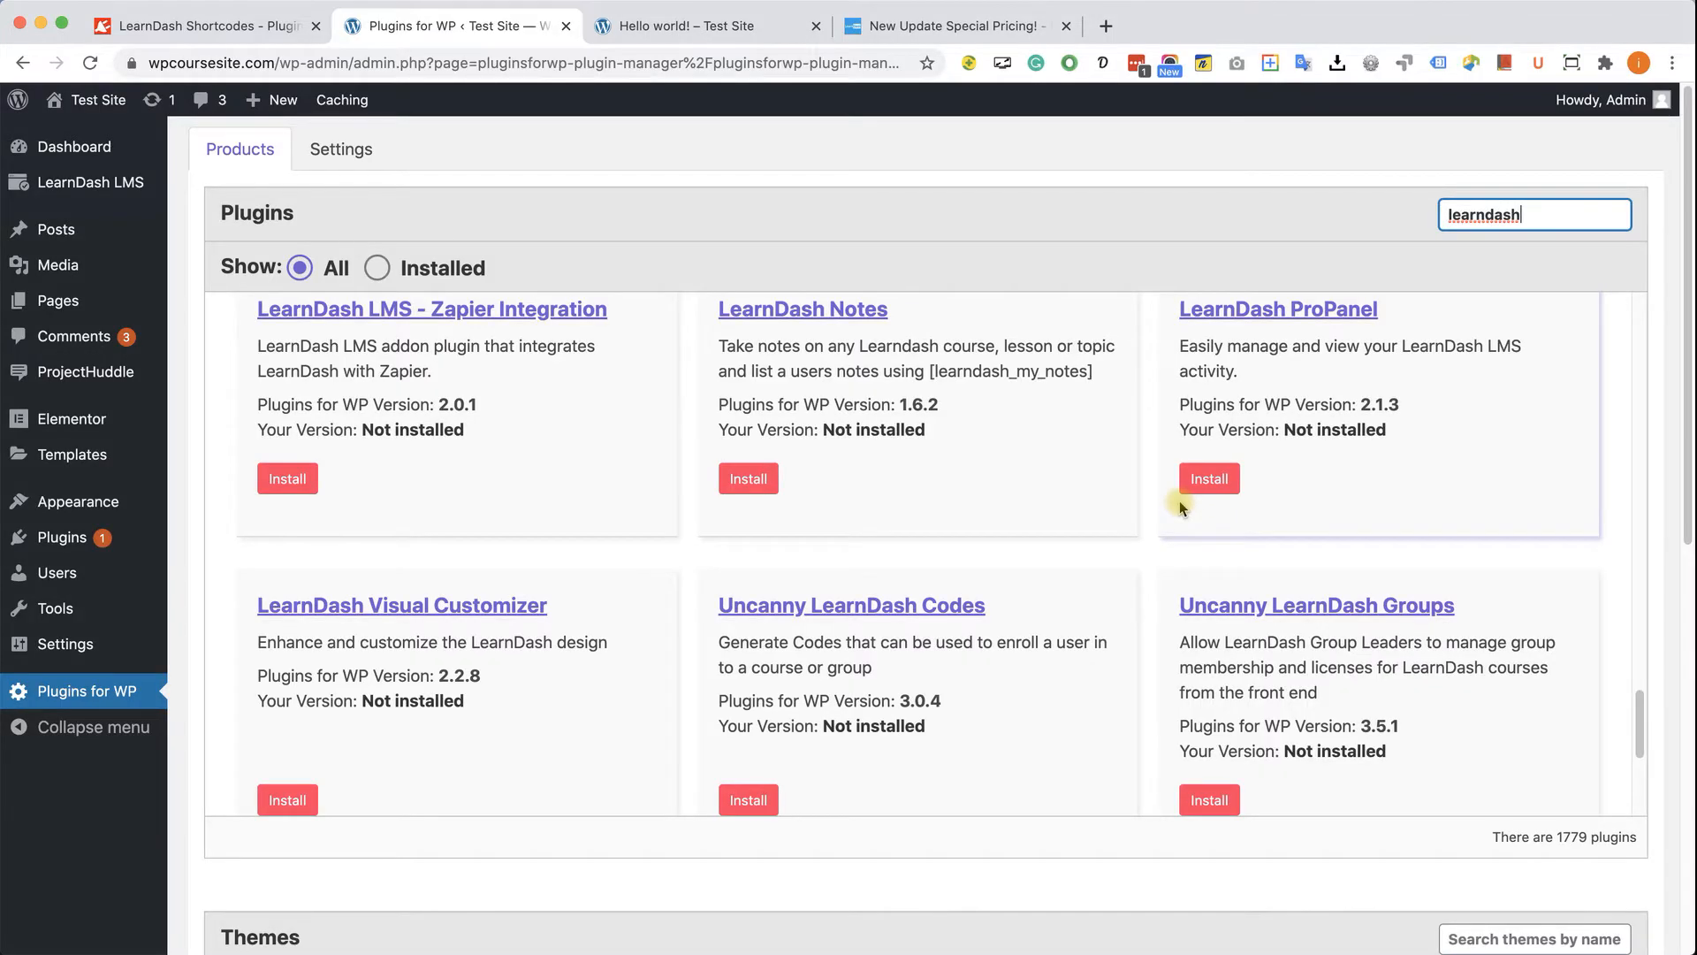
mouse_move(956, 470)
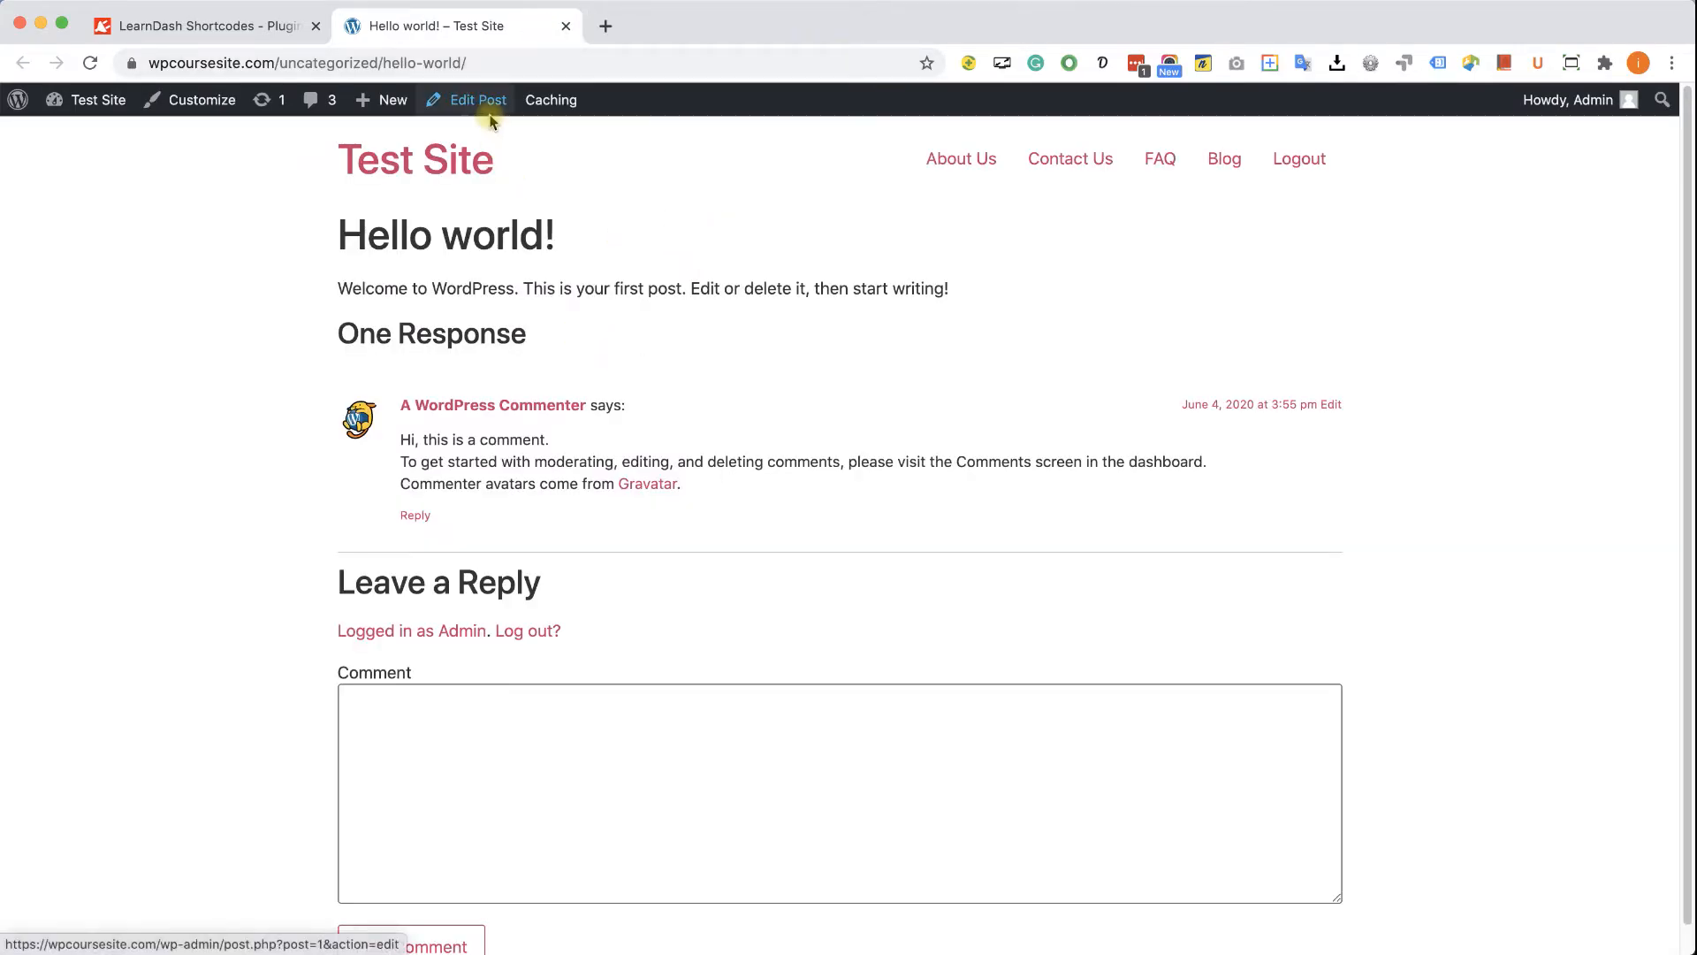
Edit the Hello world post and show the block library with the LearnDash LMS Blocks category
left_click(478, 99)
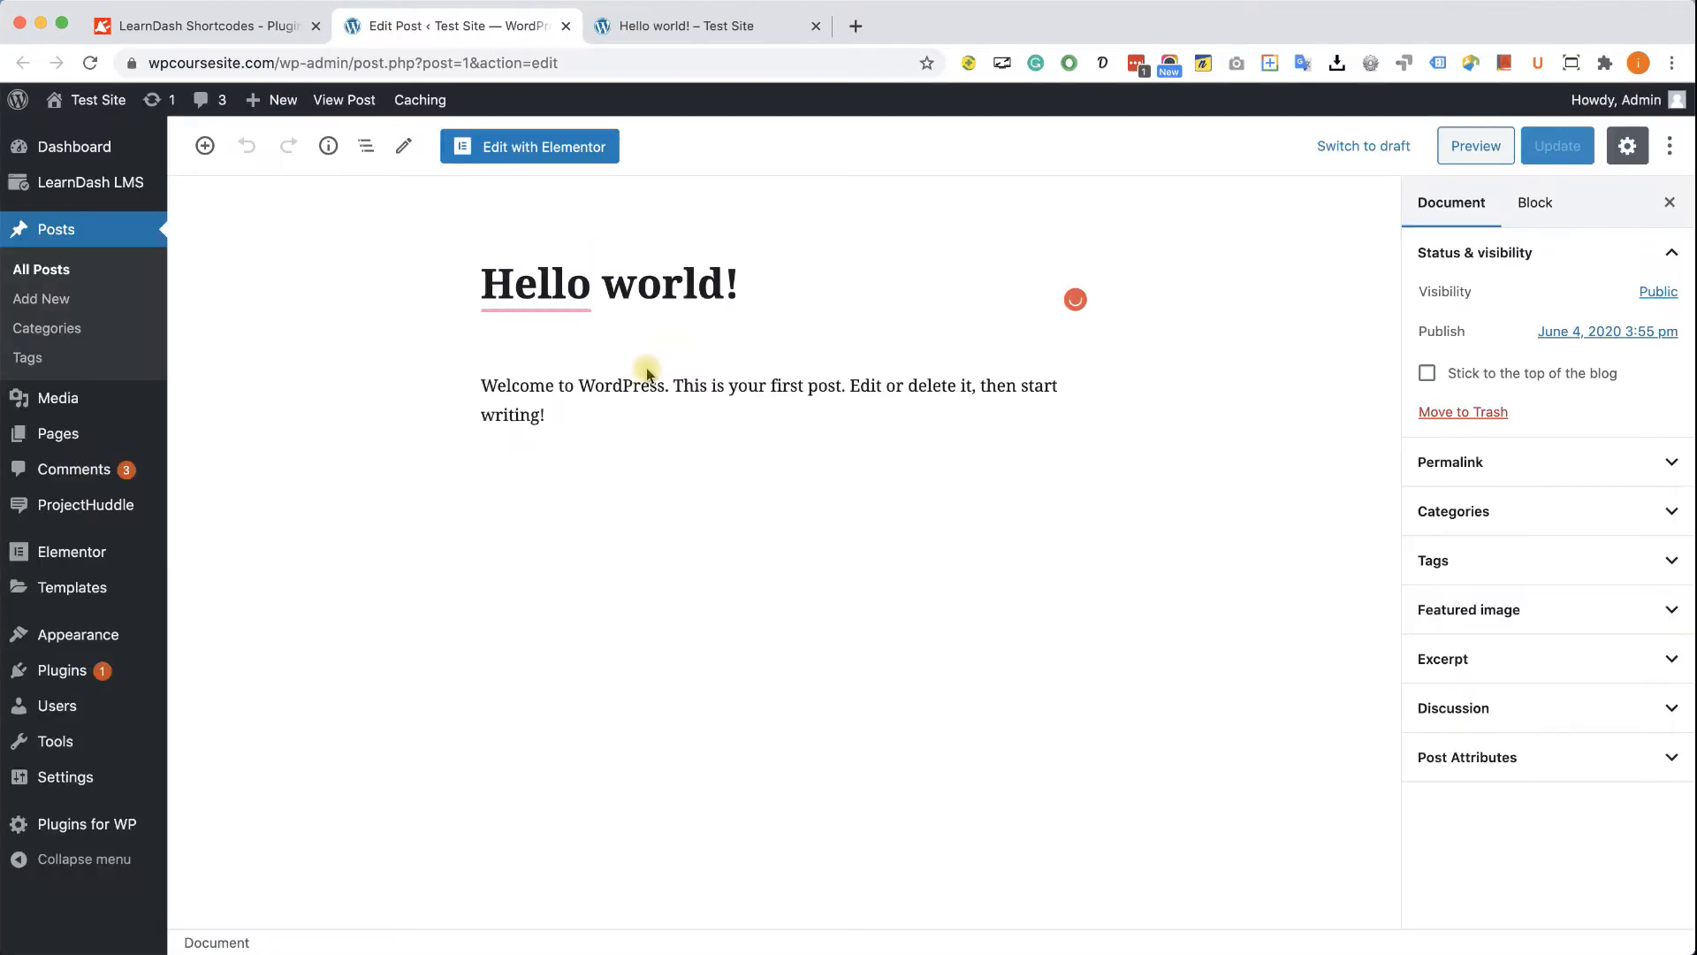
mouse_move(258, 264)
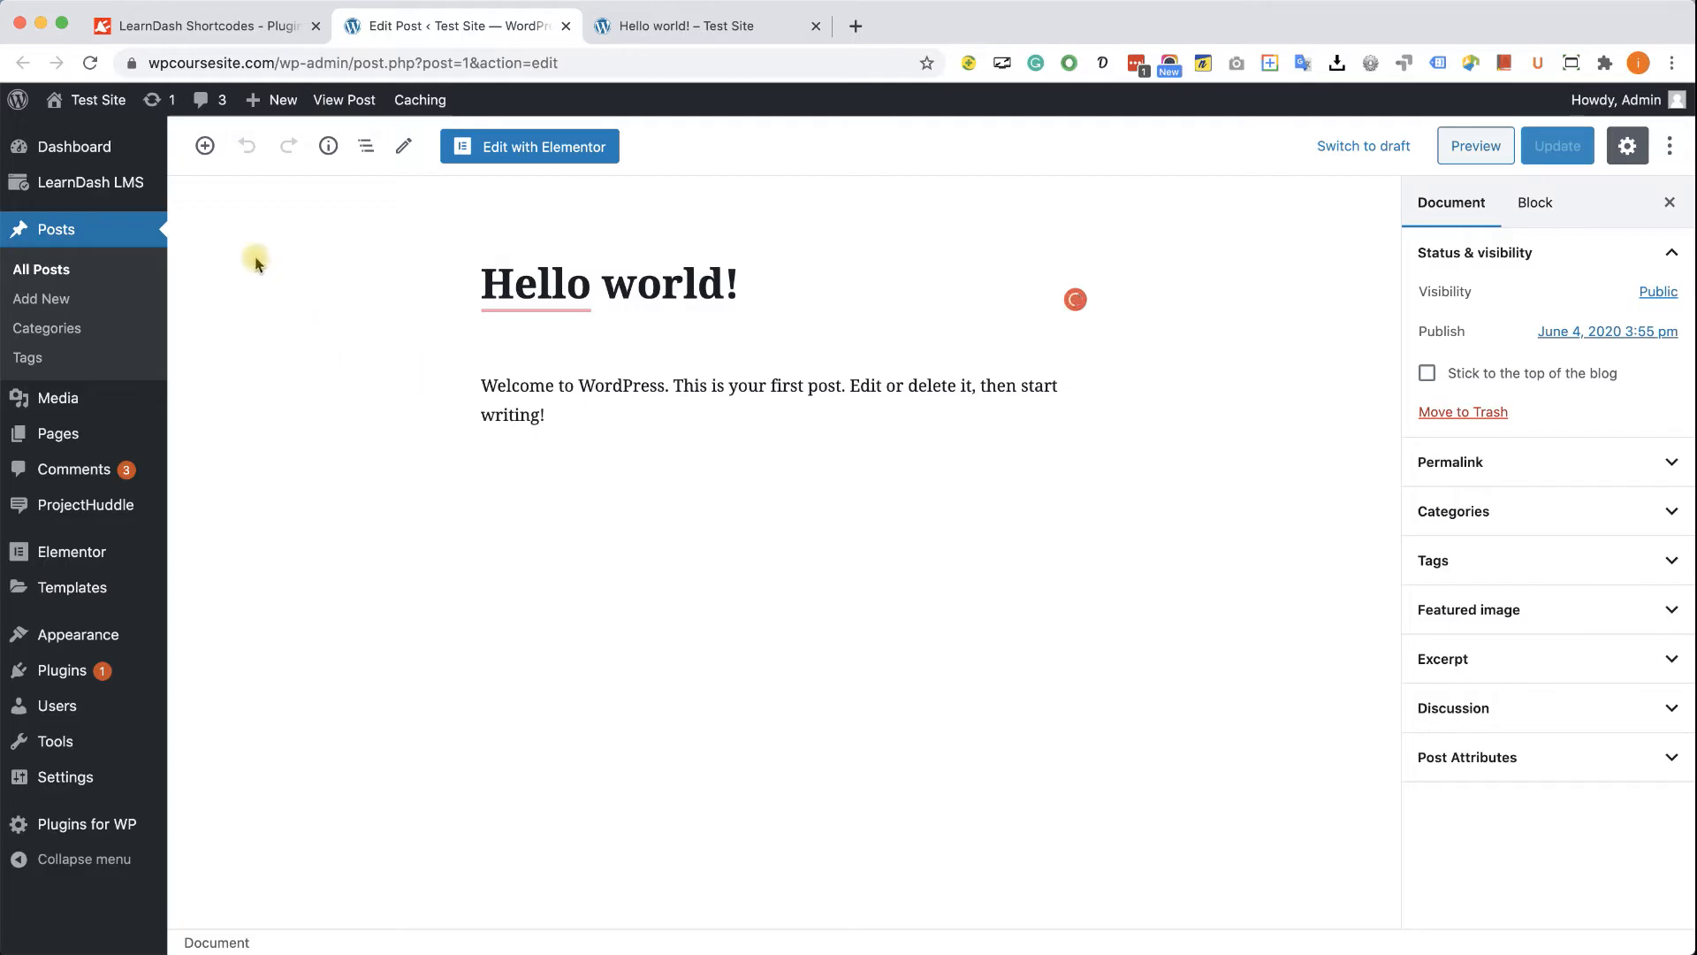
left_click(206, 145)
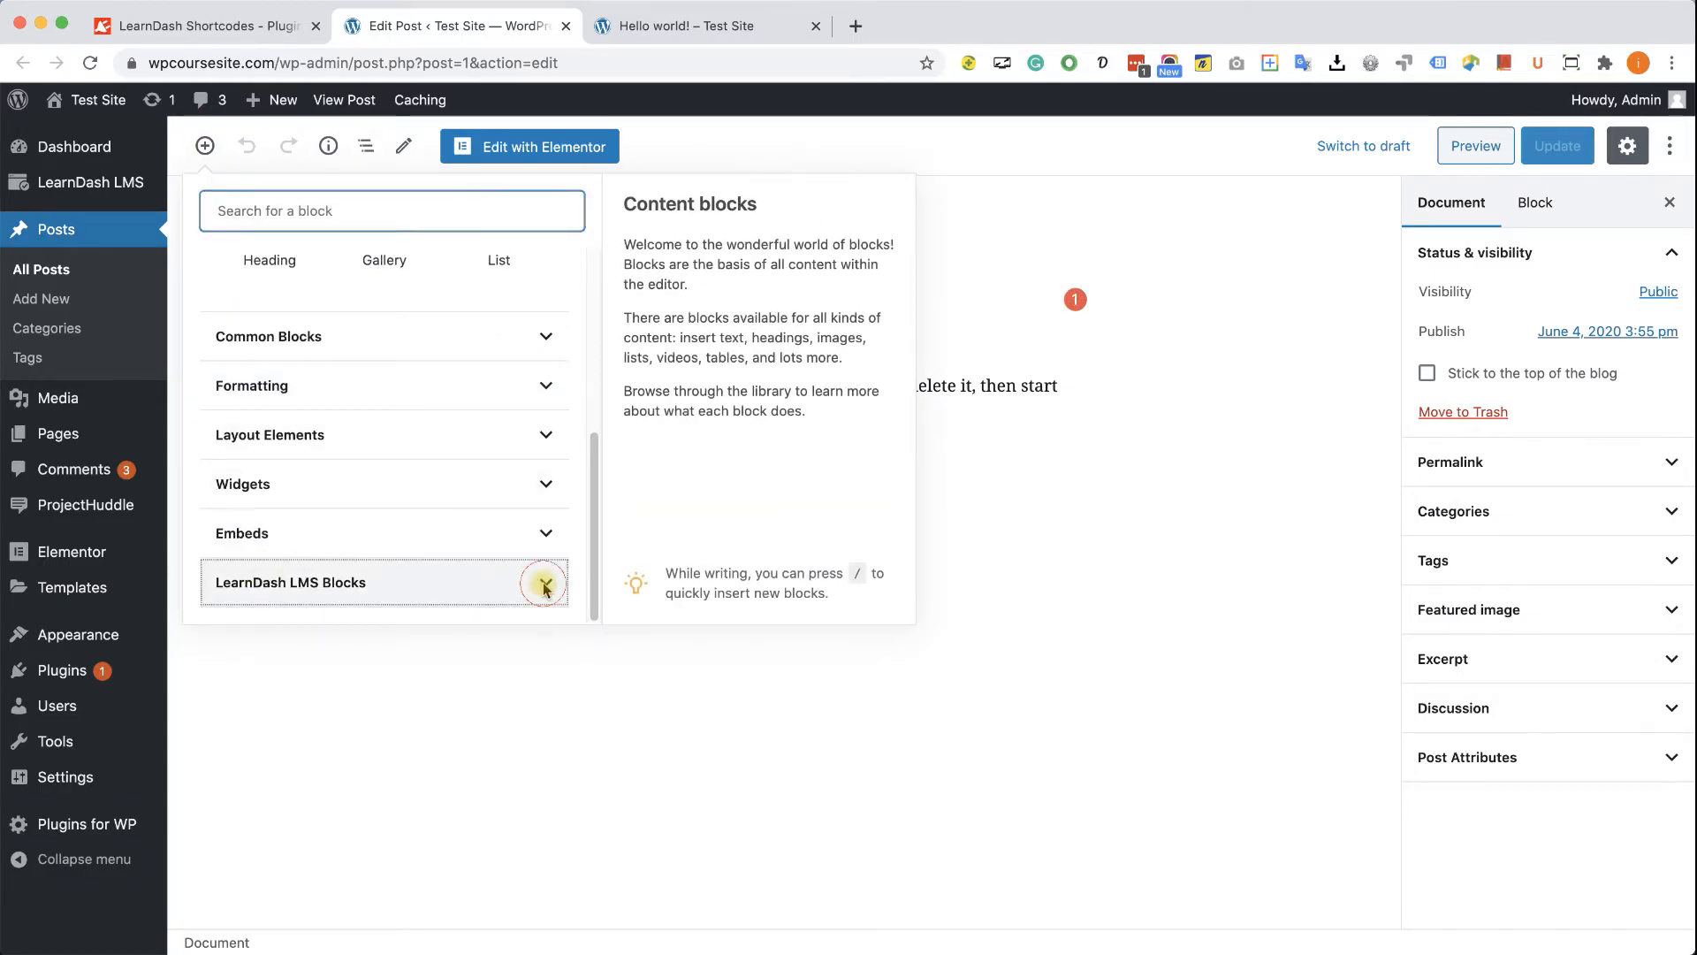
Insert a LearnDash Course Info [ld_course_info] block below the welcome paragraph
left_click(541, 583)
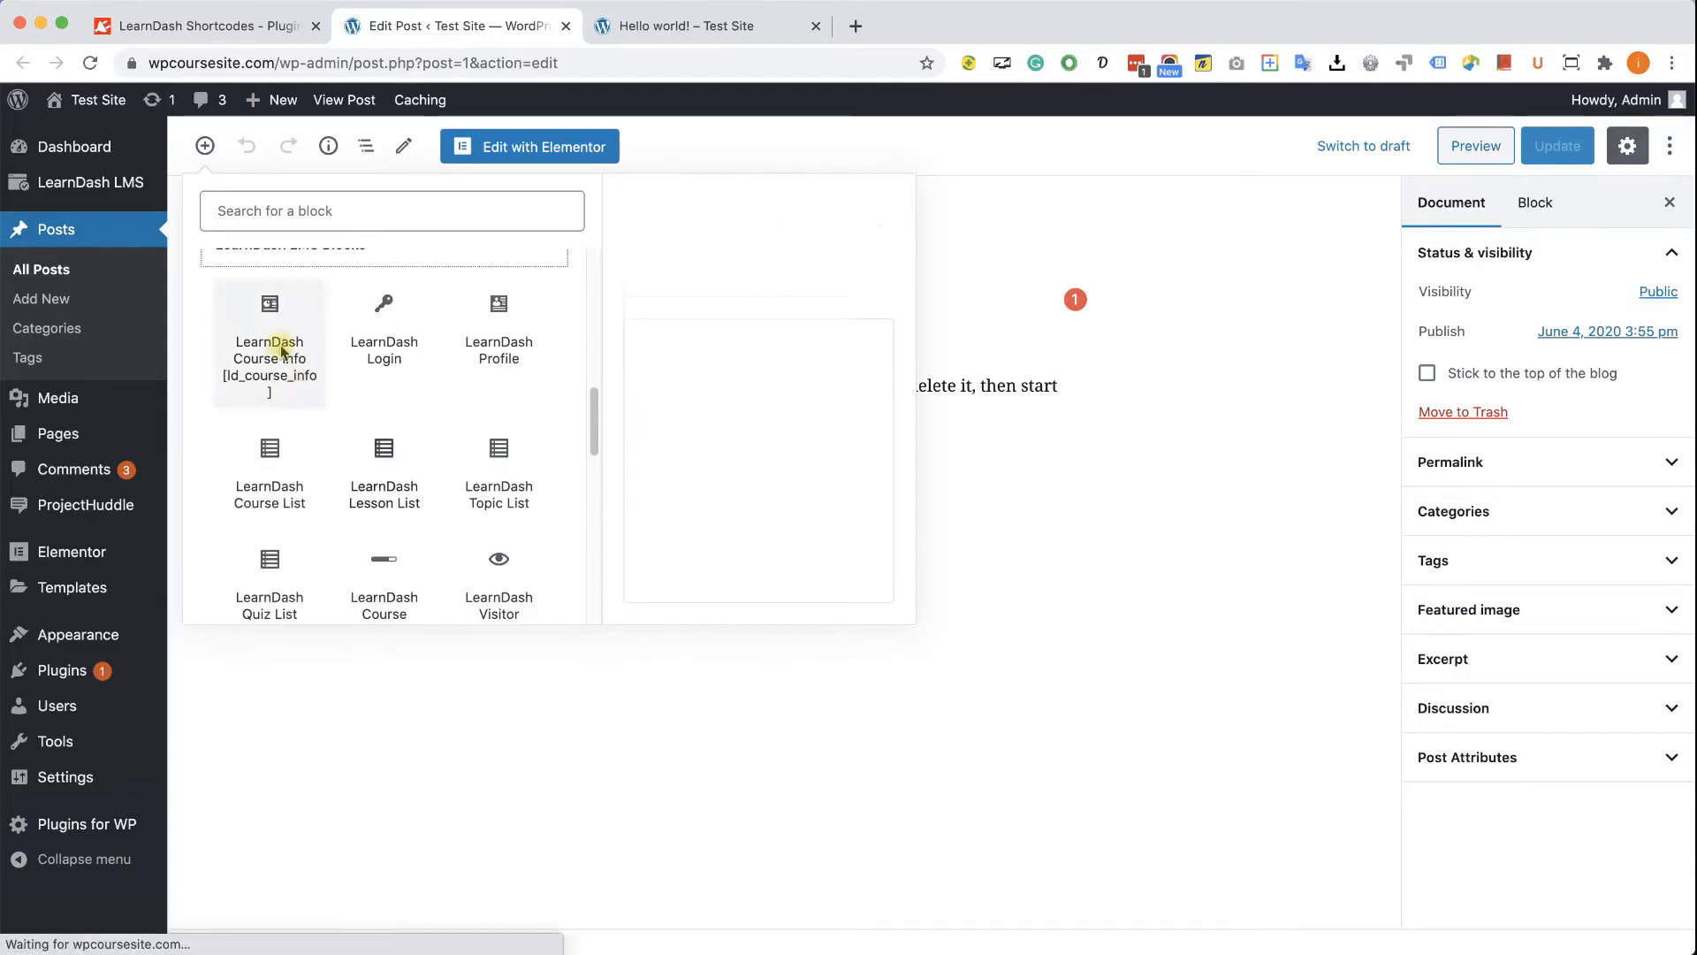
left_click(269, 343)
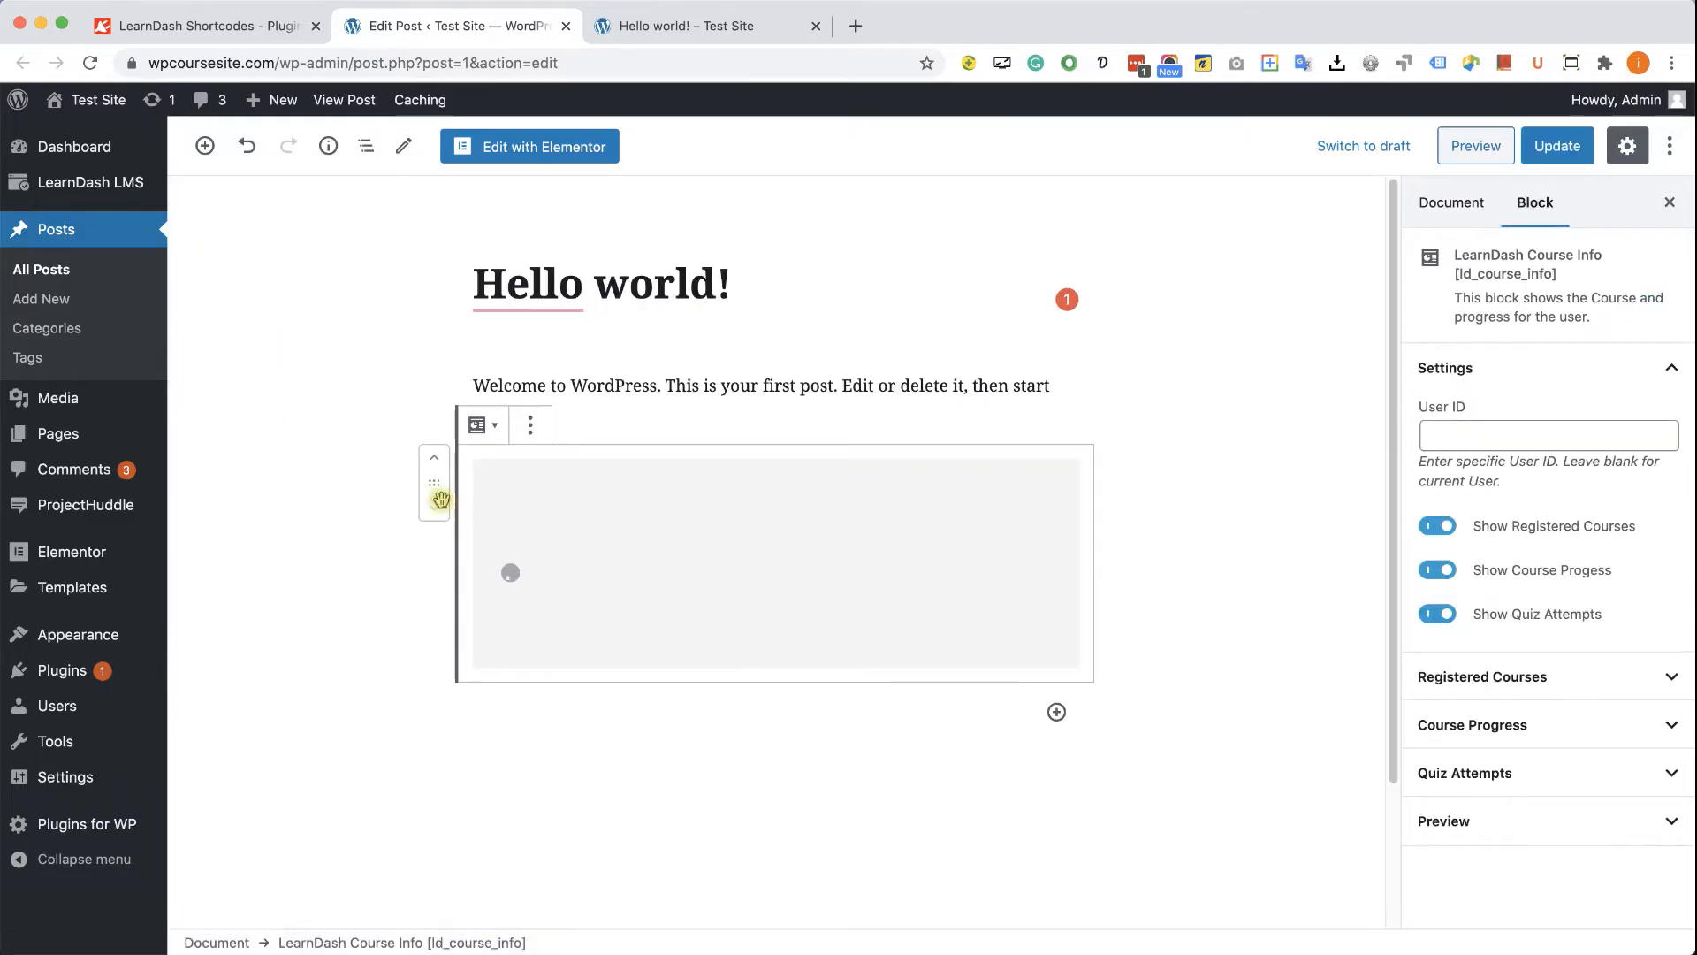
mouse_move(757, 576)
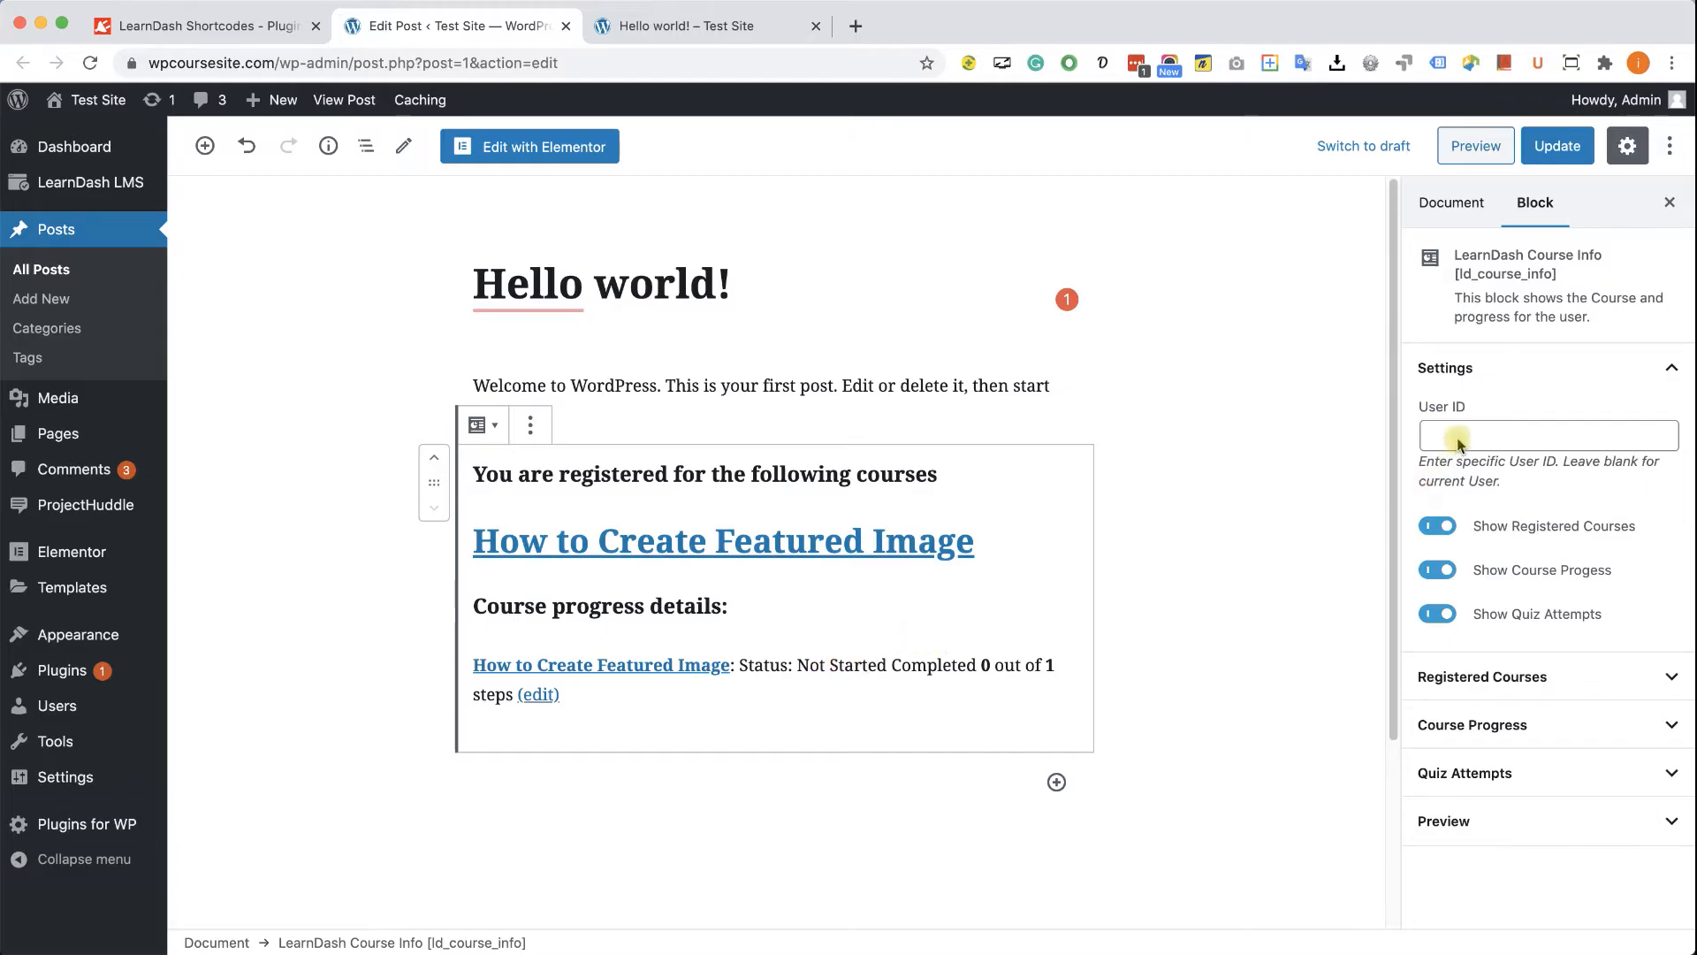
Check the block's User ID field, update the post, then return to the LearnDash Shortcodes article
left_click(1549, 435)
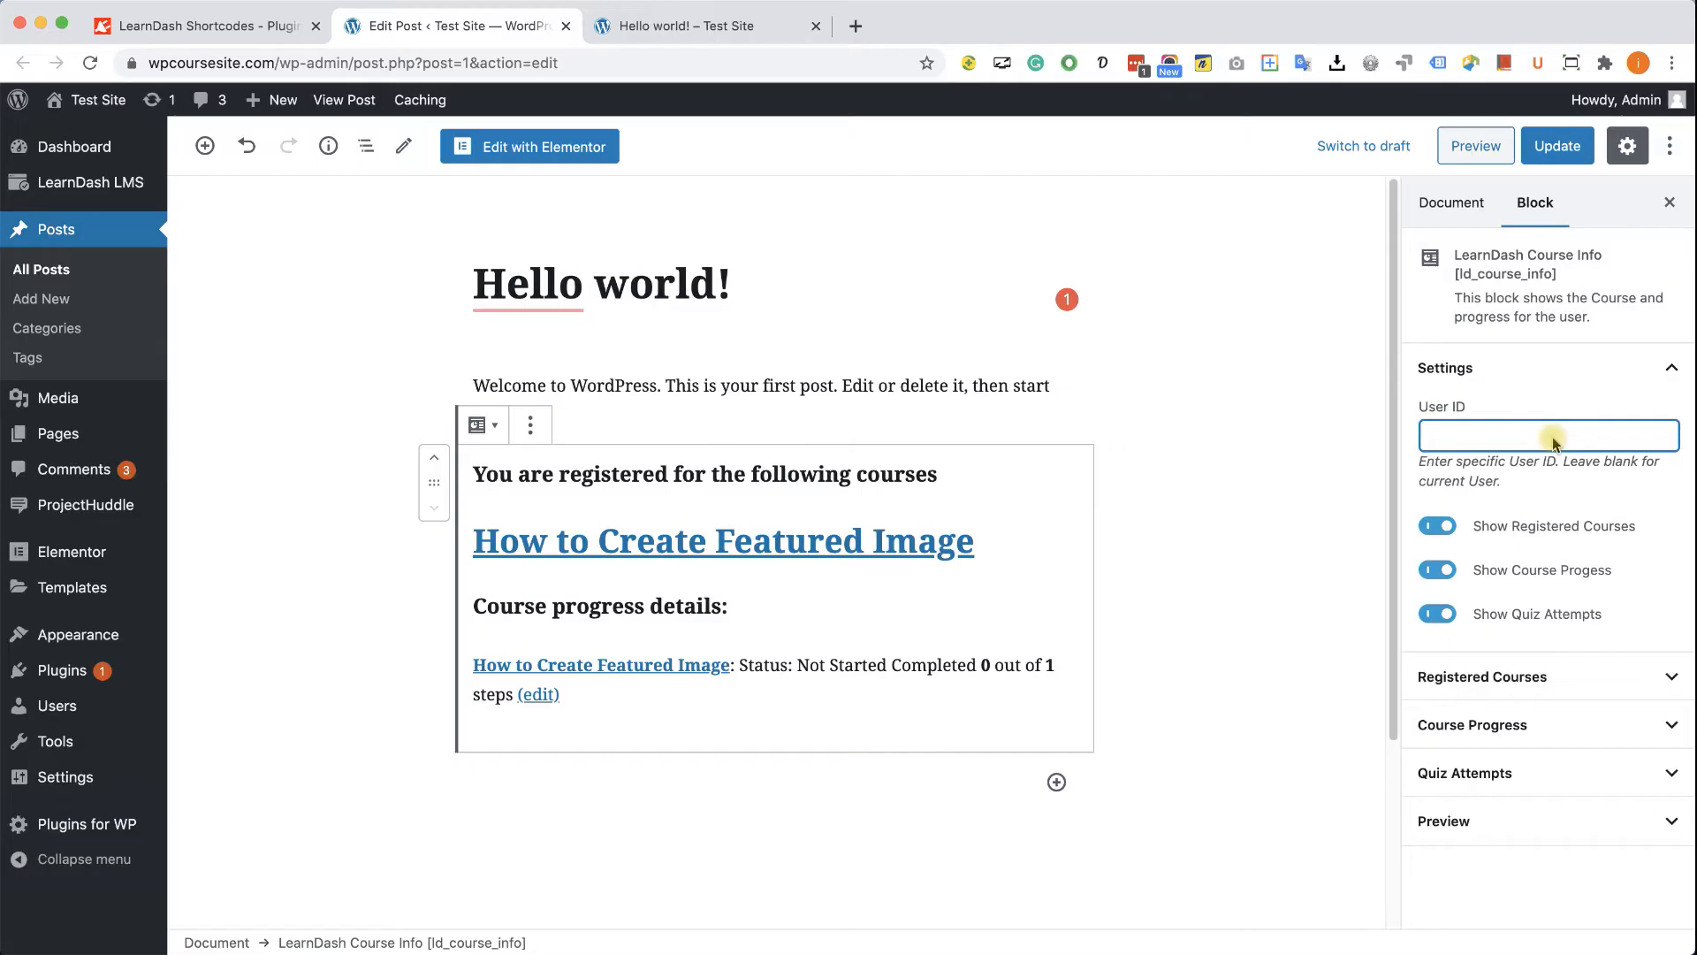
mouse_move(1545, 431)
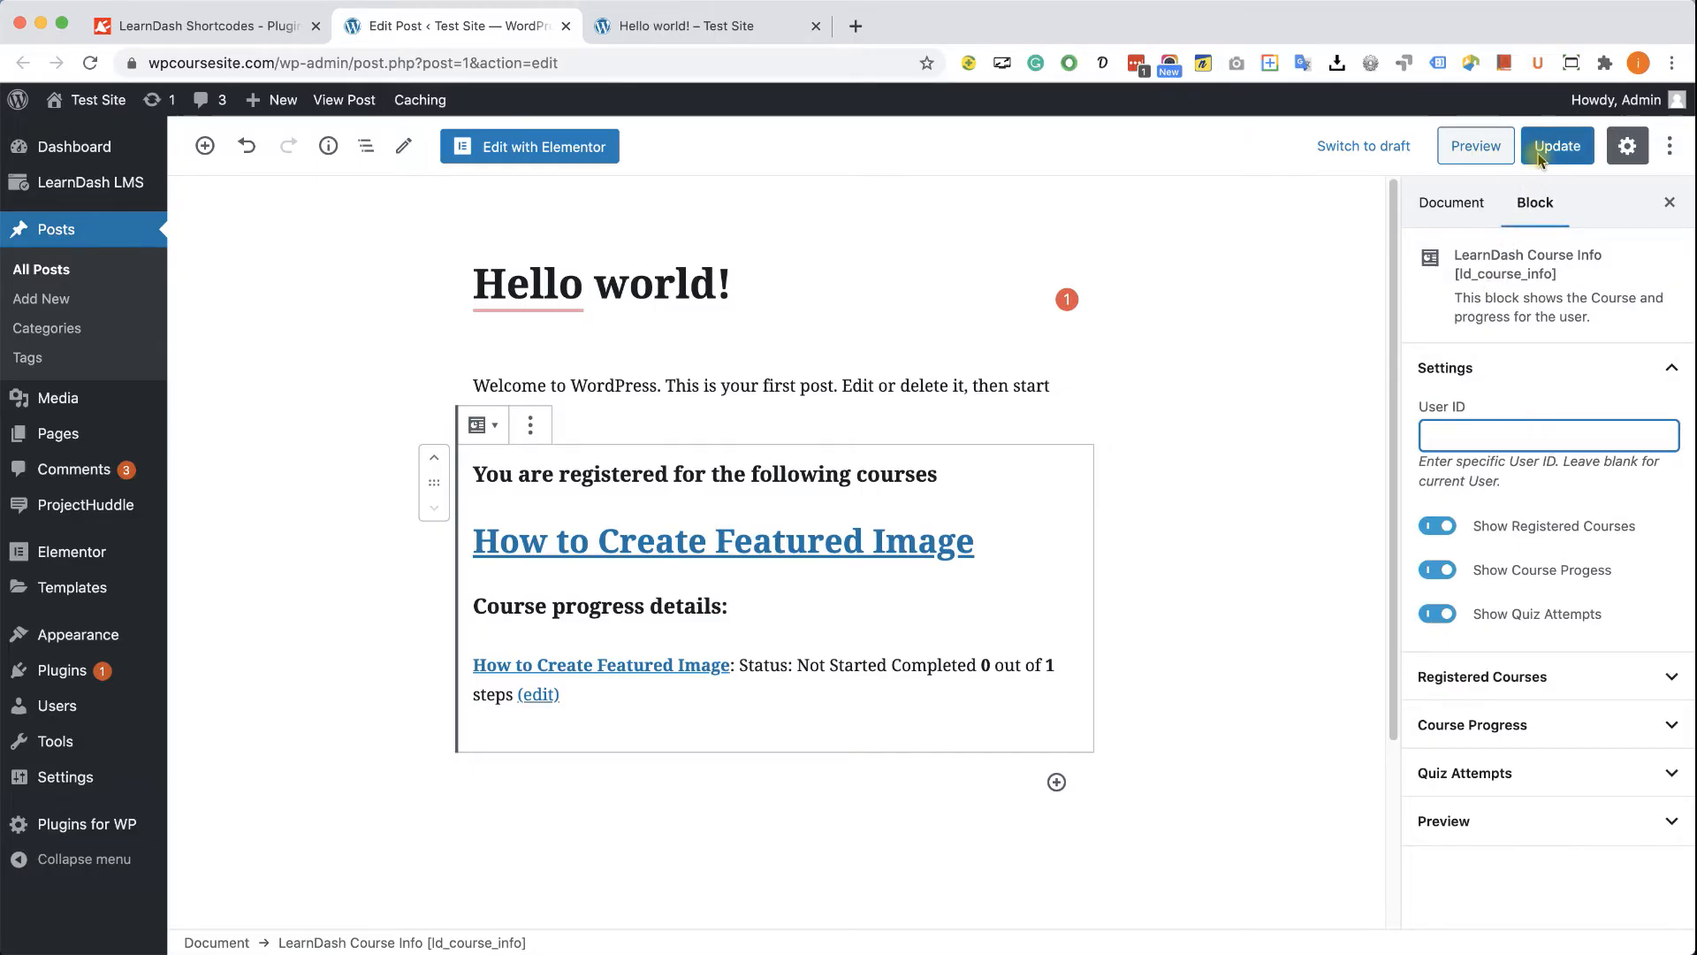
left_click(1557, 145)
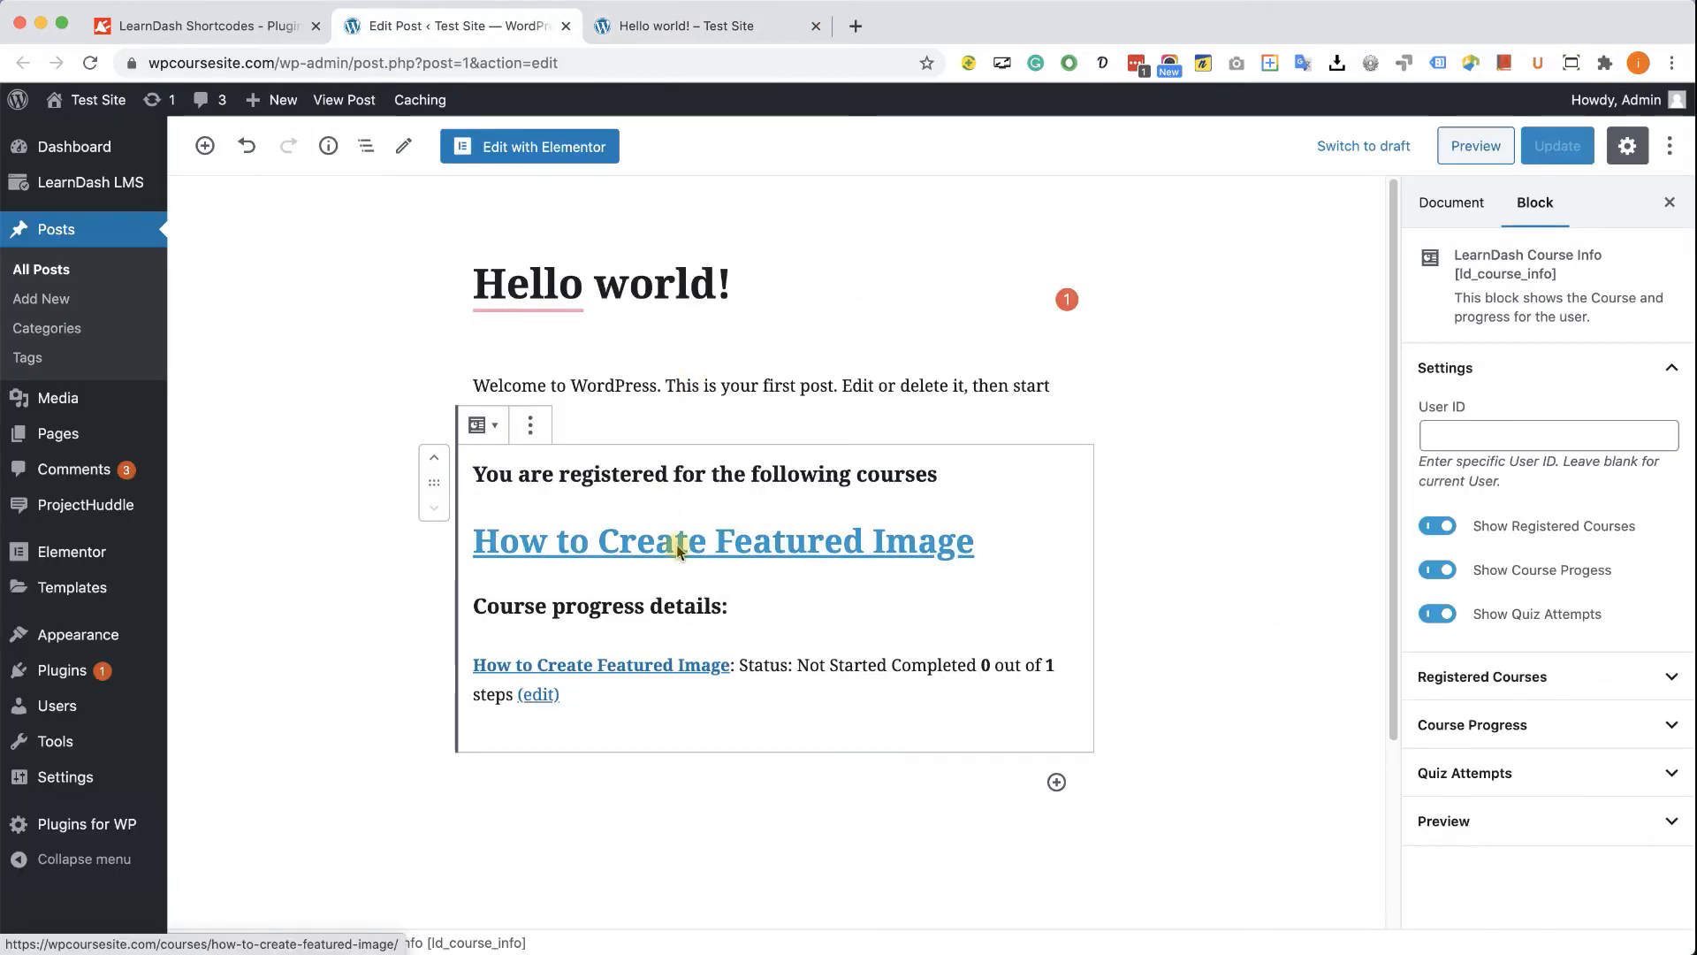
left_click(530, 424)
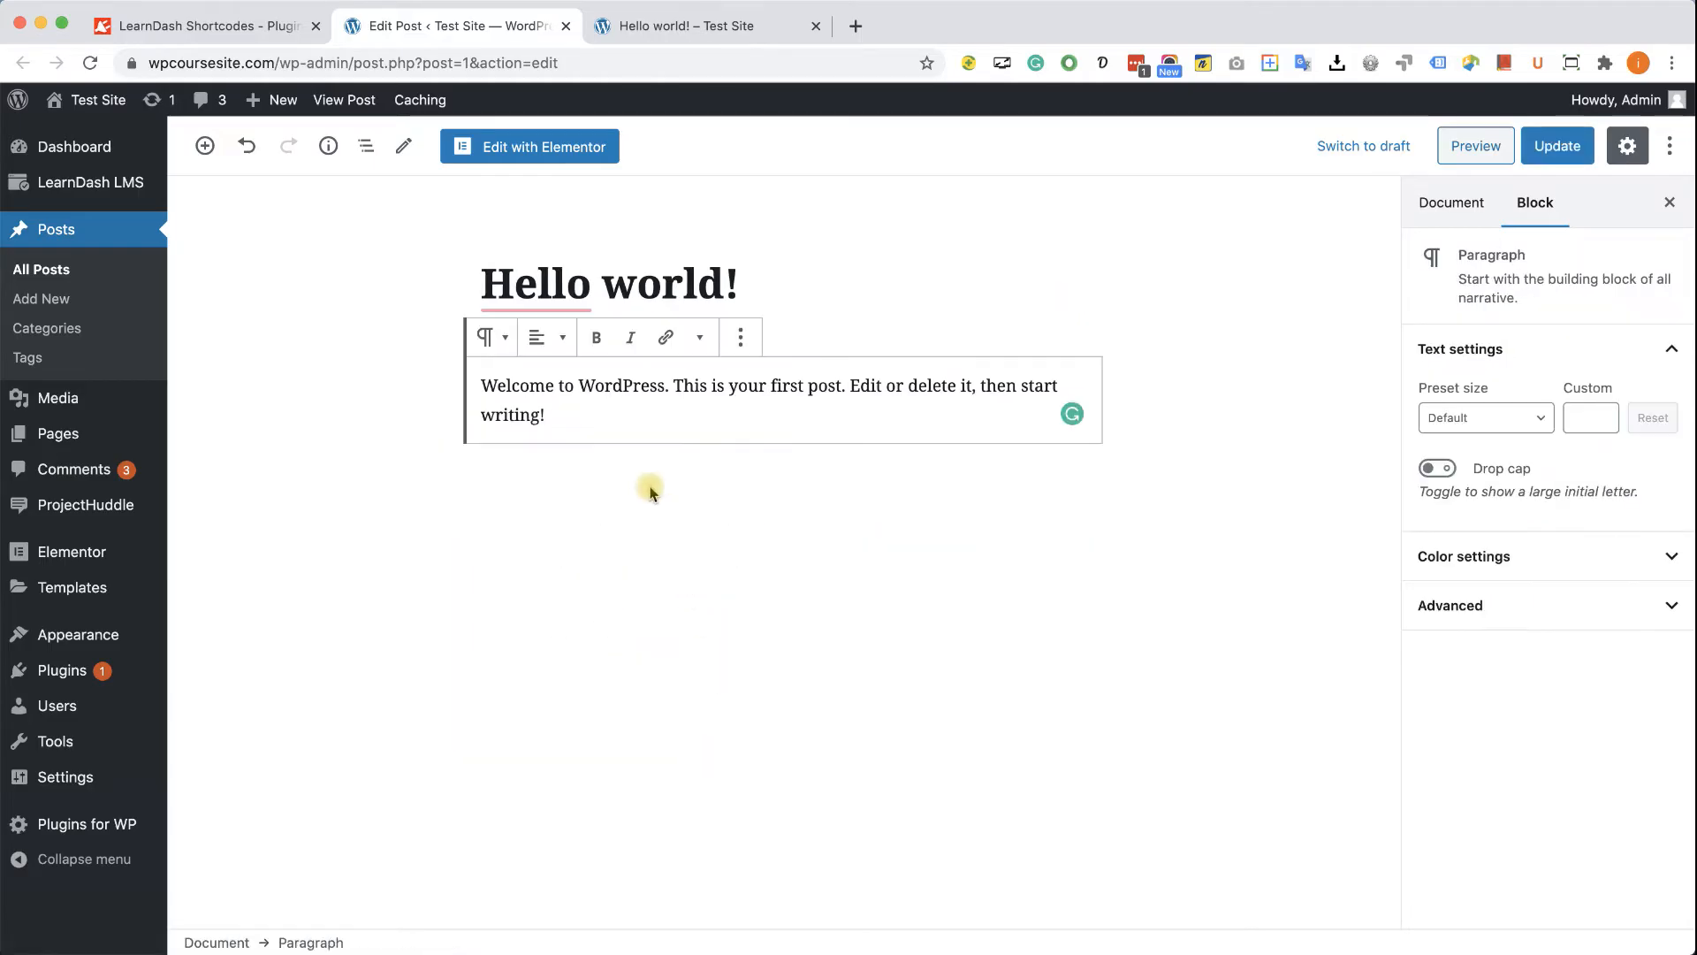
left_click(203, 24)
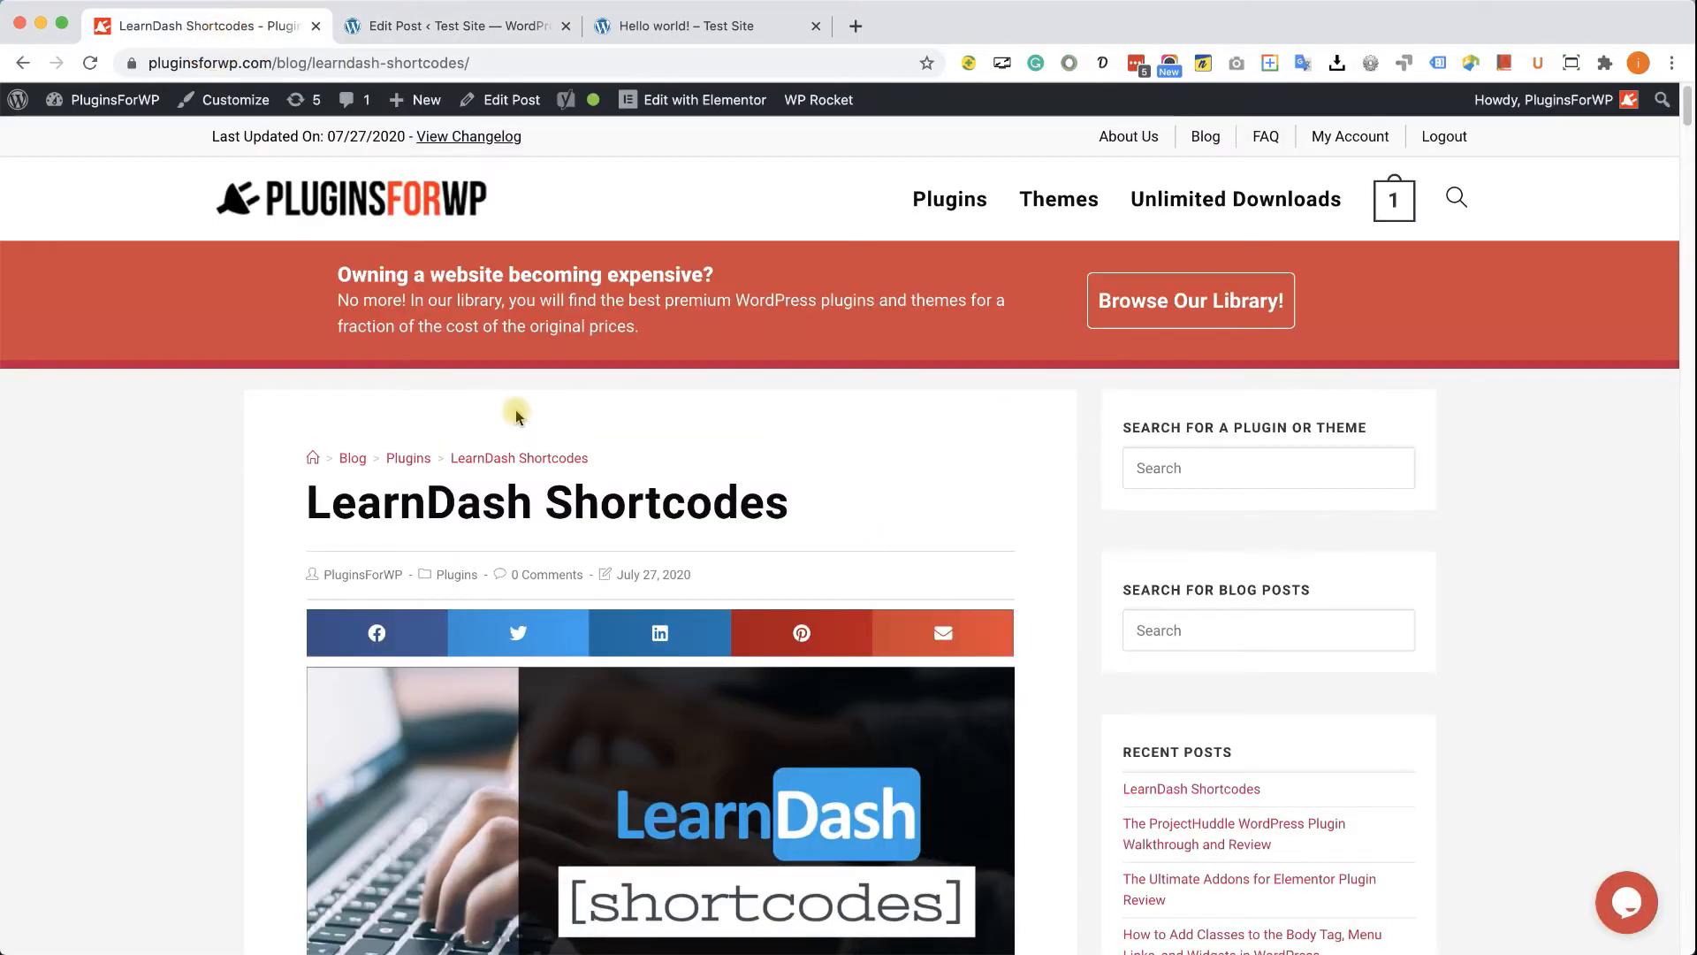
scroll("down", 3)
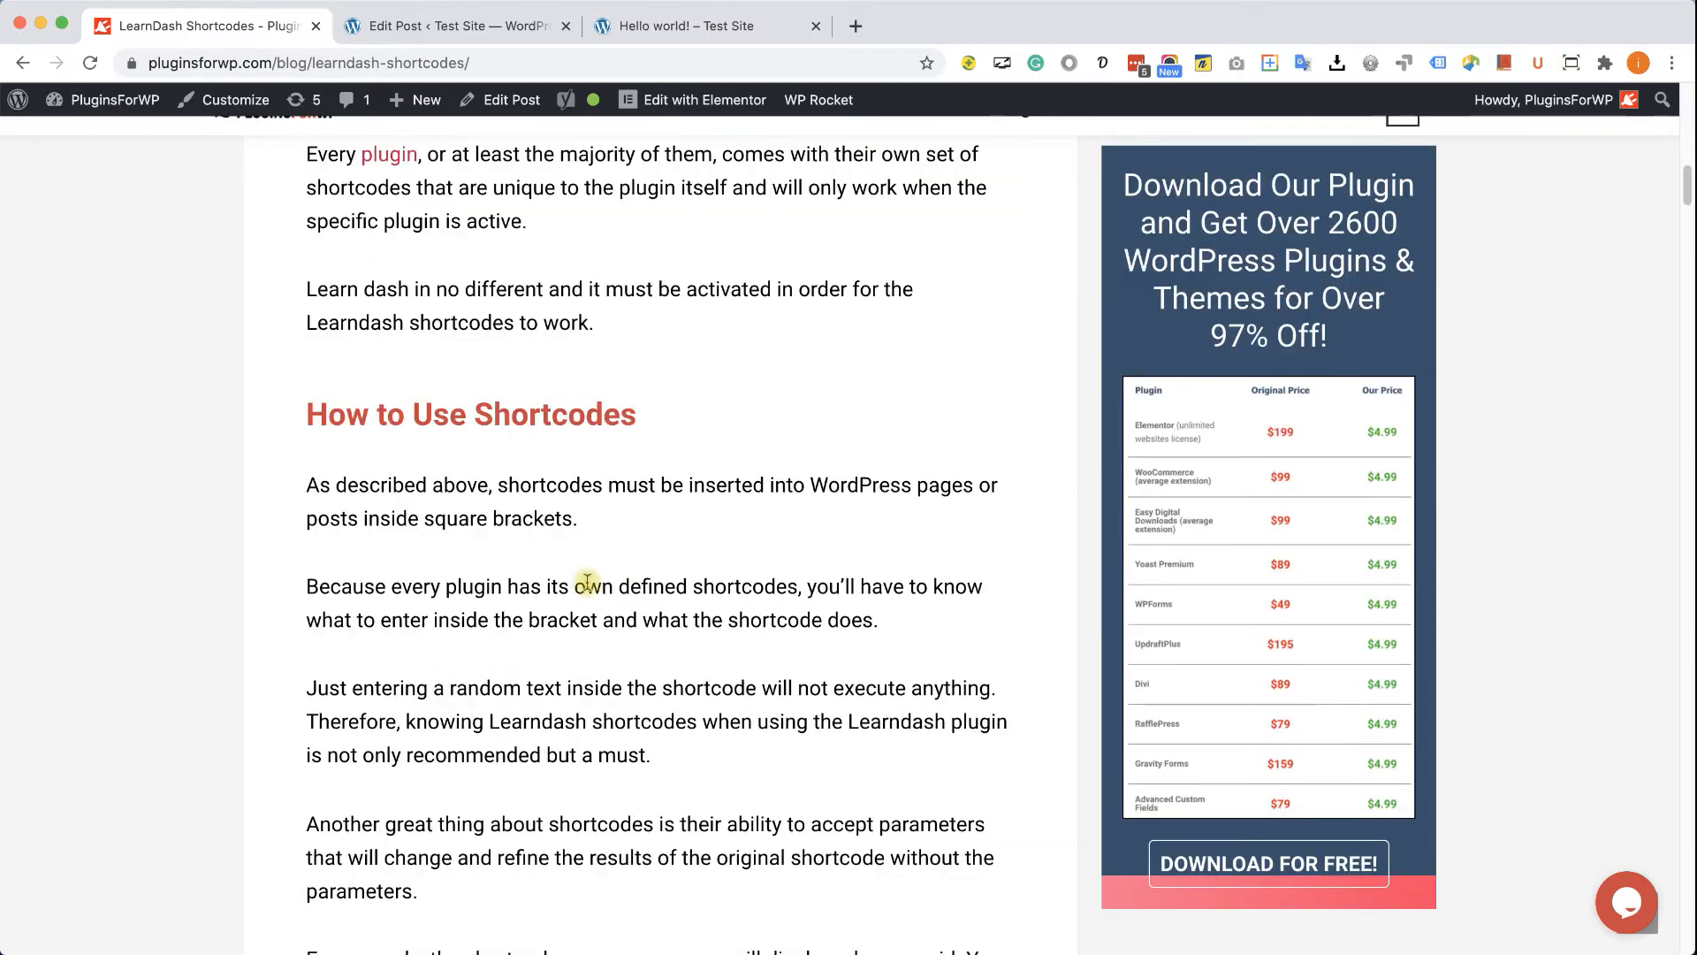
scroll("down", 3)
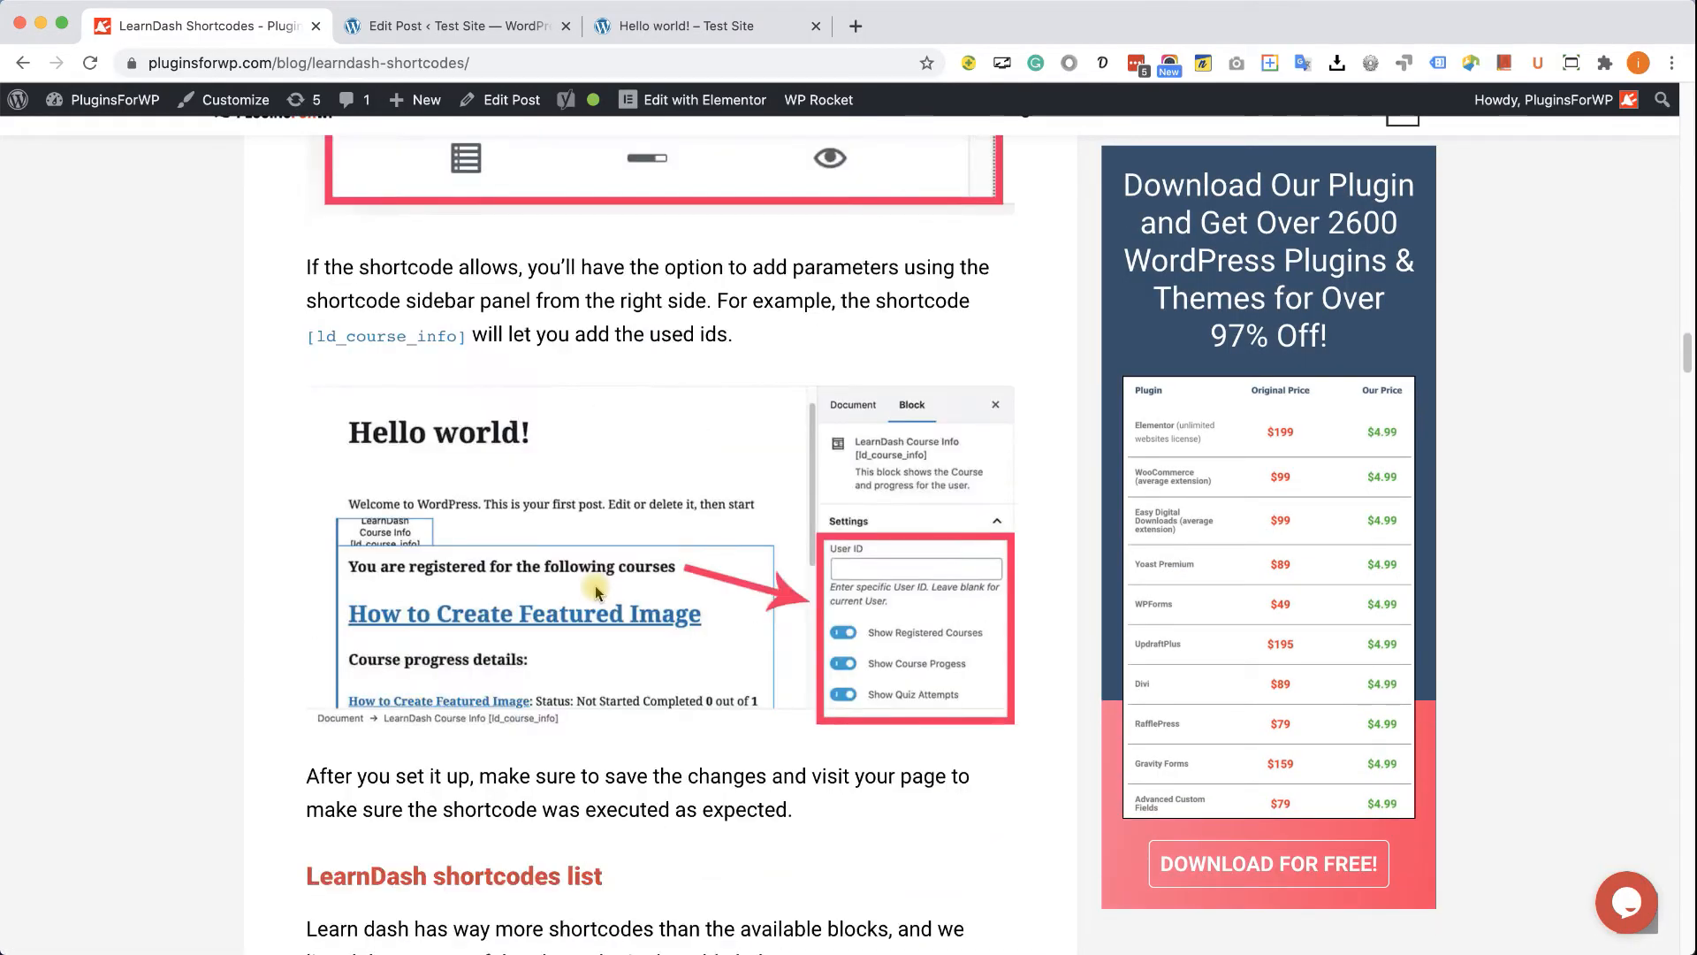
scroll("down", 3)
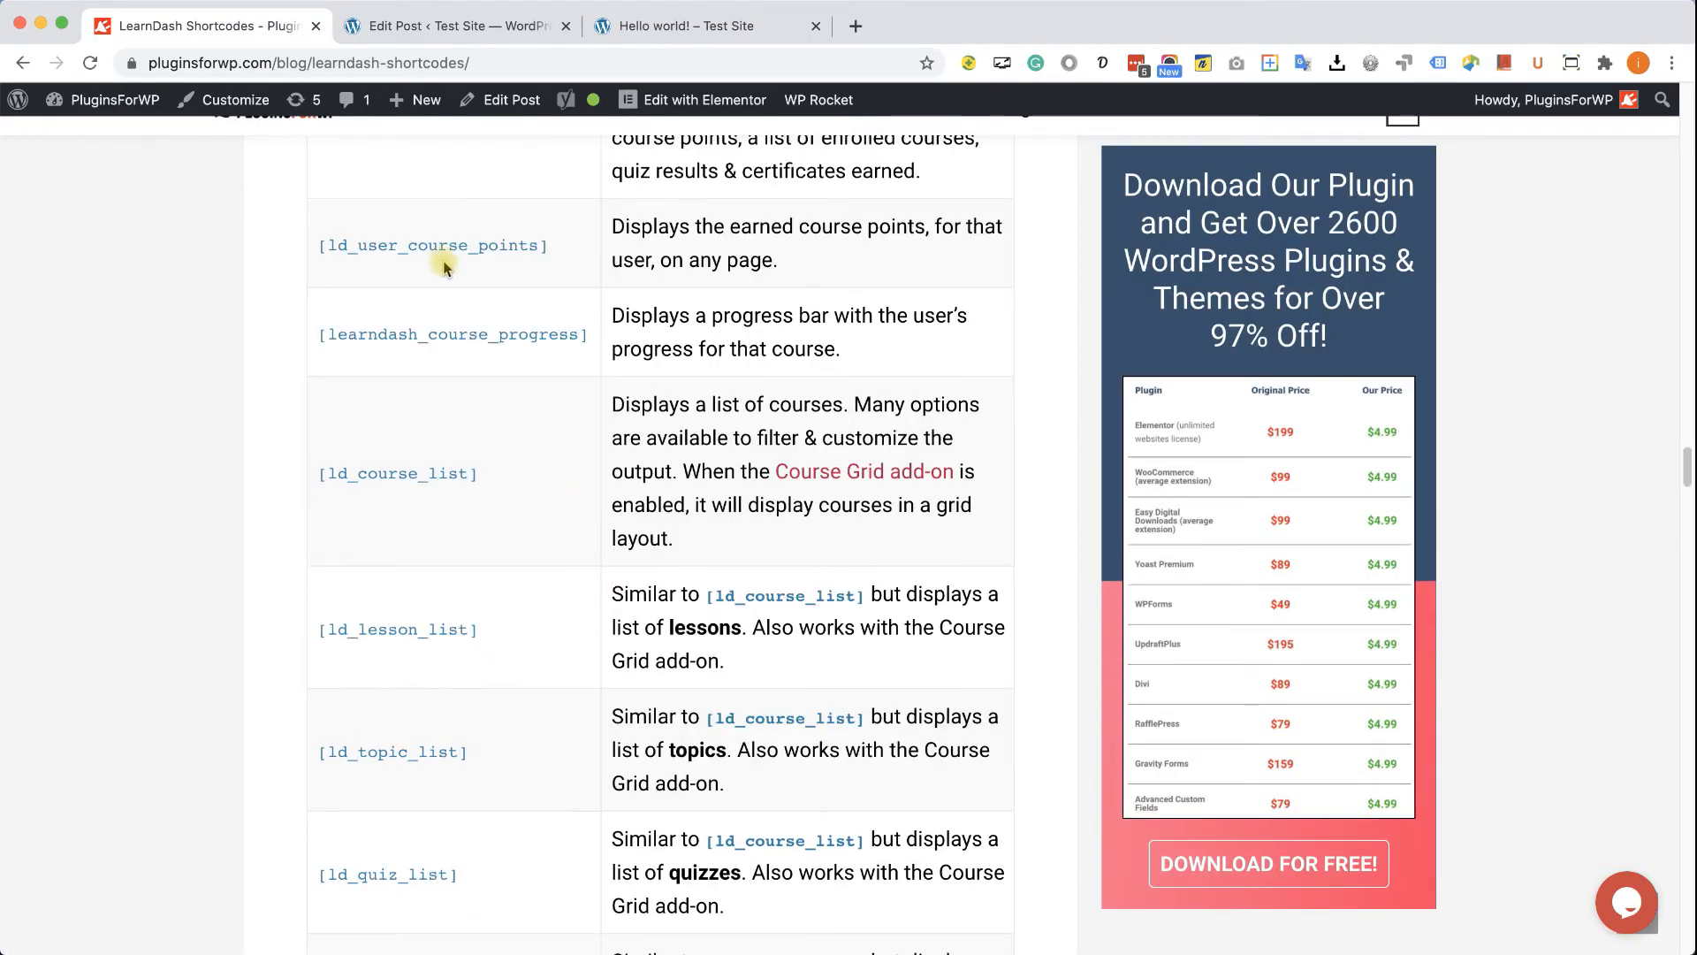
scroll("down", 3)
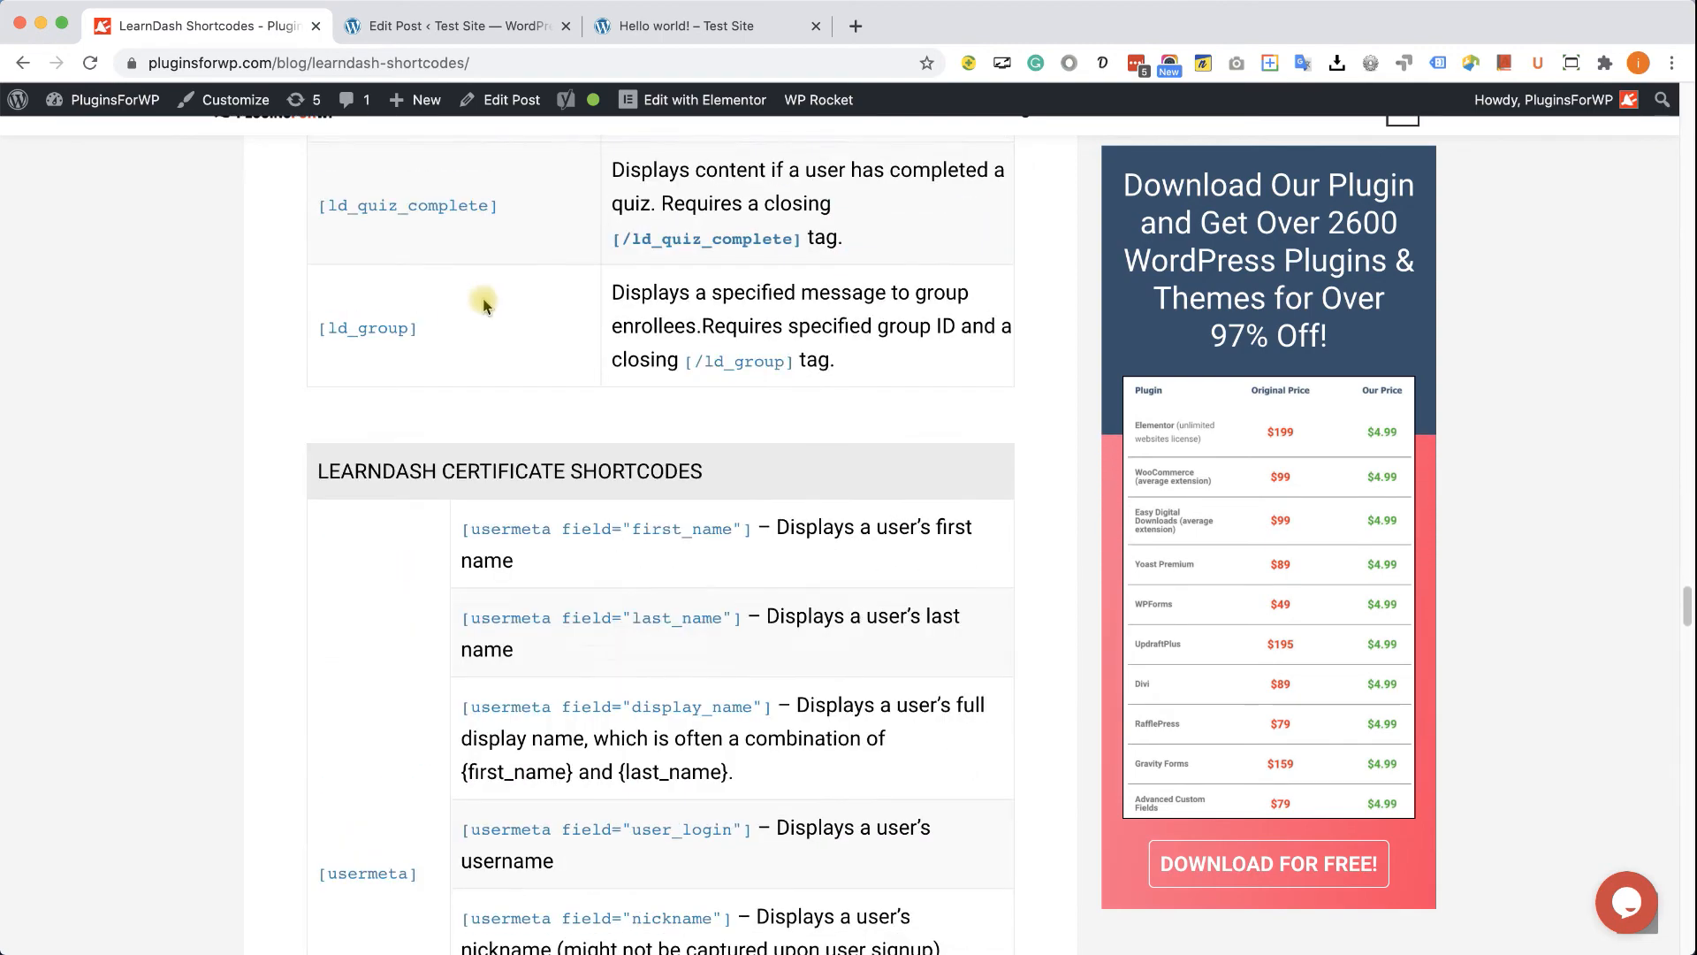
scroll("down", 3)
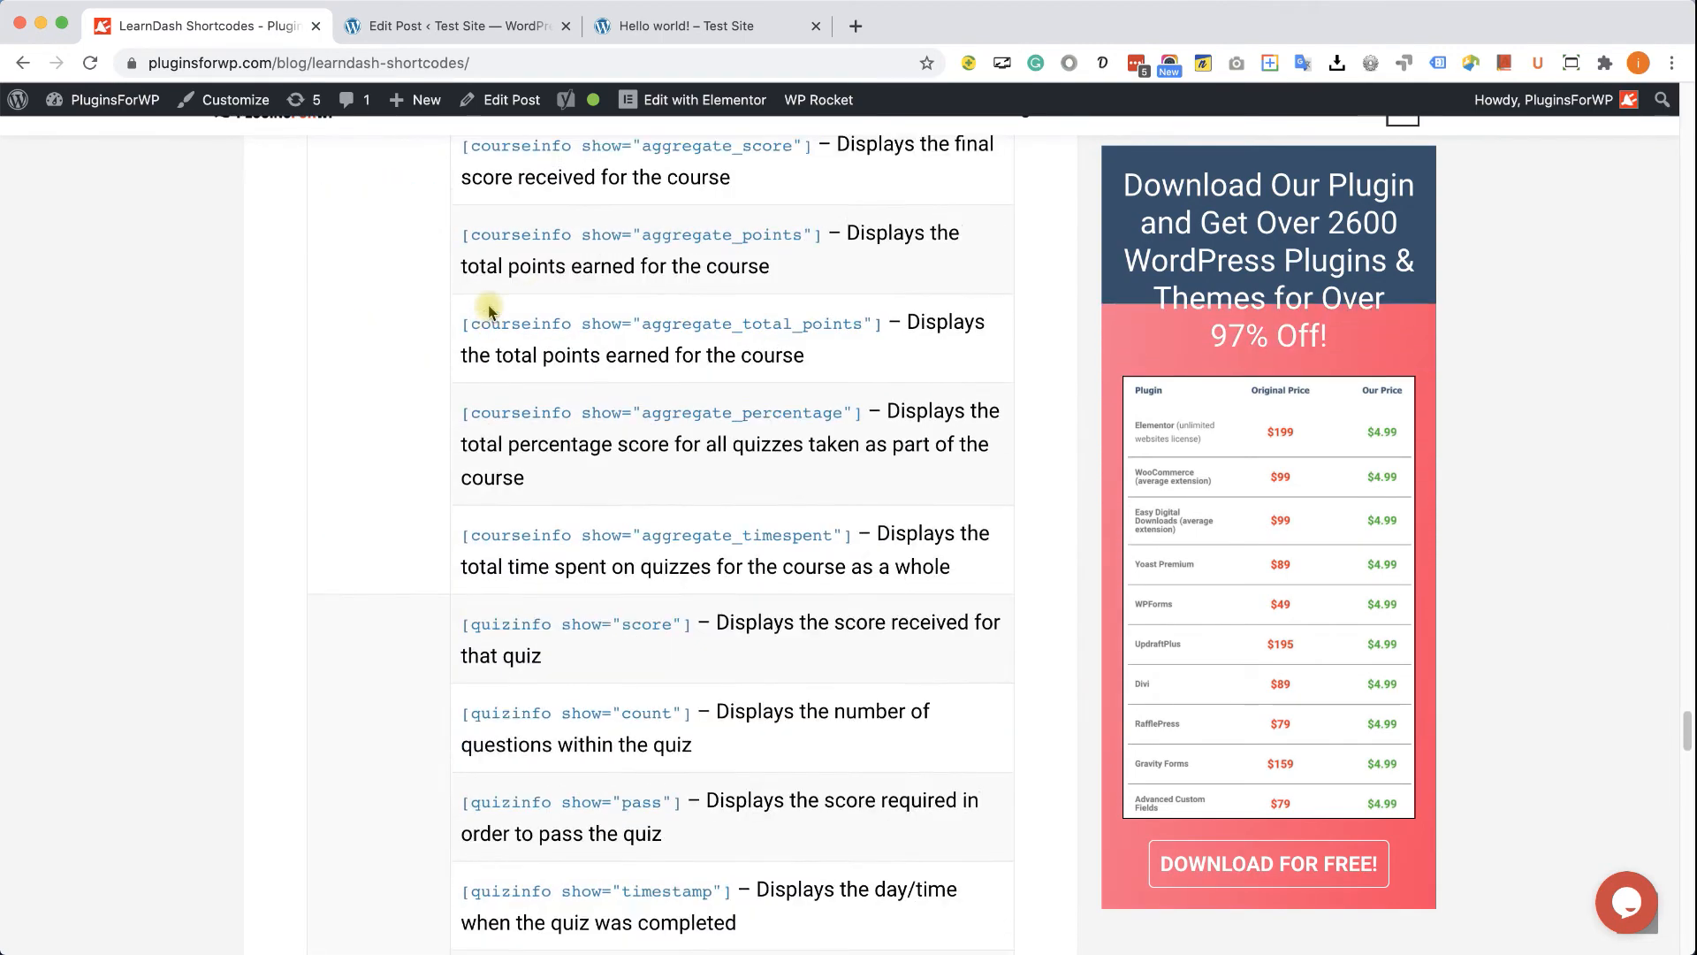
scroll("down", 3)
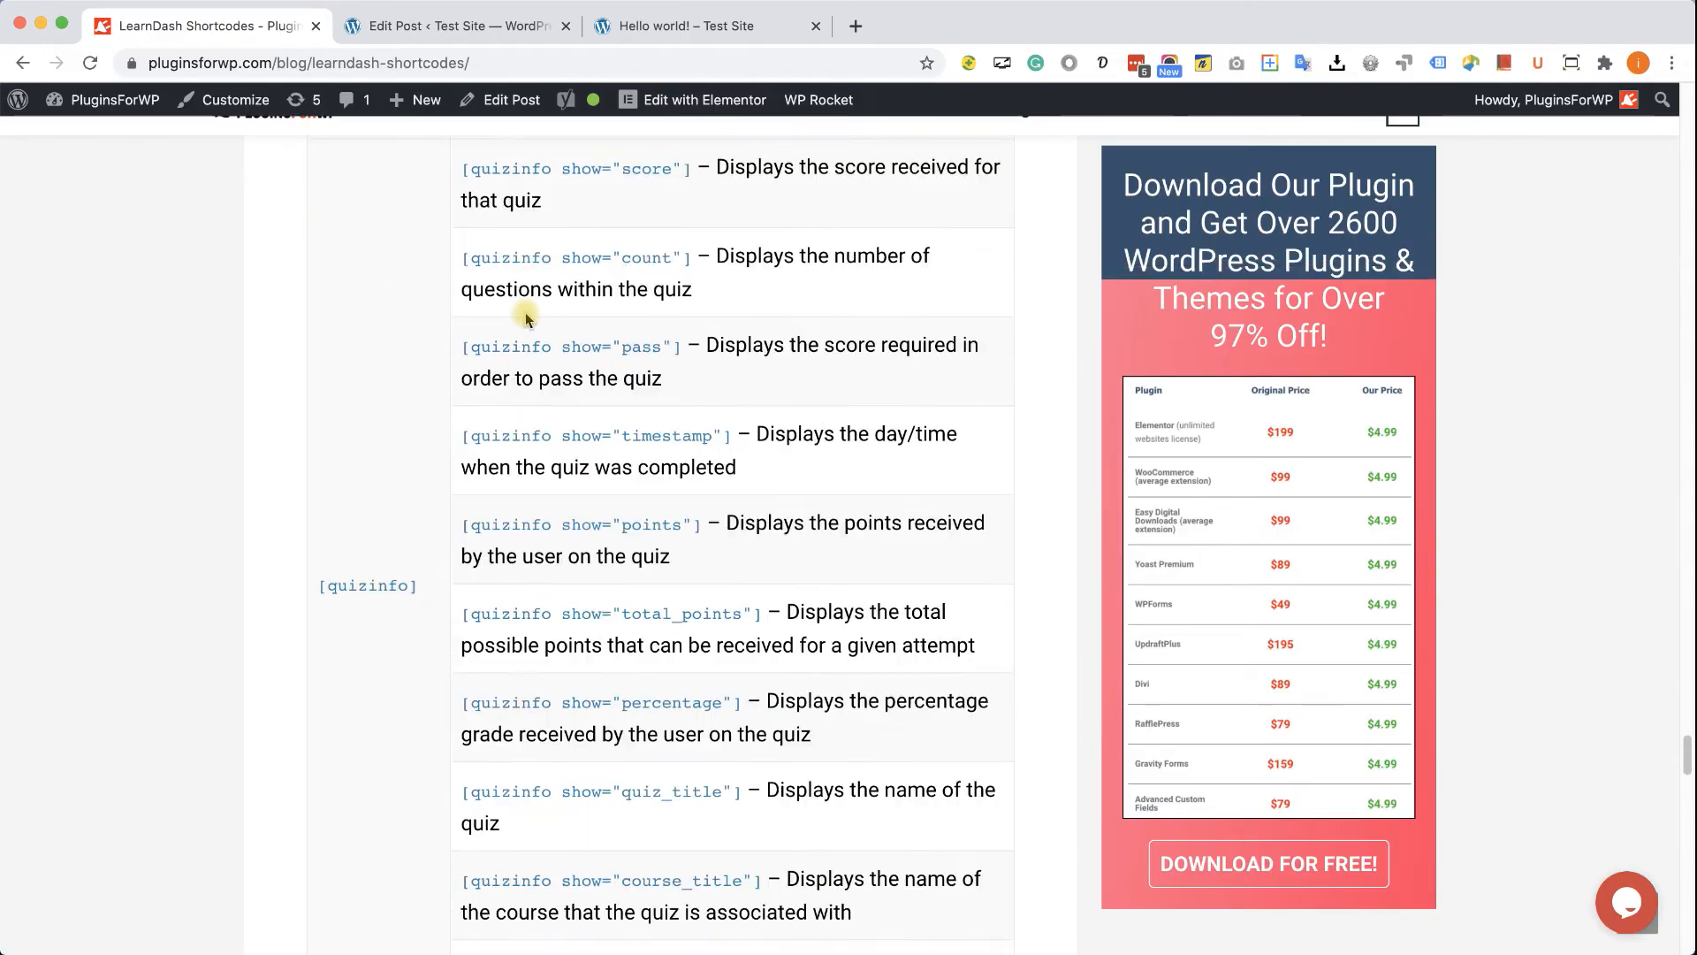
scroll("down", 3)
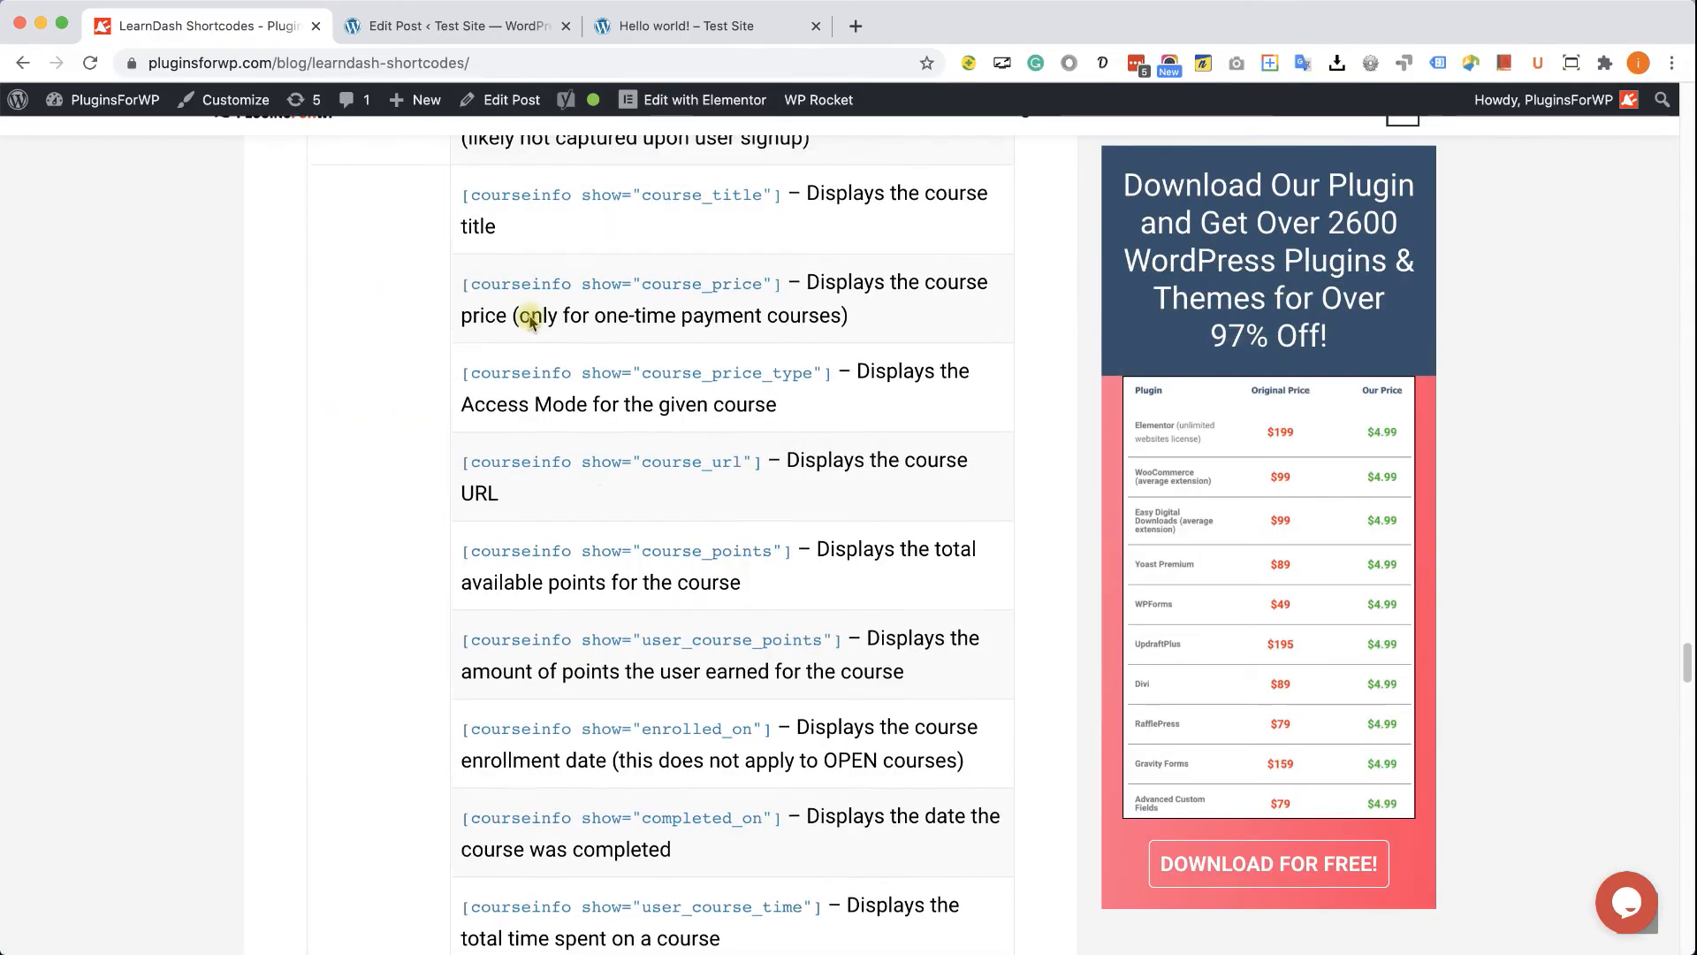
scroll("down", 3)
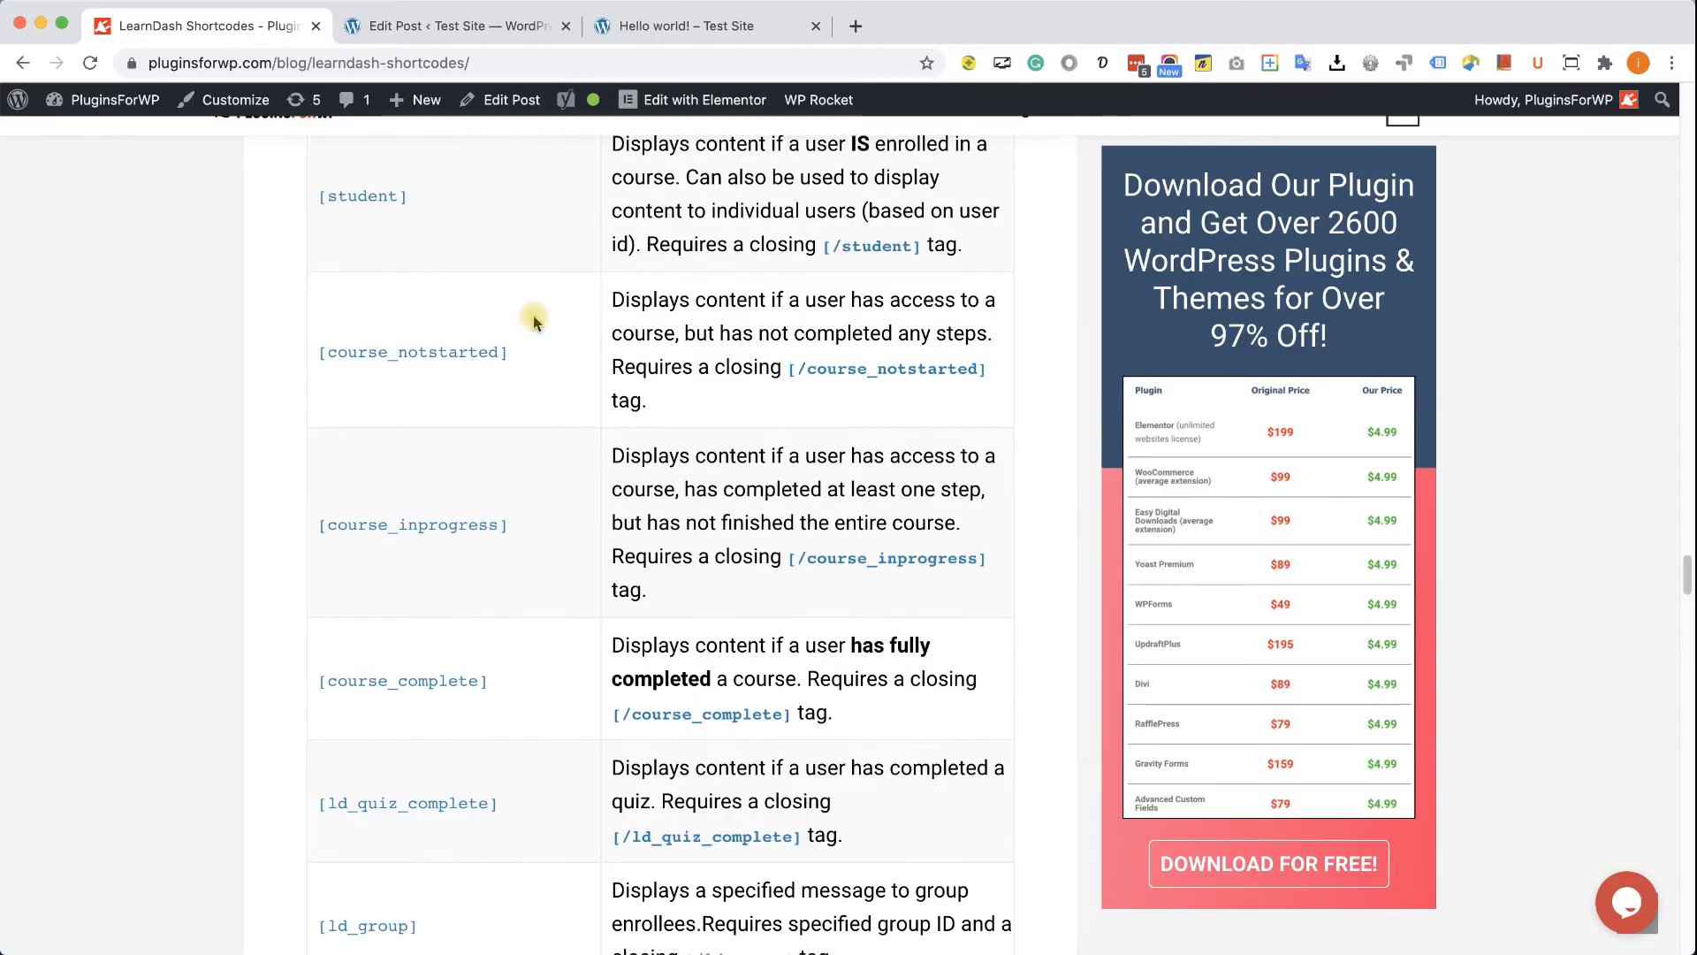
scroll("down", 3)
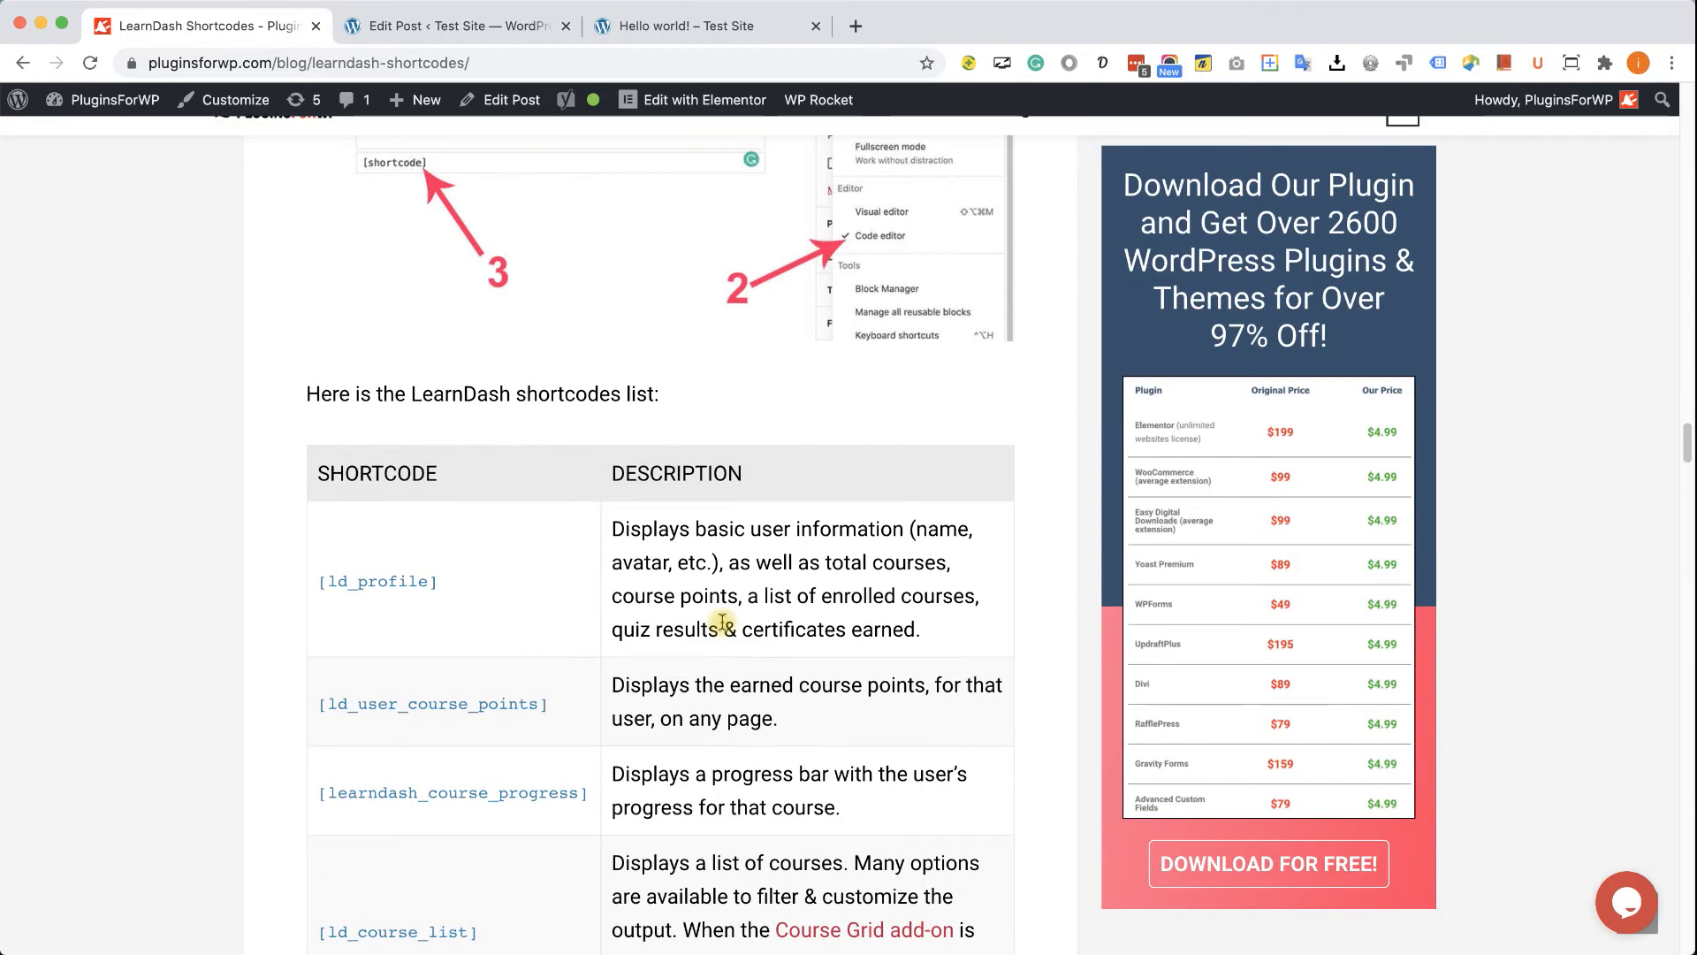
scroll("down", 3)
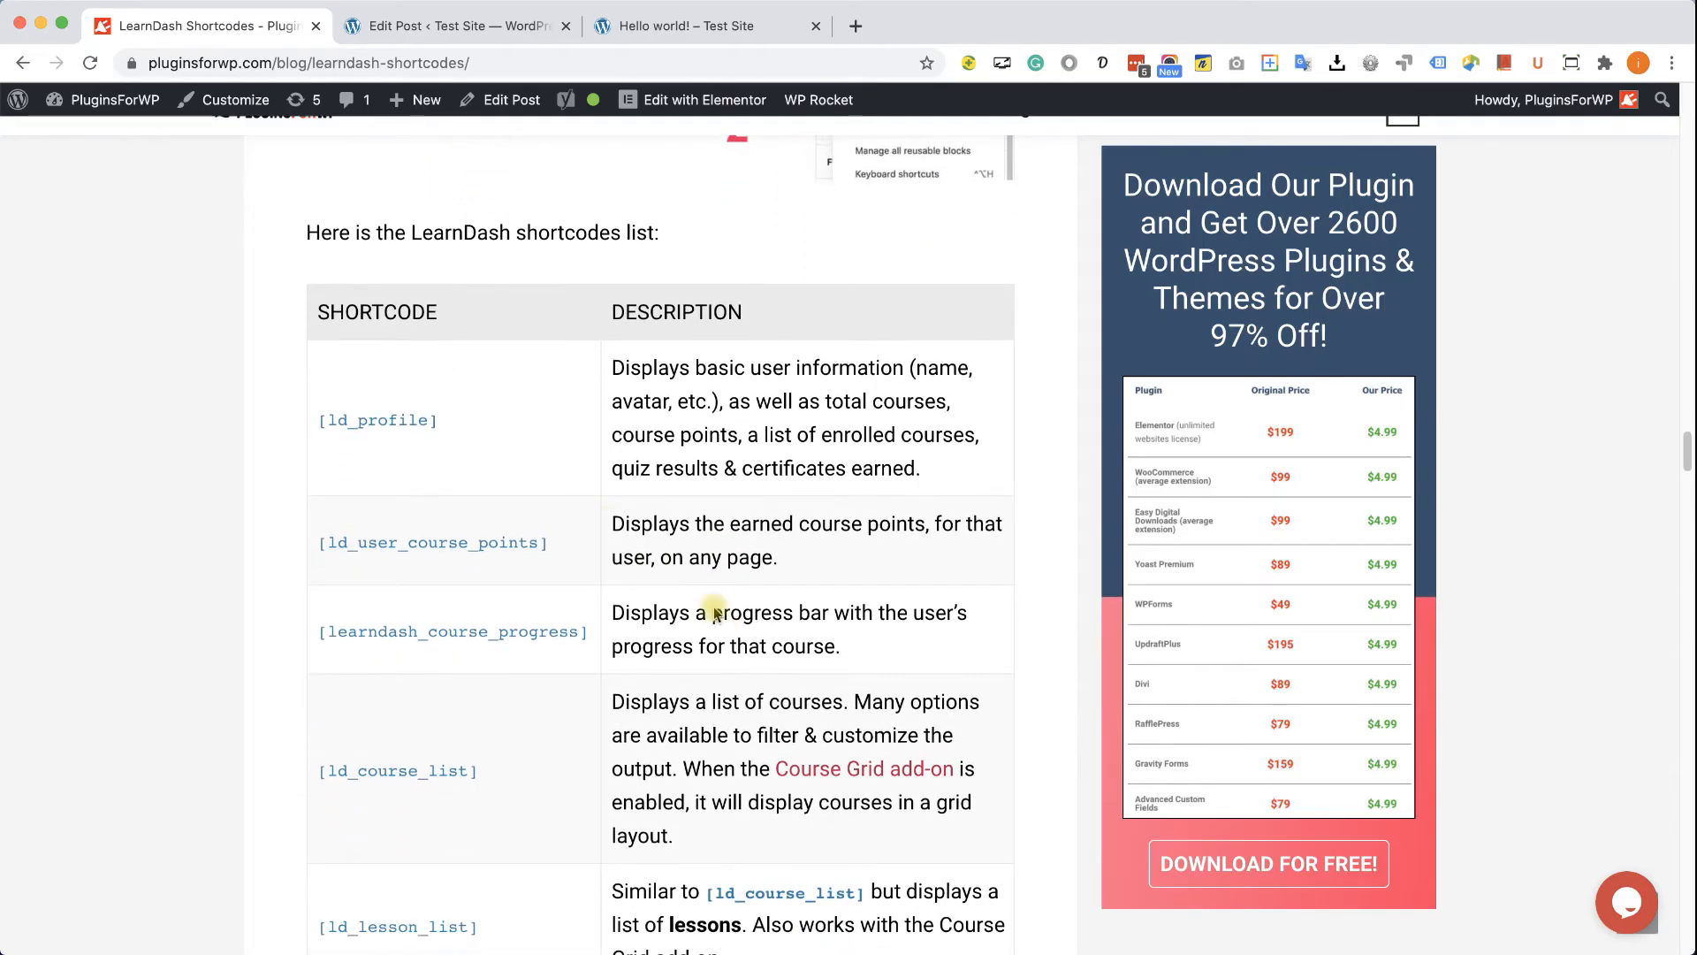
mouse_move(468, 424)
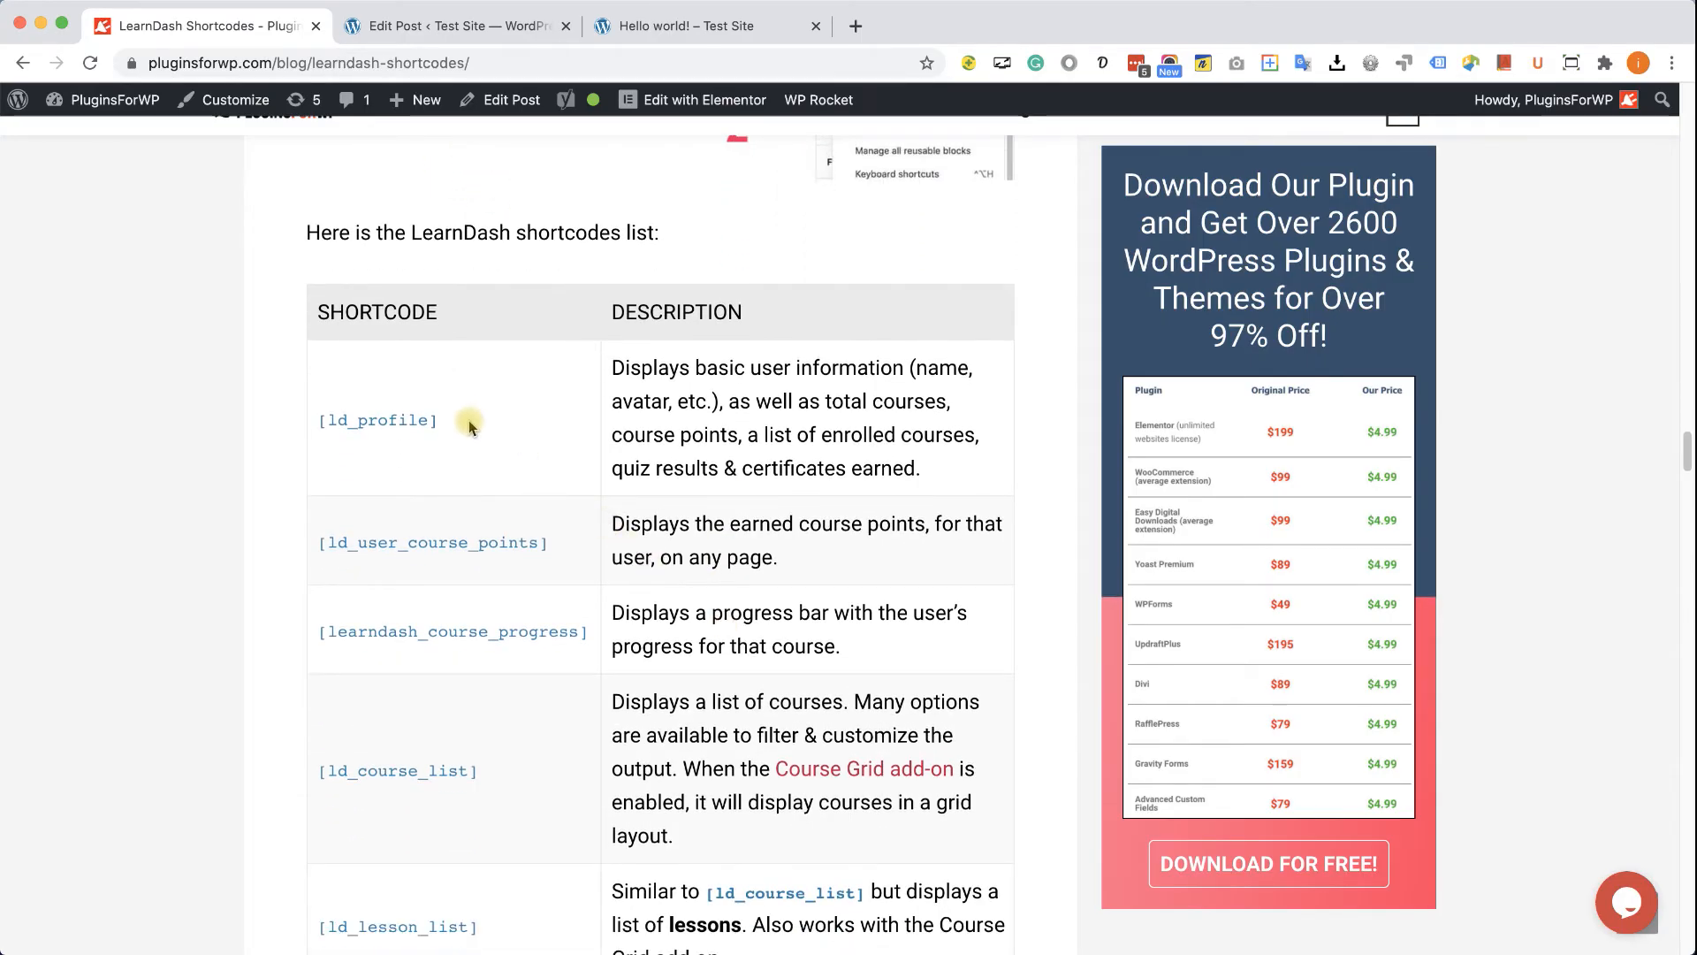
double_click(375, 421)
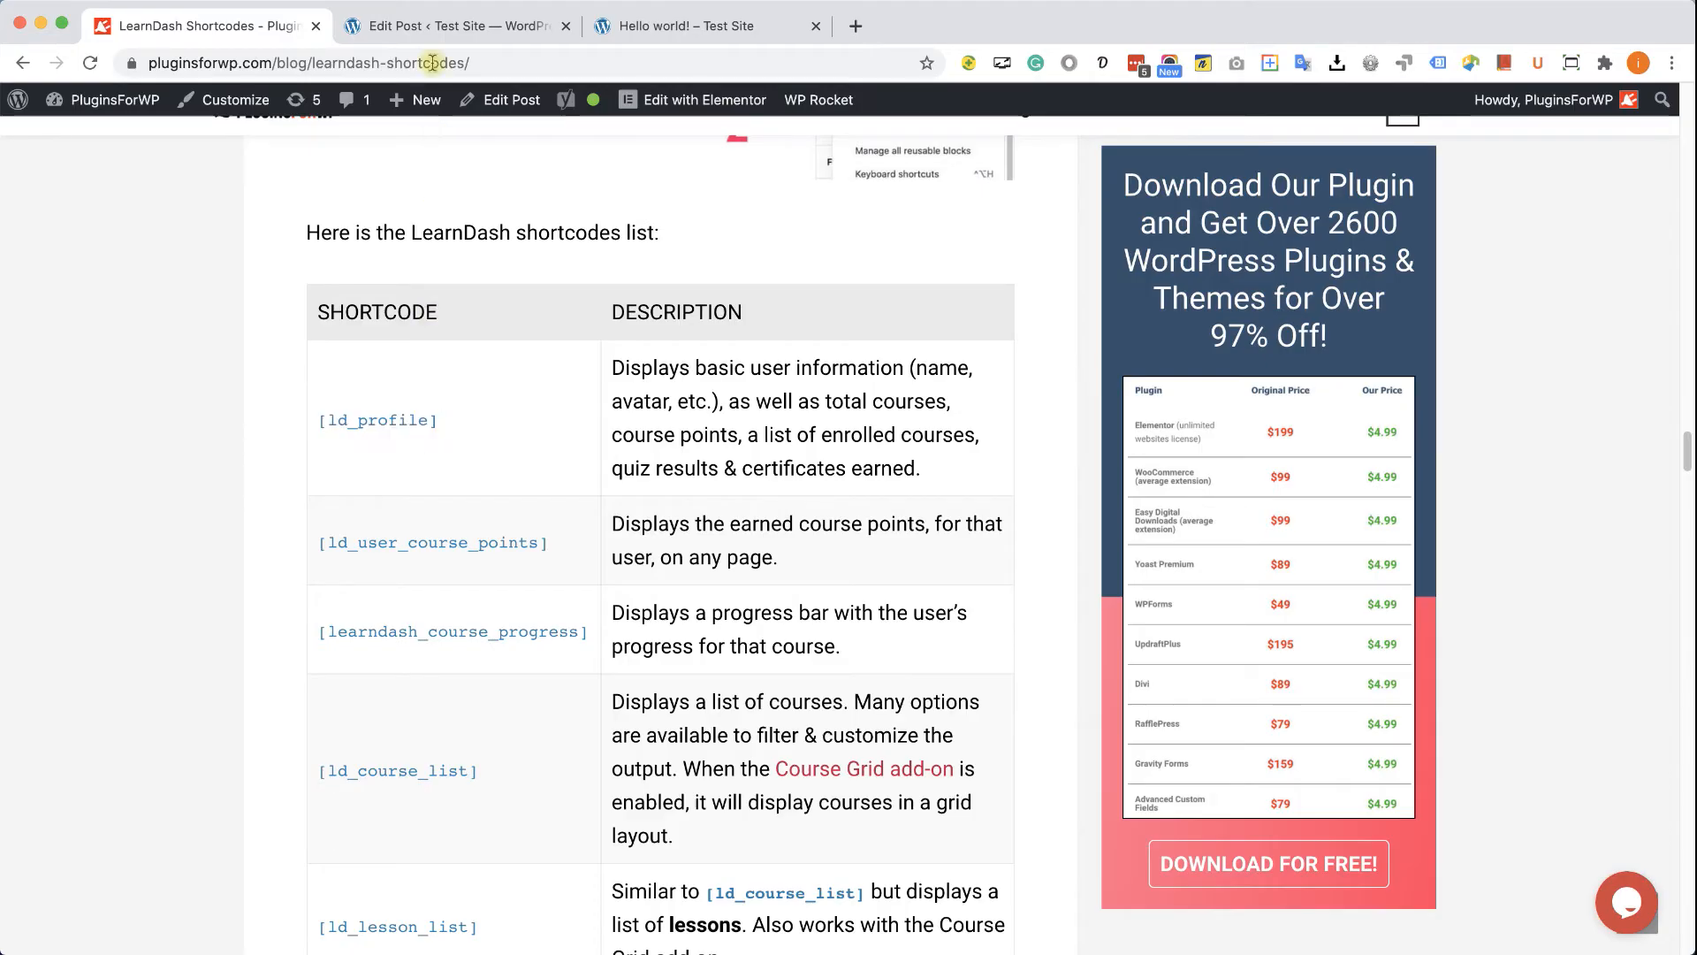
Add a Shortcode block containing [ld_profile] to the Hello world post, update it and view the live post
left_click(463, 25)
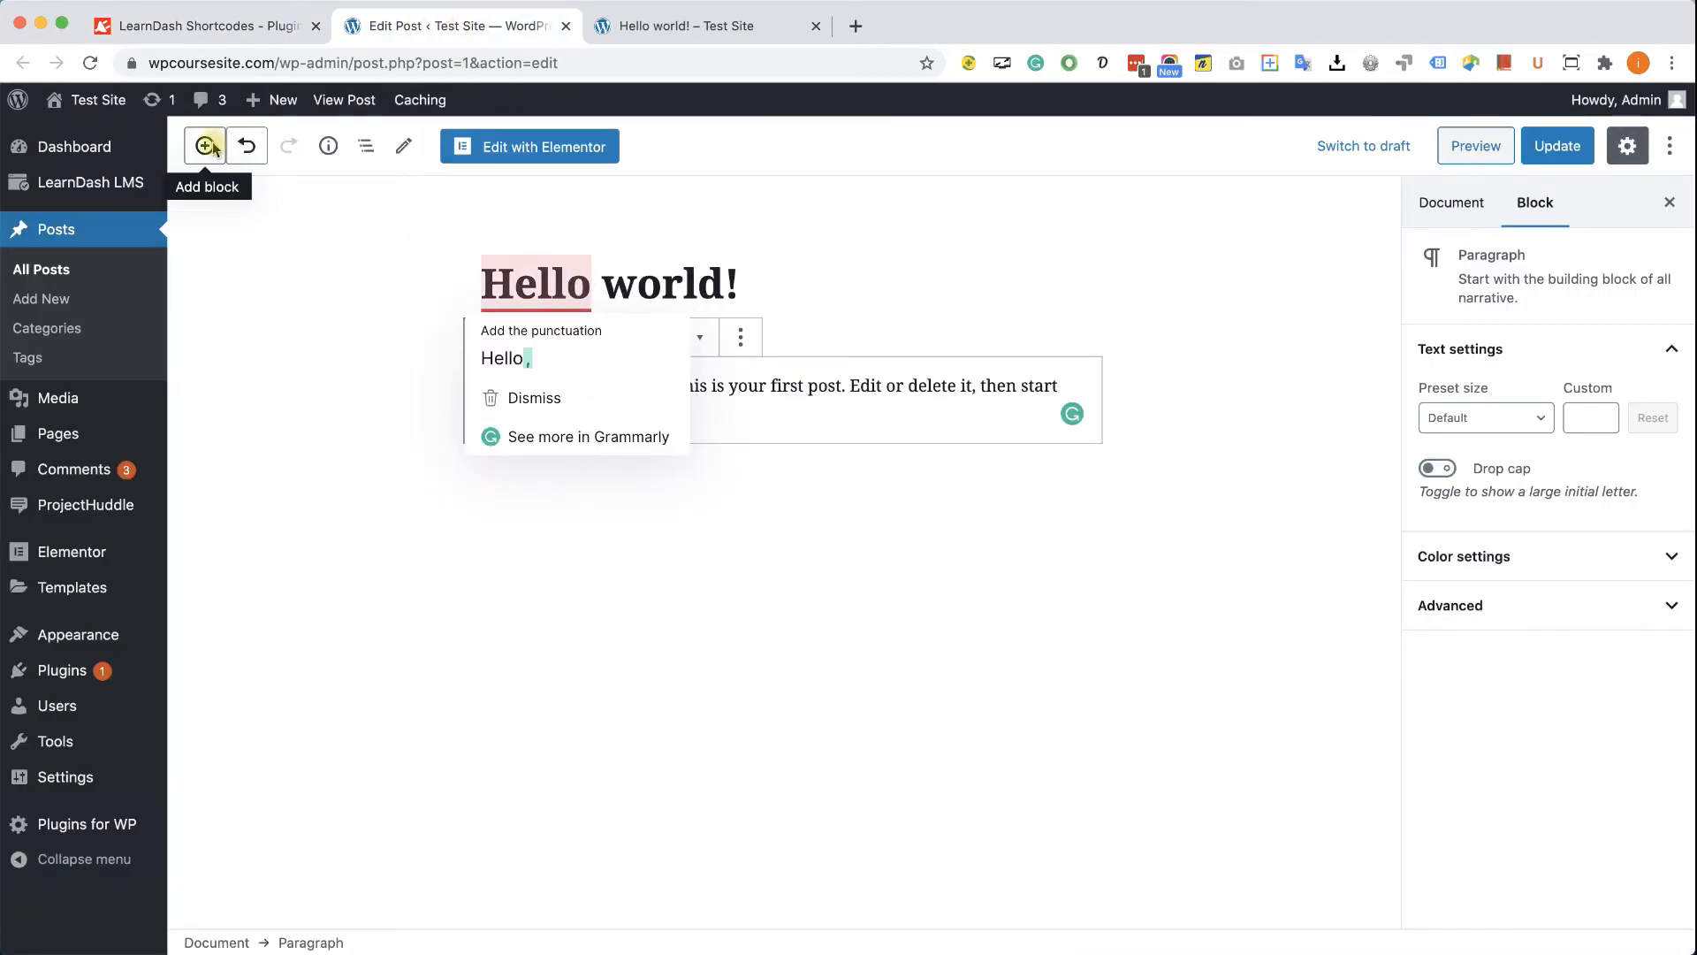
left_click(205, 145)
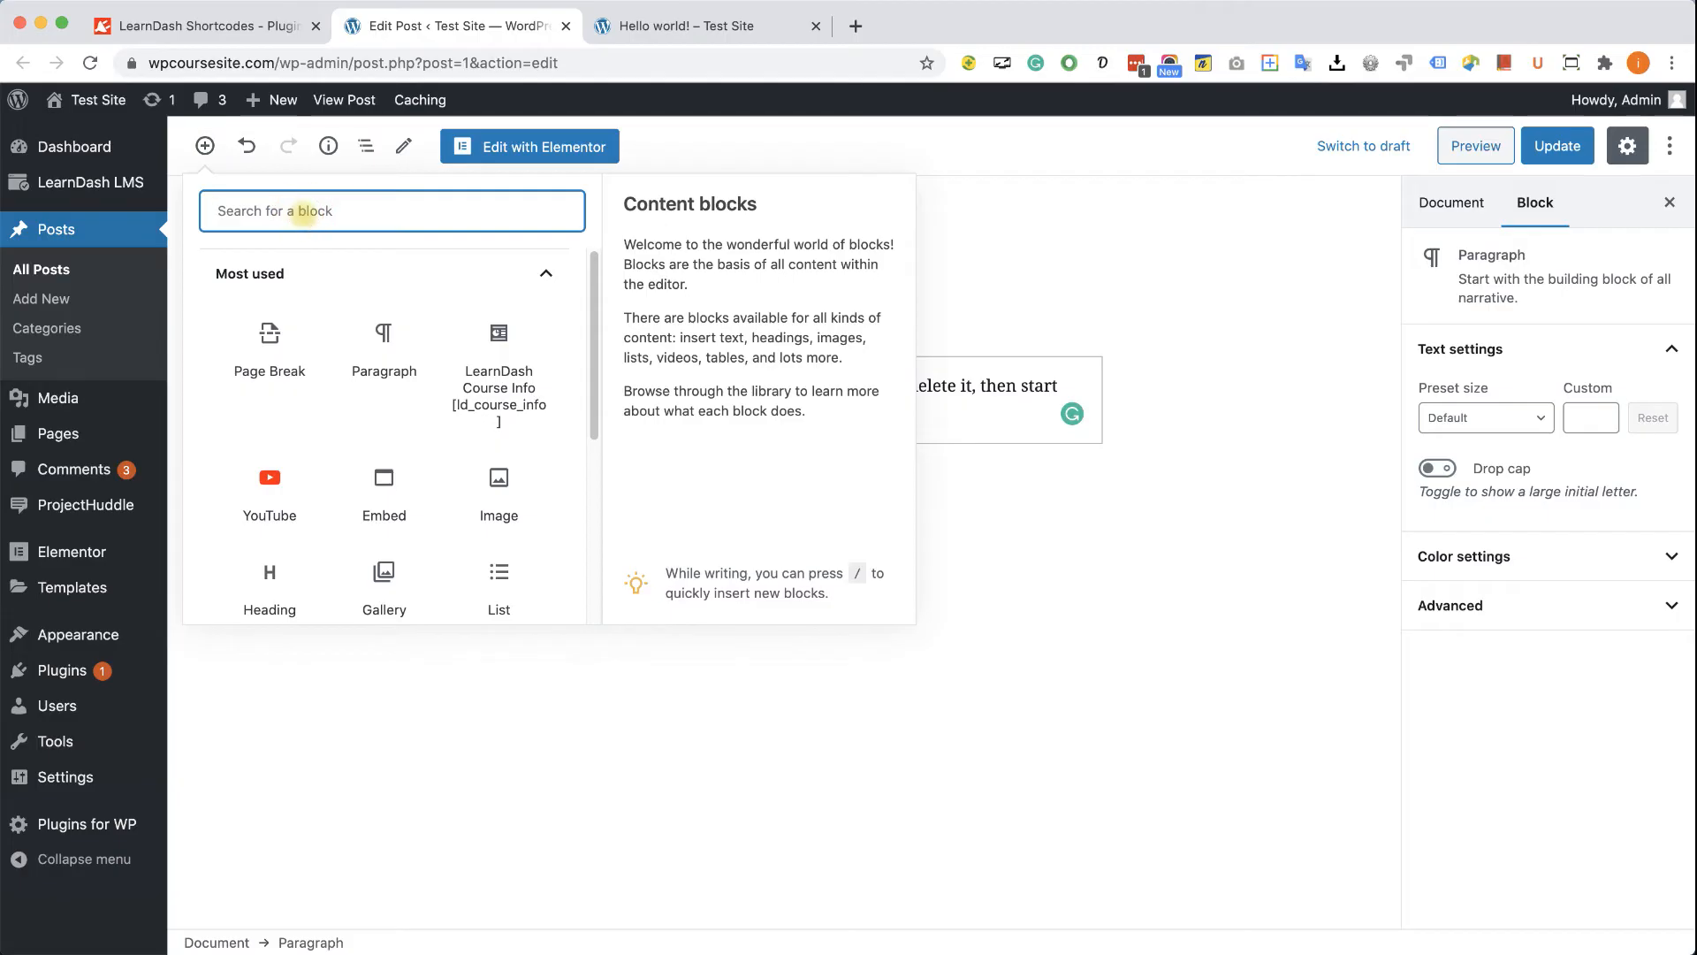
type("shortc")
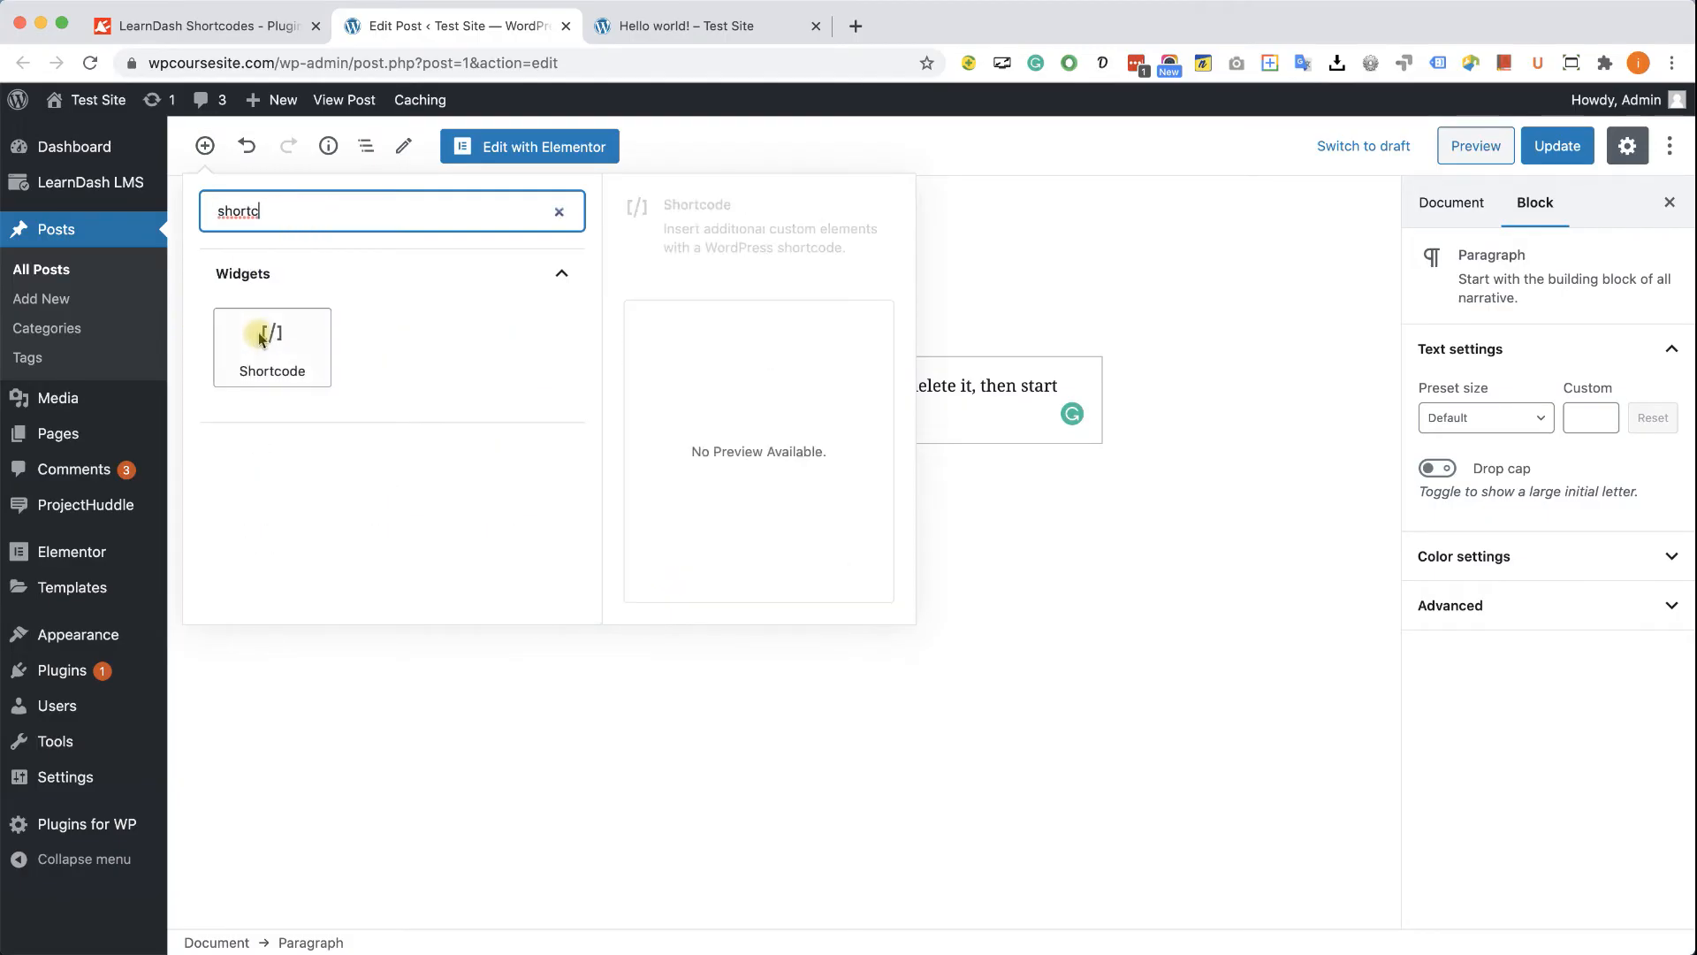
left_click(272, 346)
type("[ld_profile]")
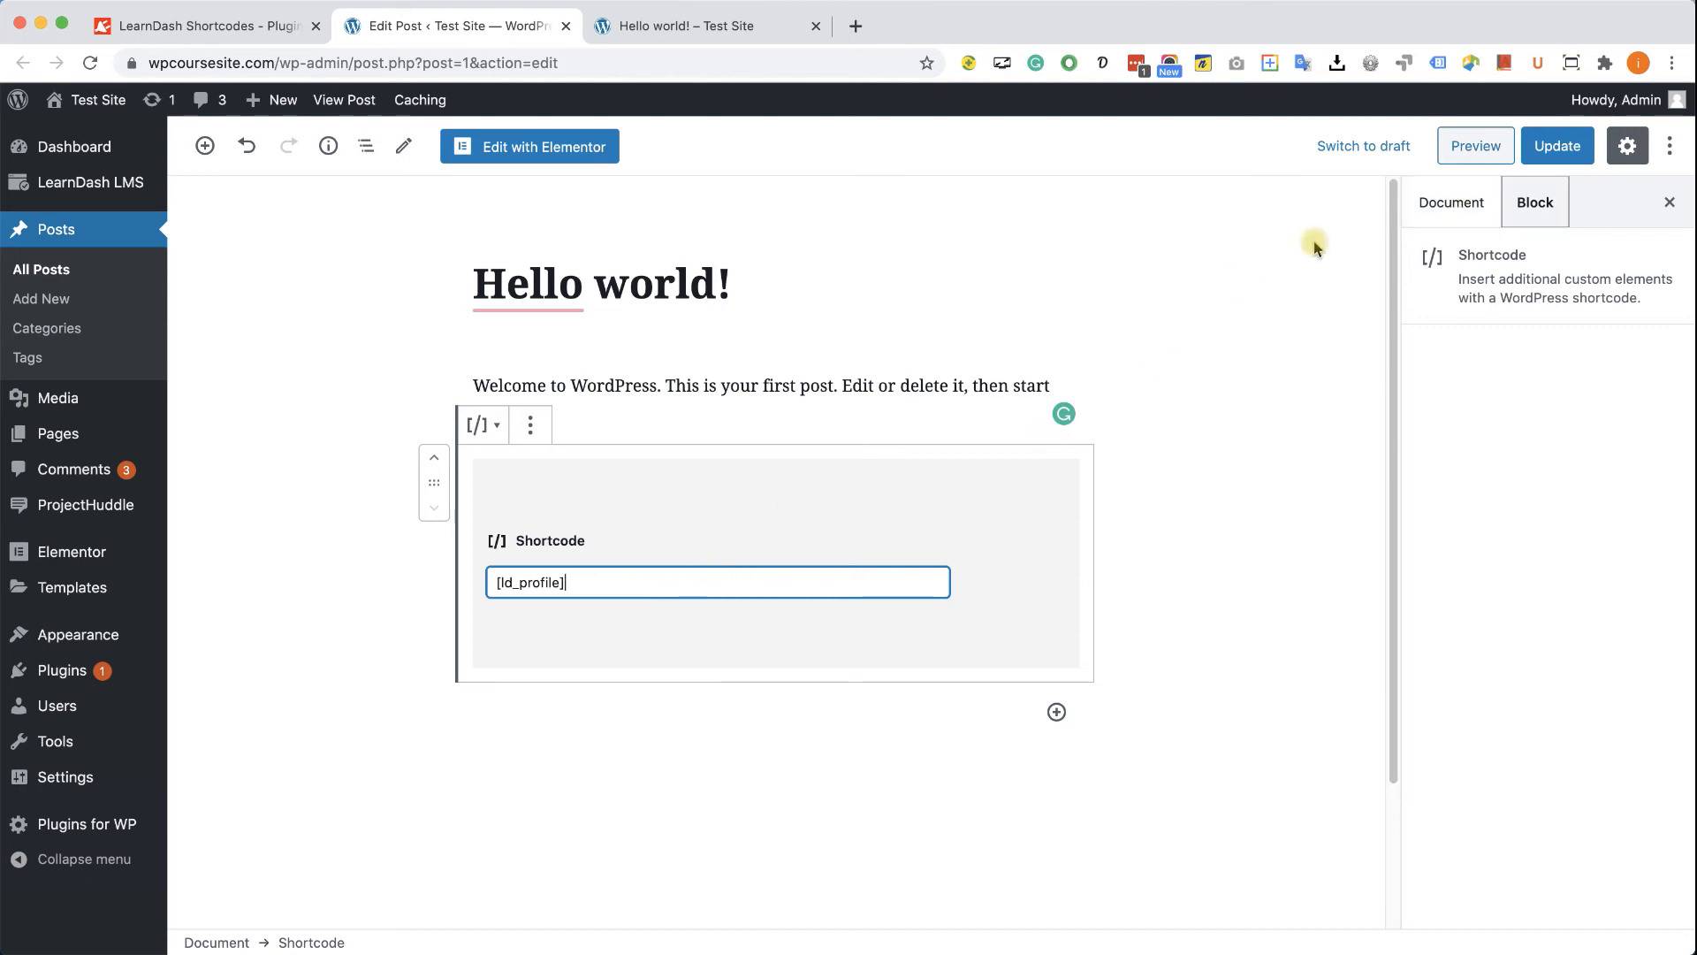
left_click(1558, 145)
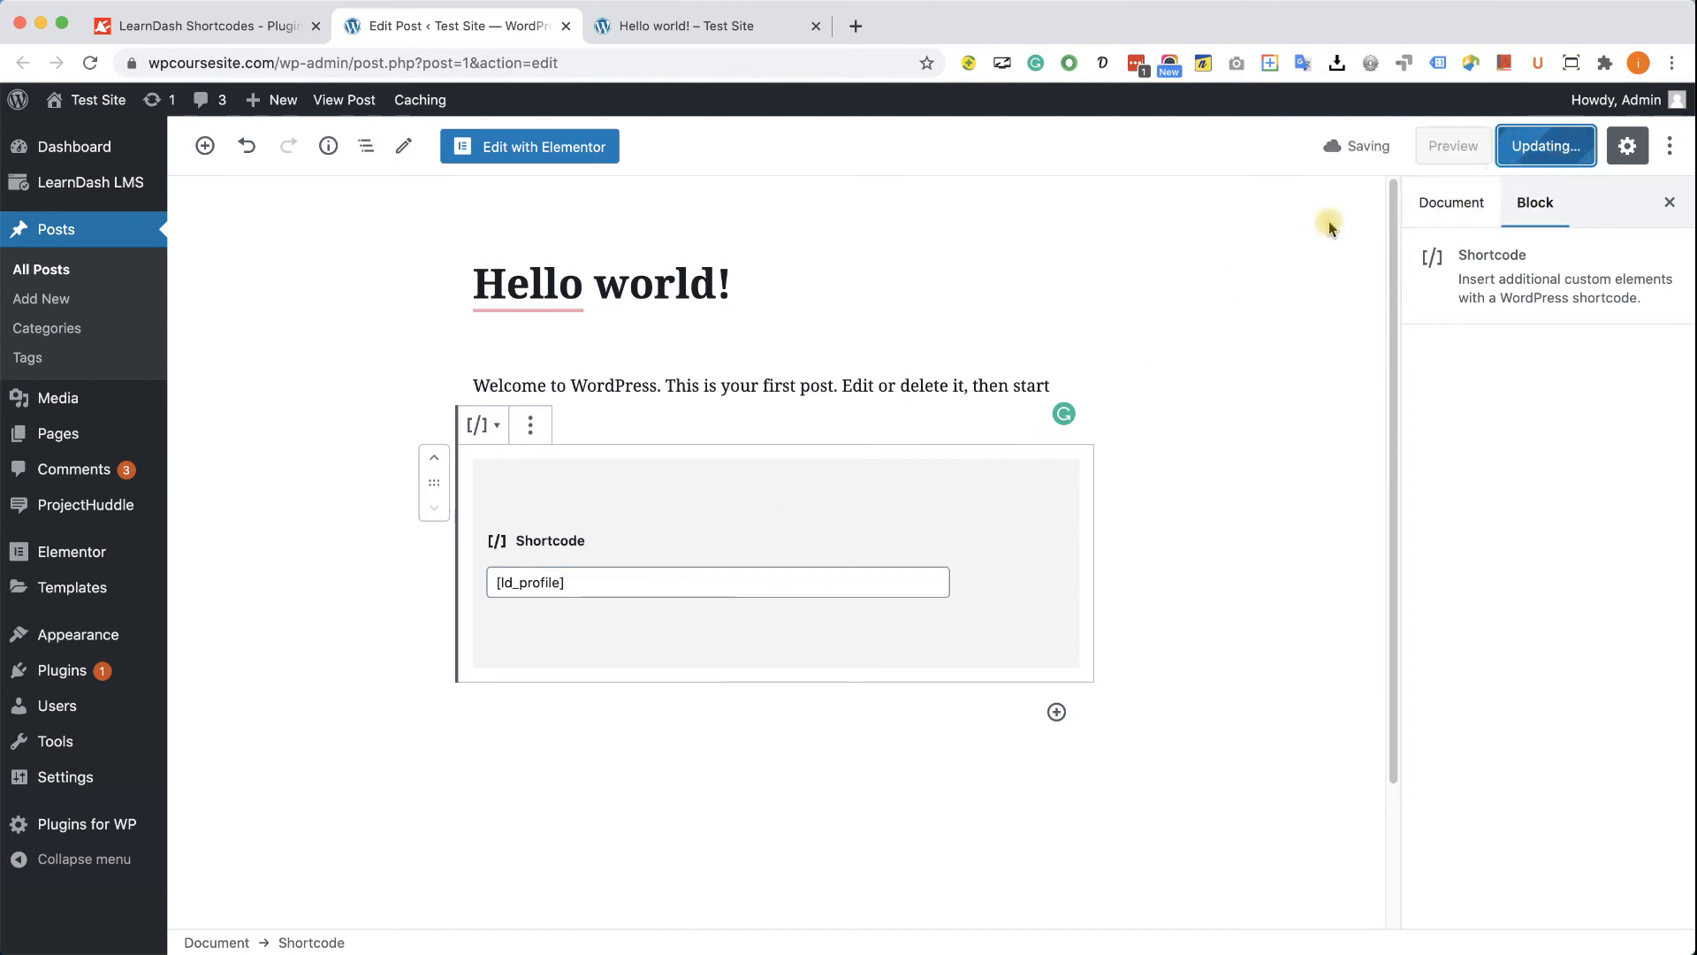
left_click(715, 25)
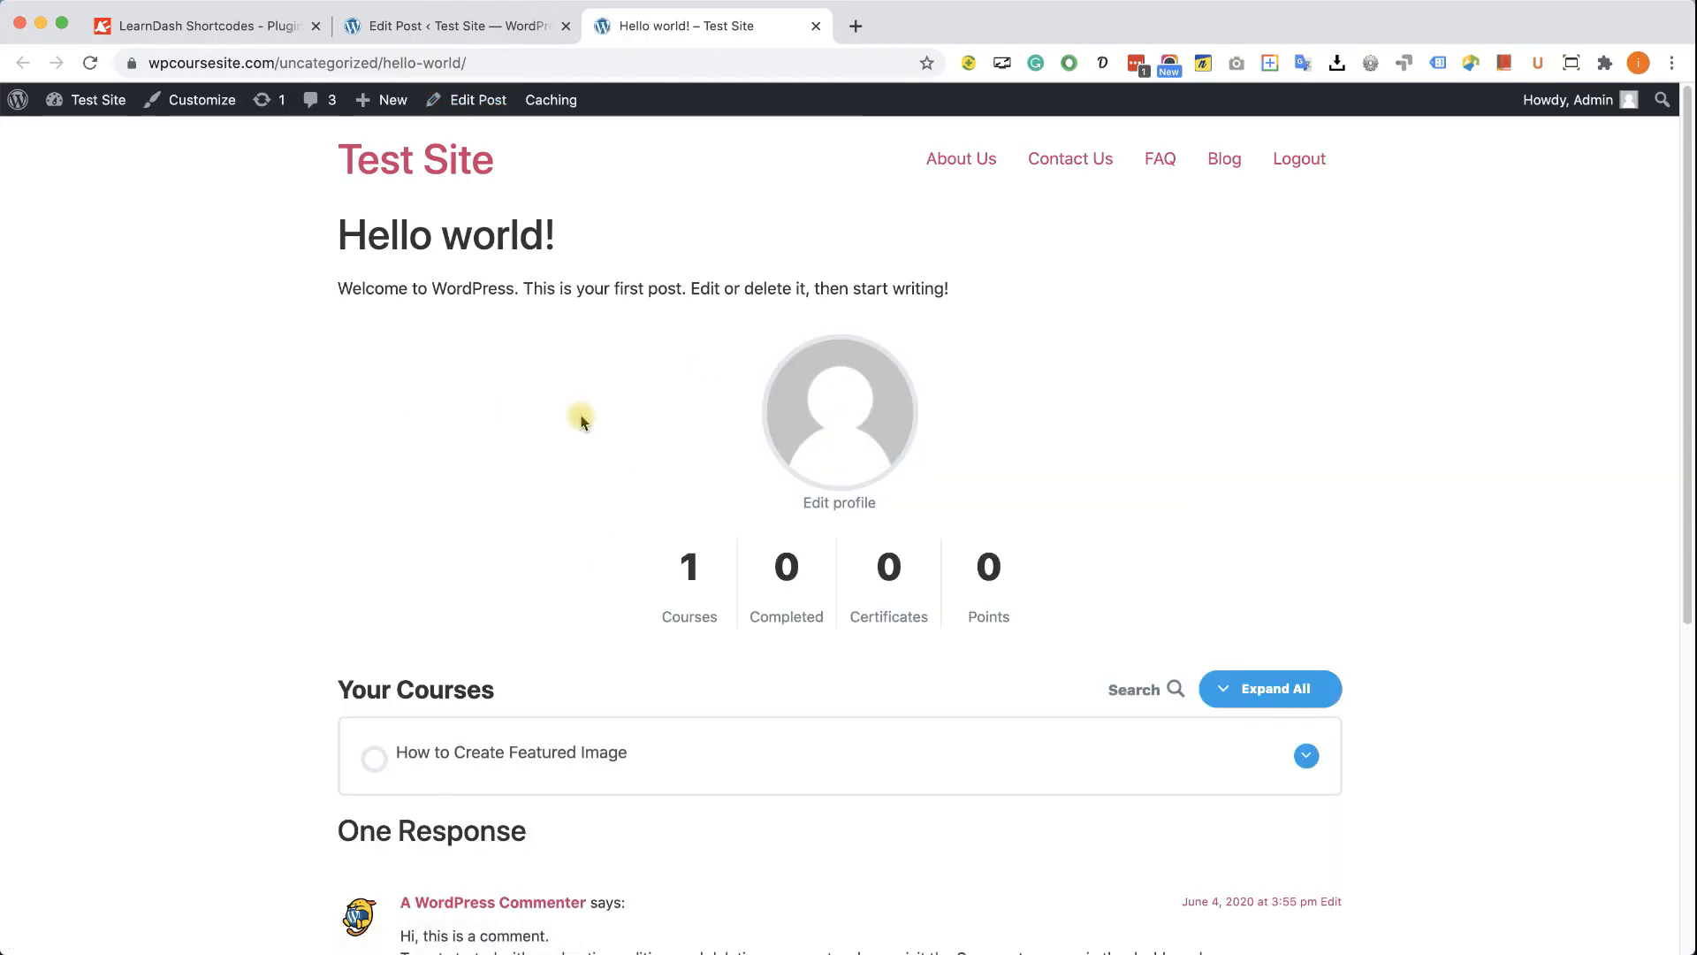
mouse_move(718, 417)
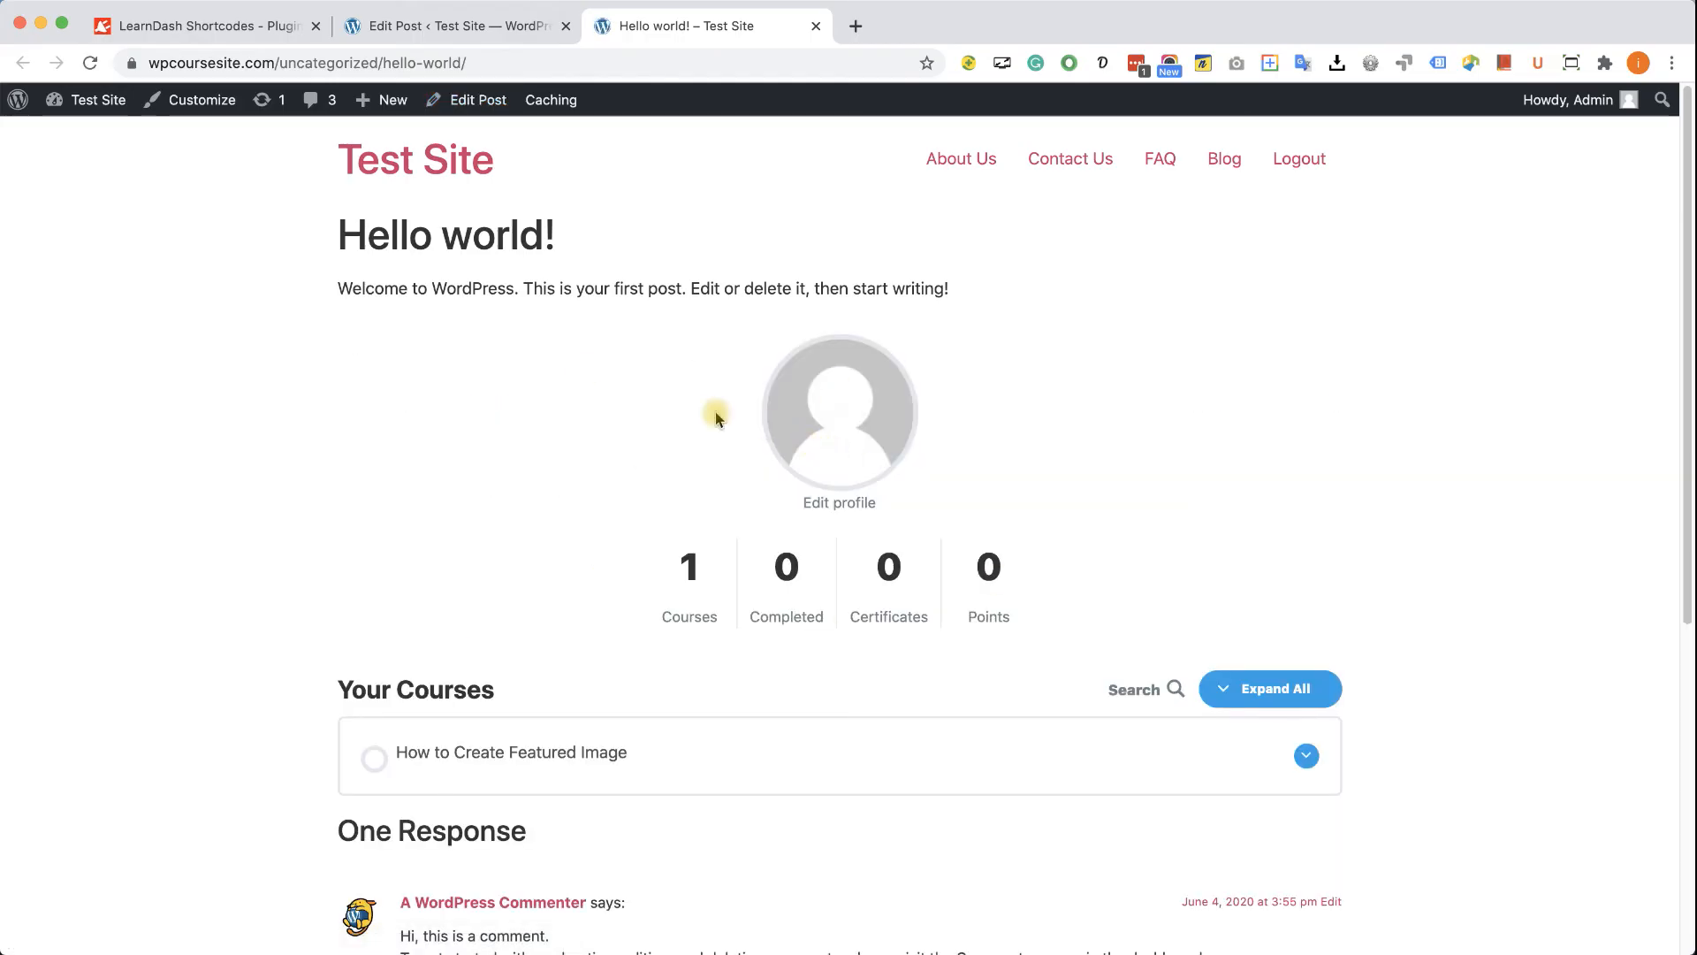
Return to editing the Hello world post after viewing the live profile output
left_click(454, 25)
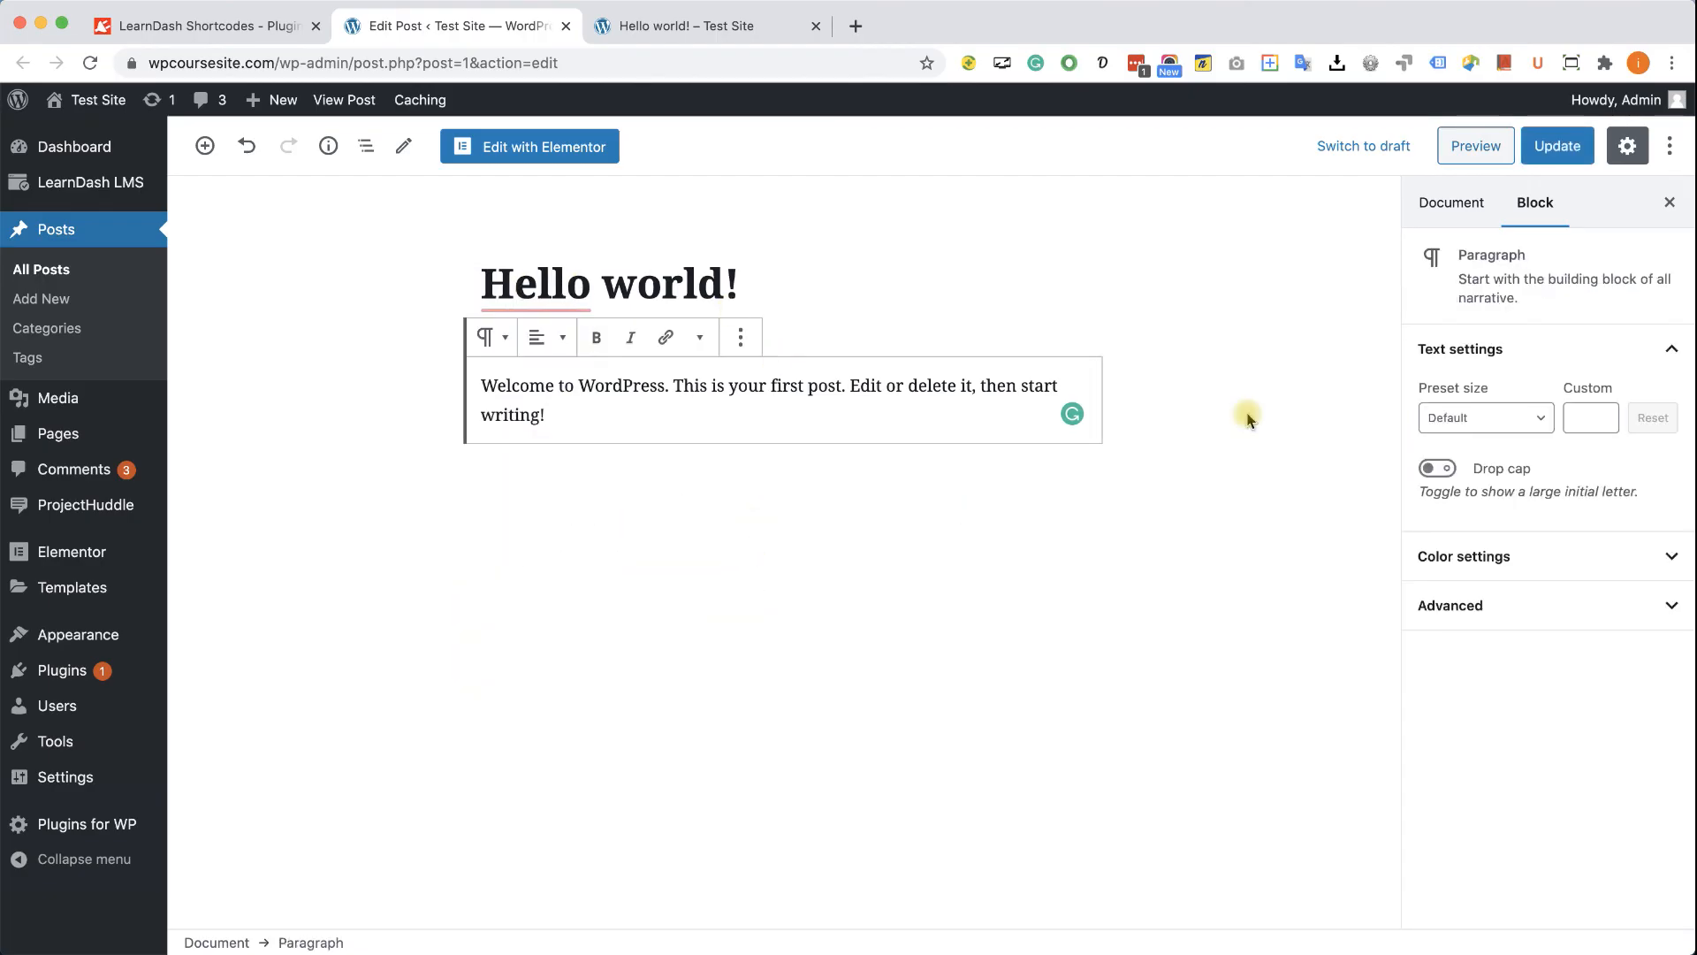
In the code editor, add [ld_profile] on a new line below the paragraph markup and update the post
left_click(1669, 145)
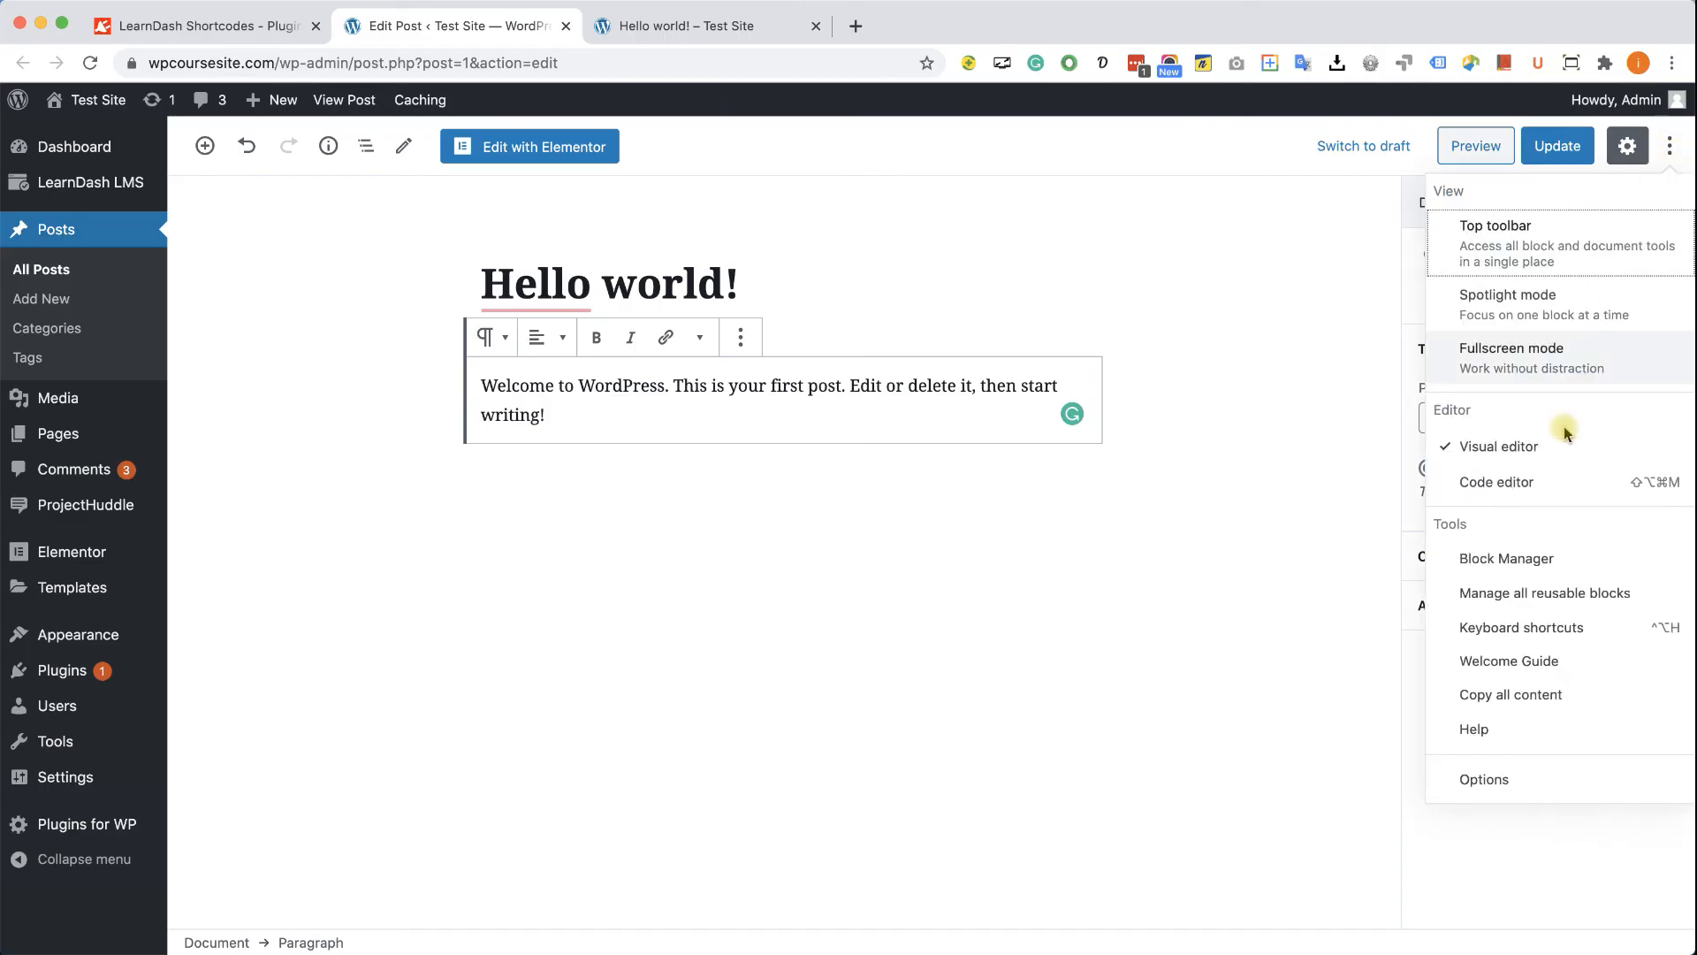
left_click(1495, 481)
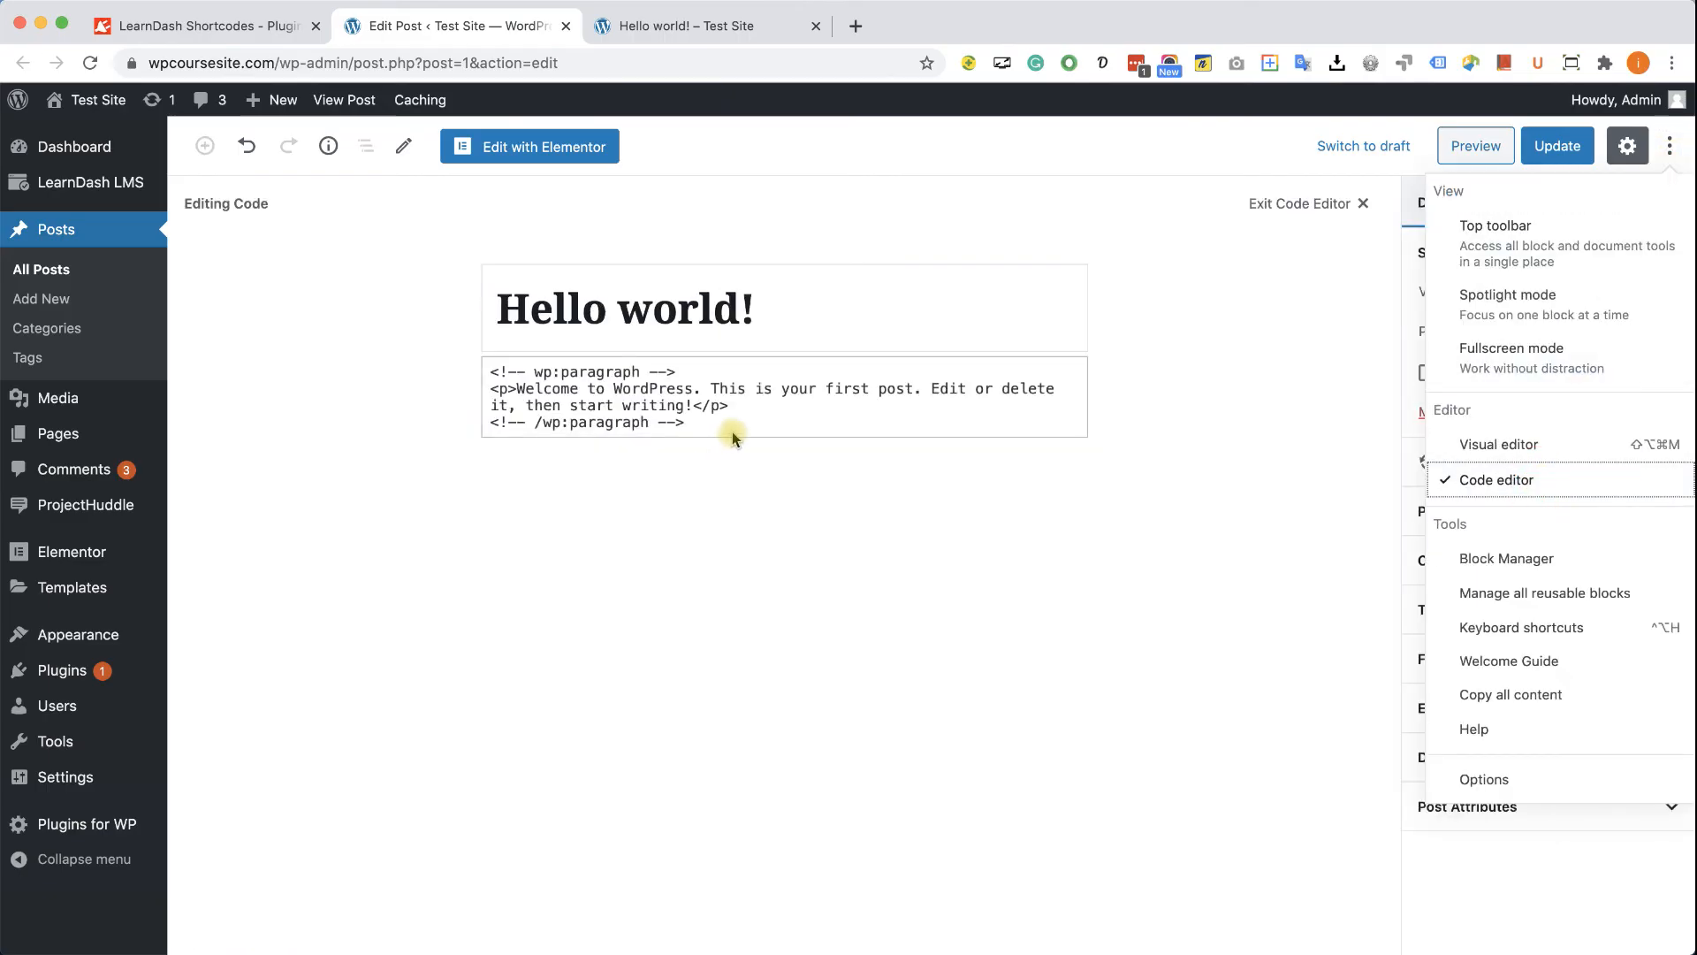
left_click(734, 439)
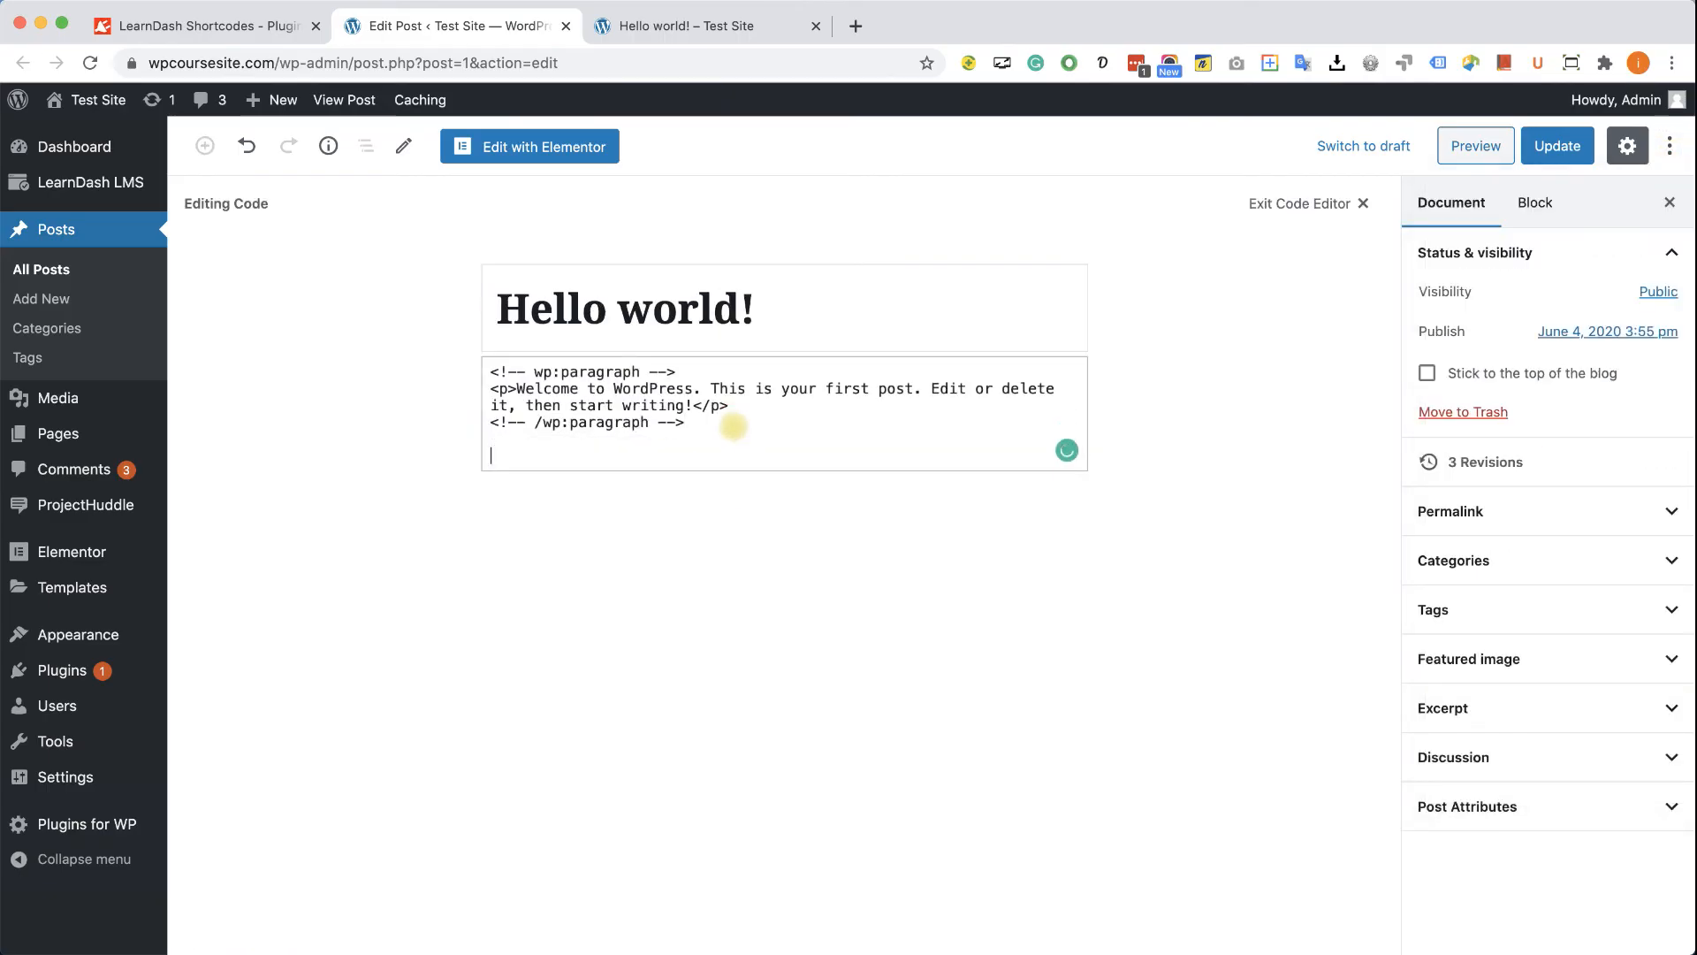
type("[ld_profile]")
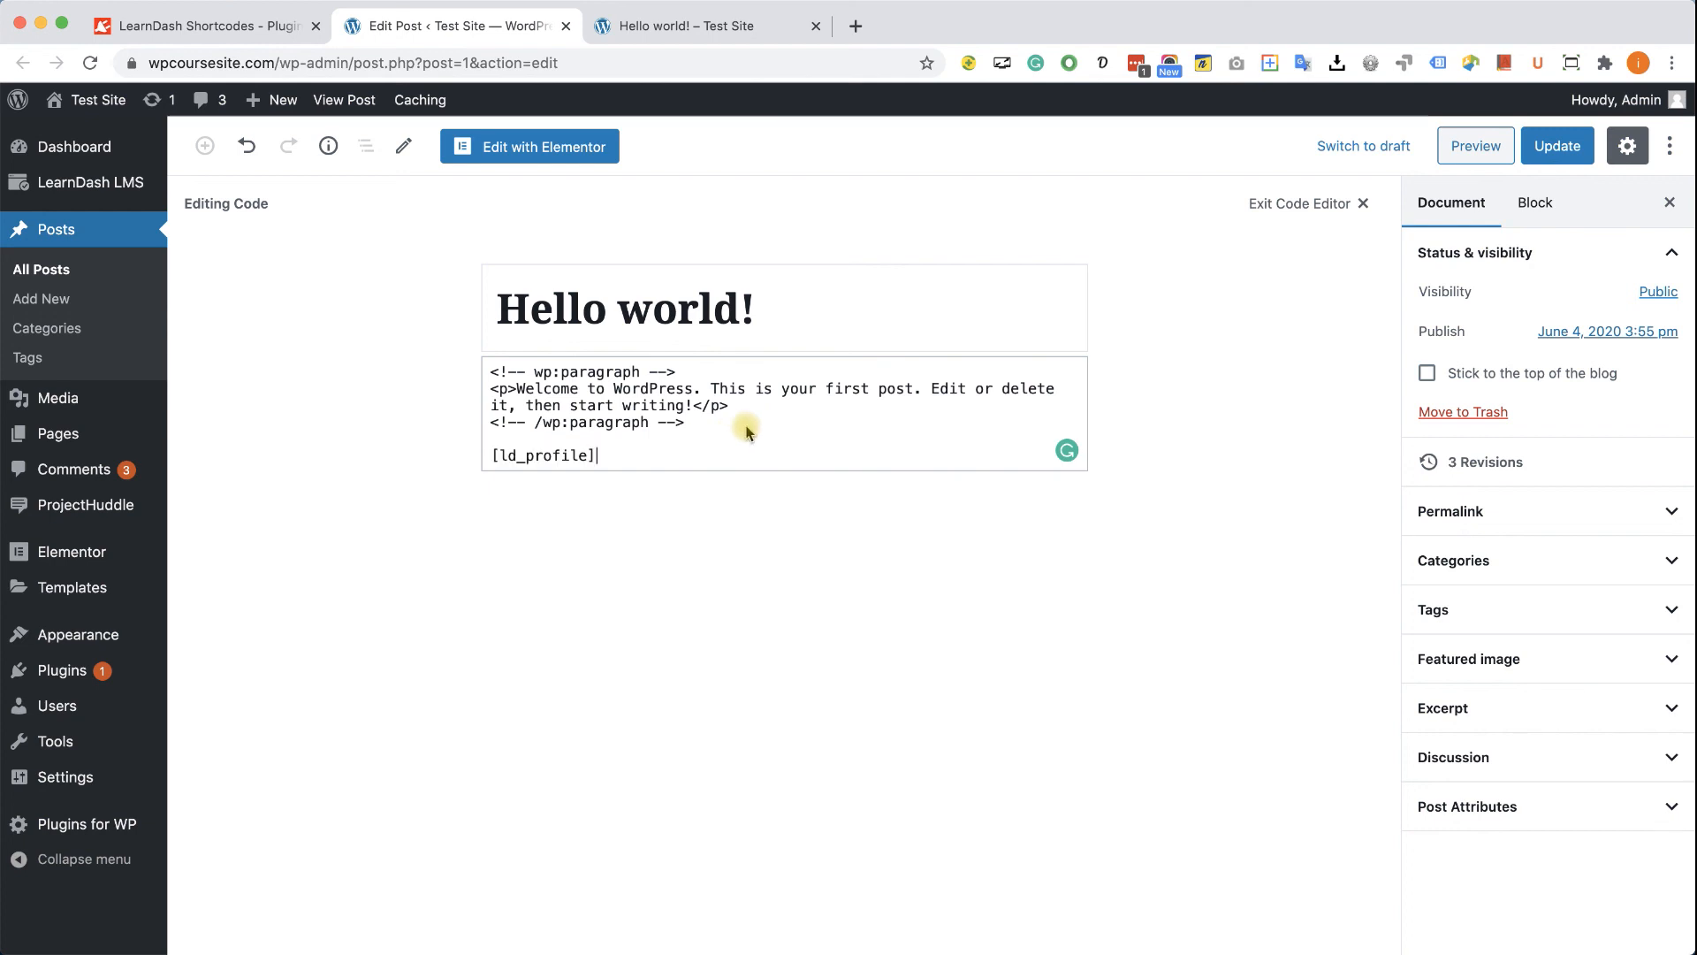
left_click(1556, 145)
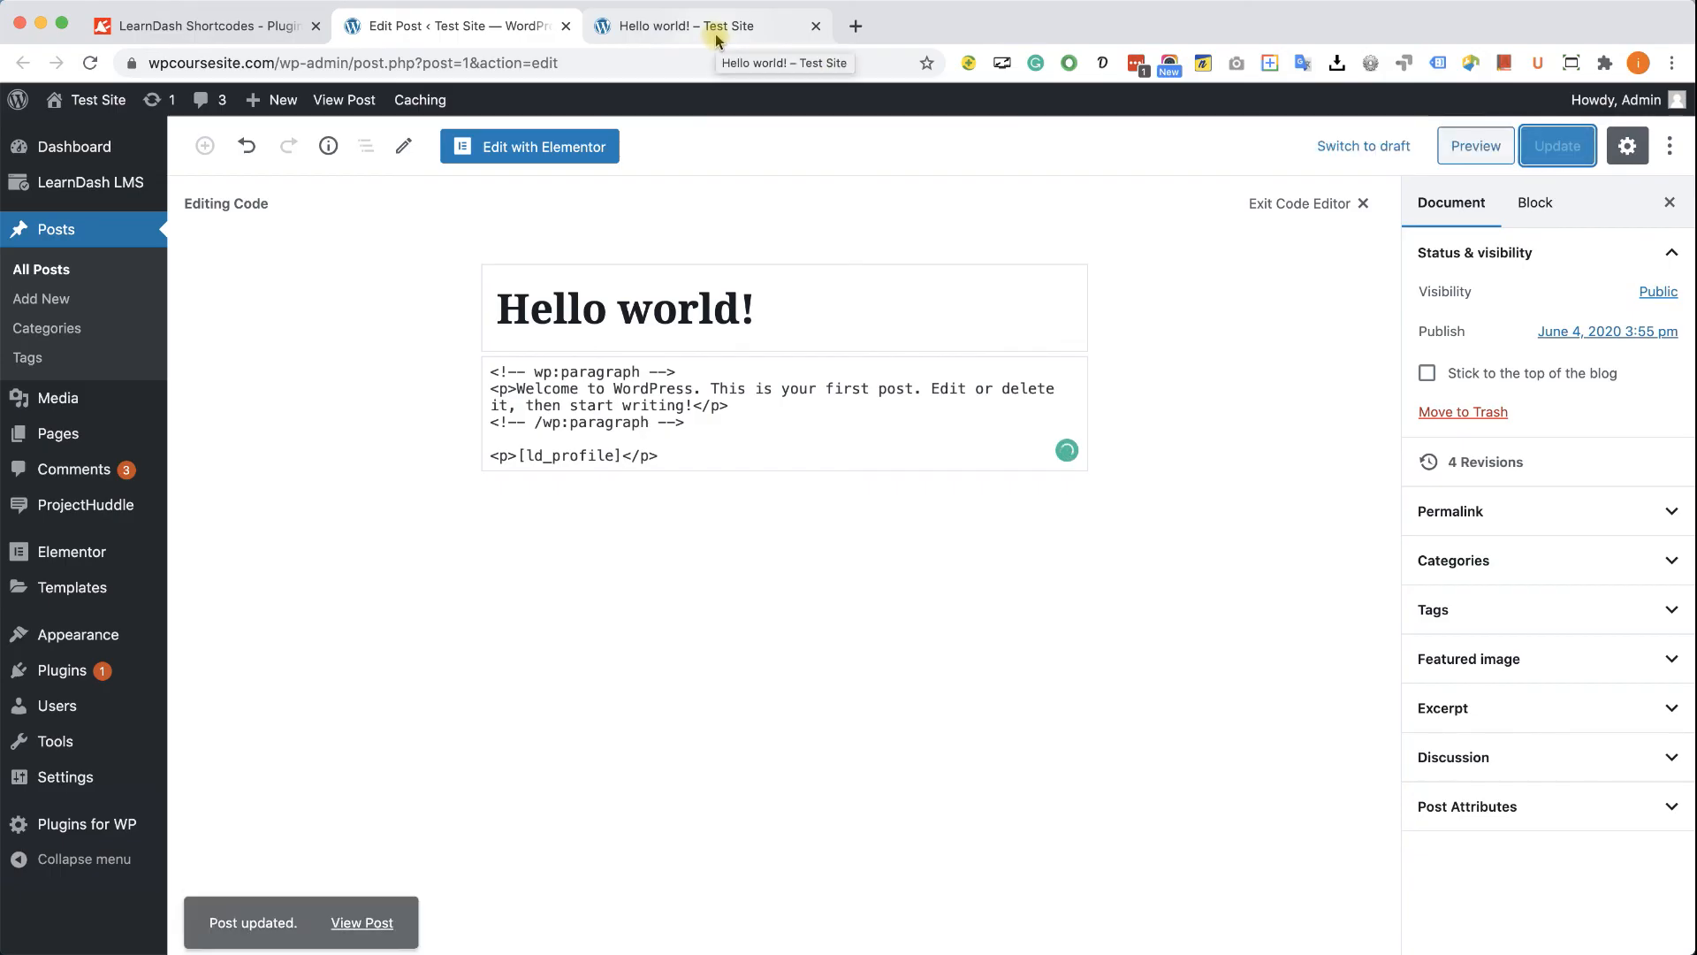
View the live Hello world post now showing the LearnDash profile, avatar and course stats
left_click(700, 25)
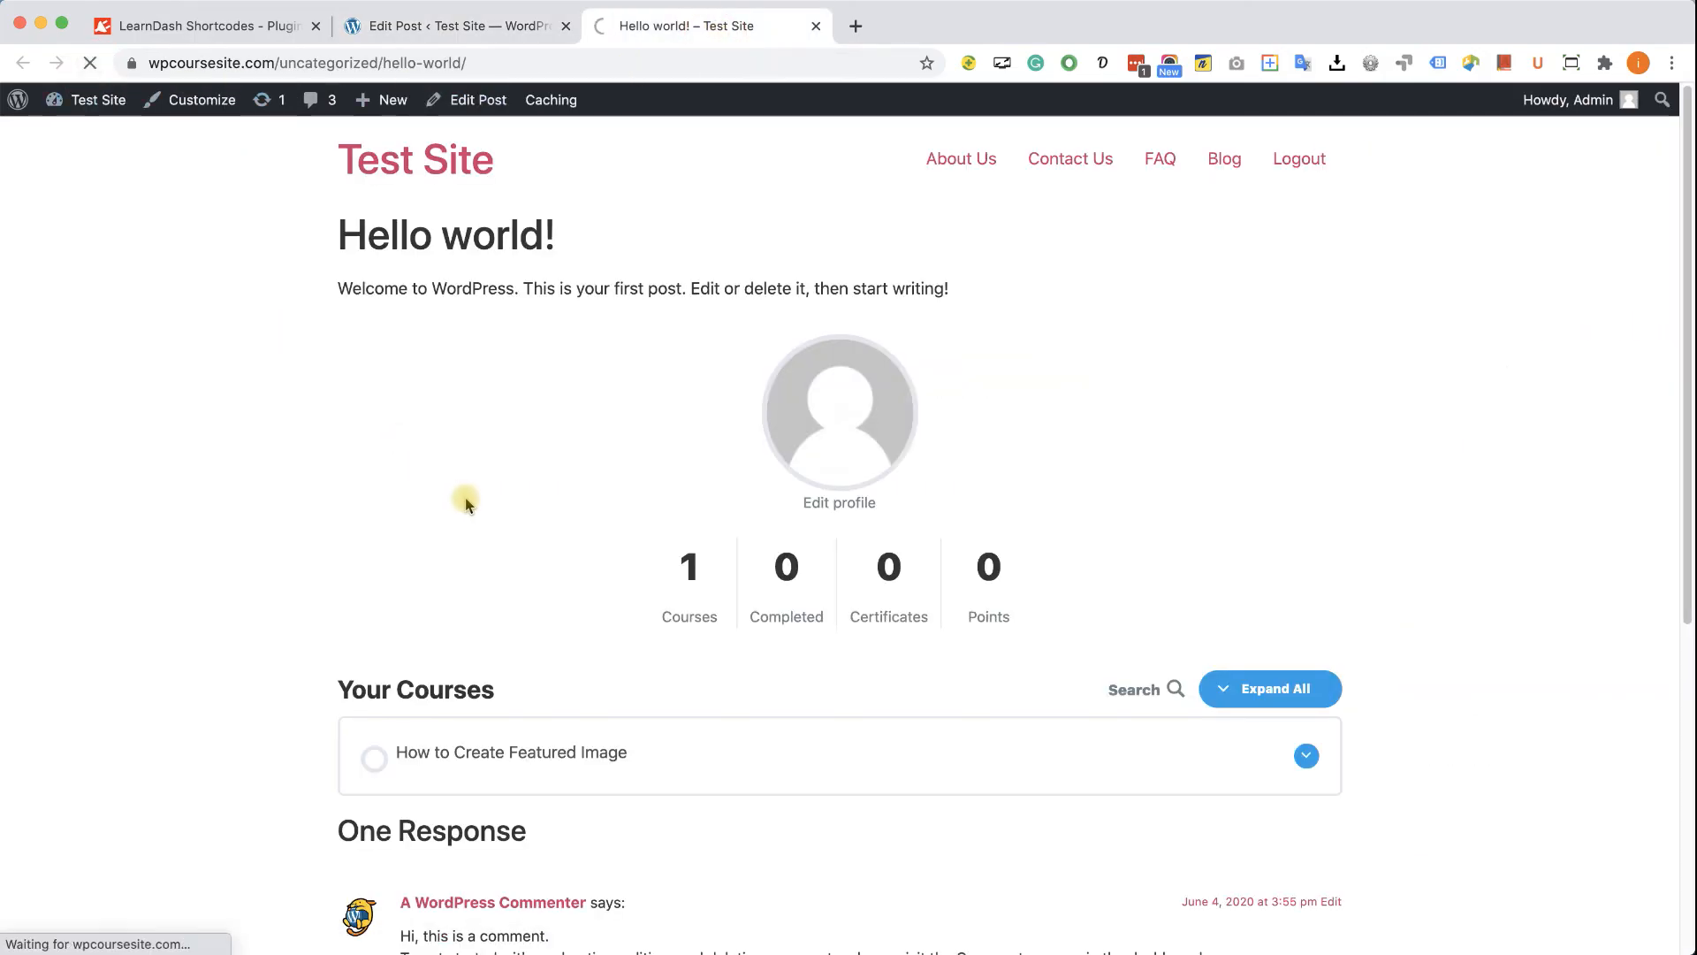
mouse_move(478, 516)
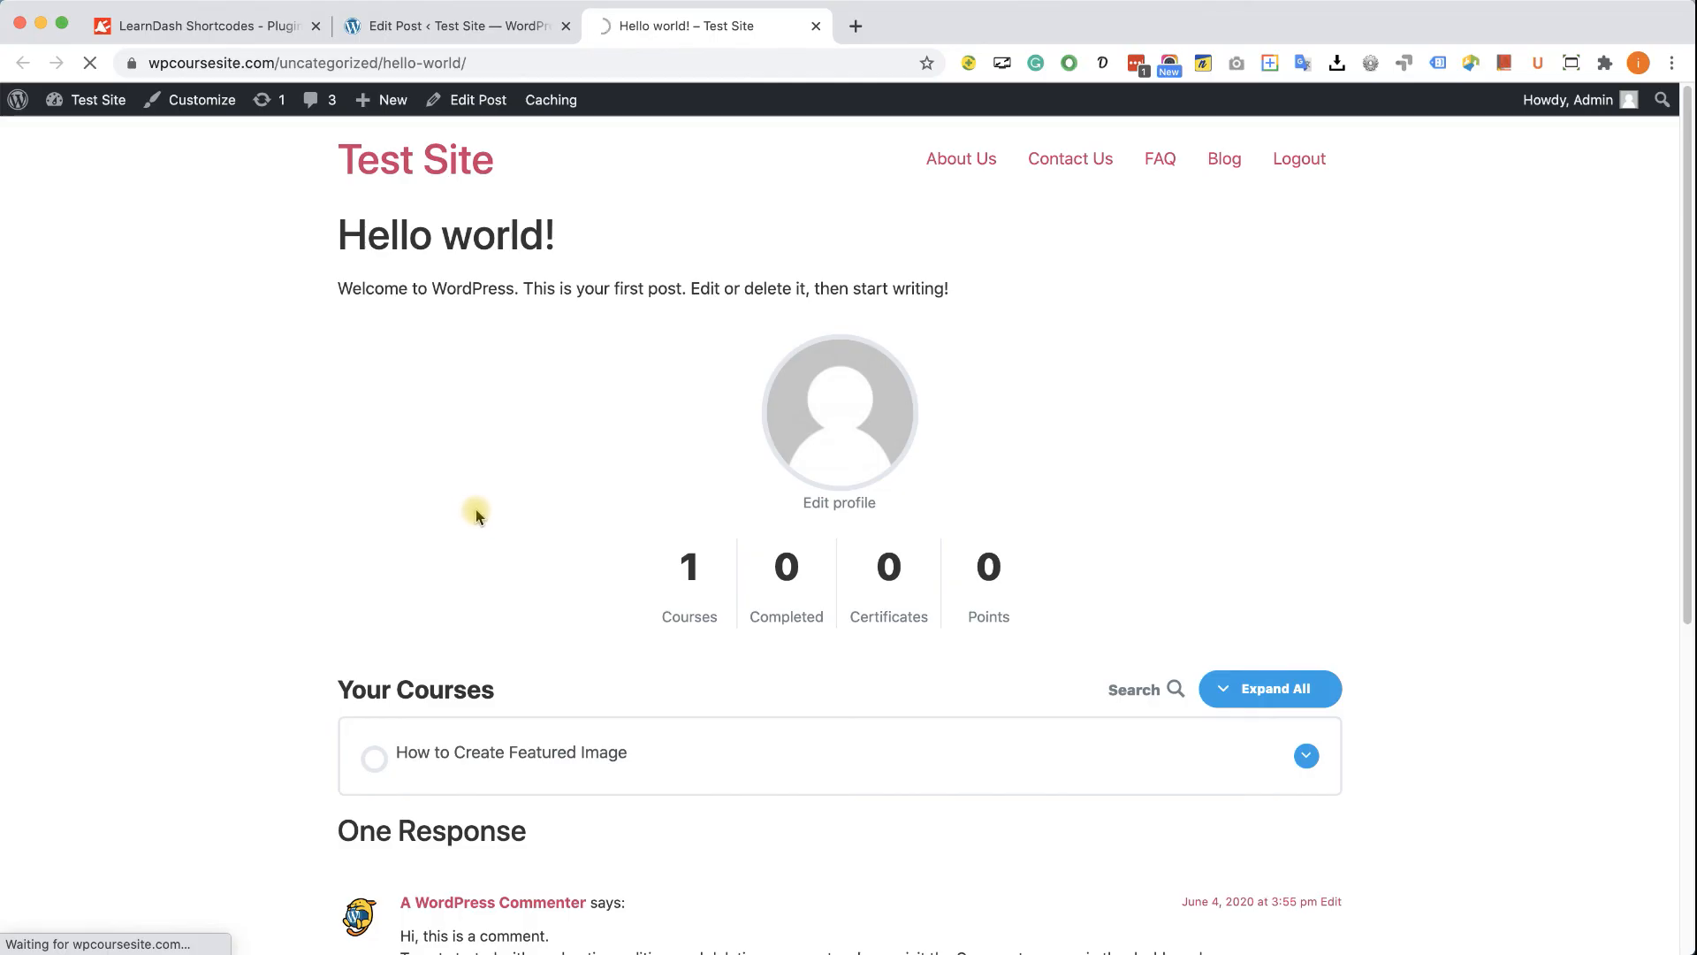
mouse_move(480, 520)
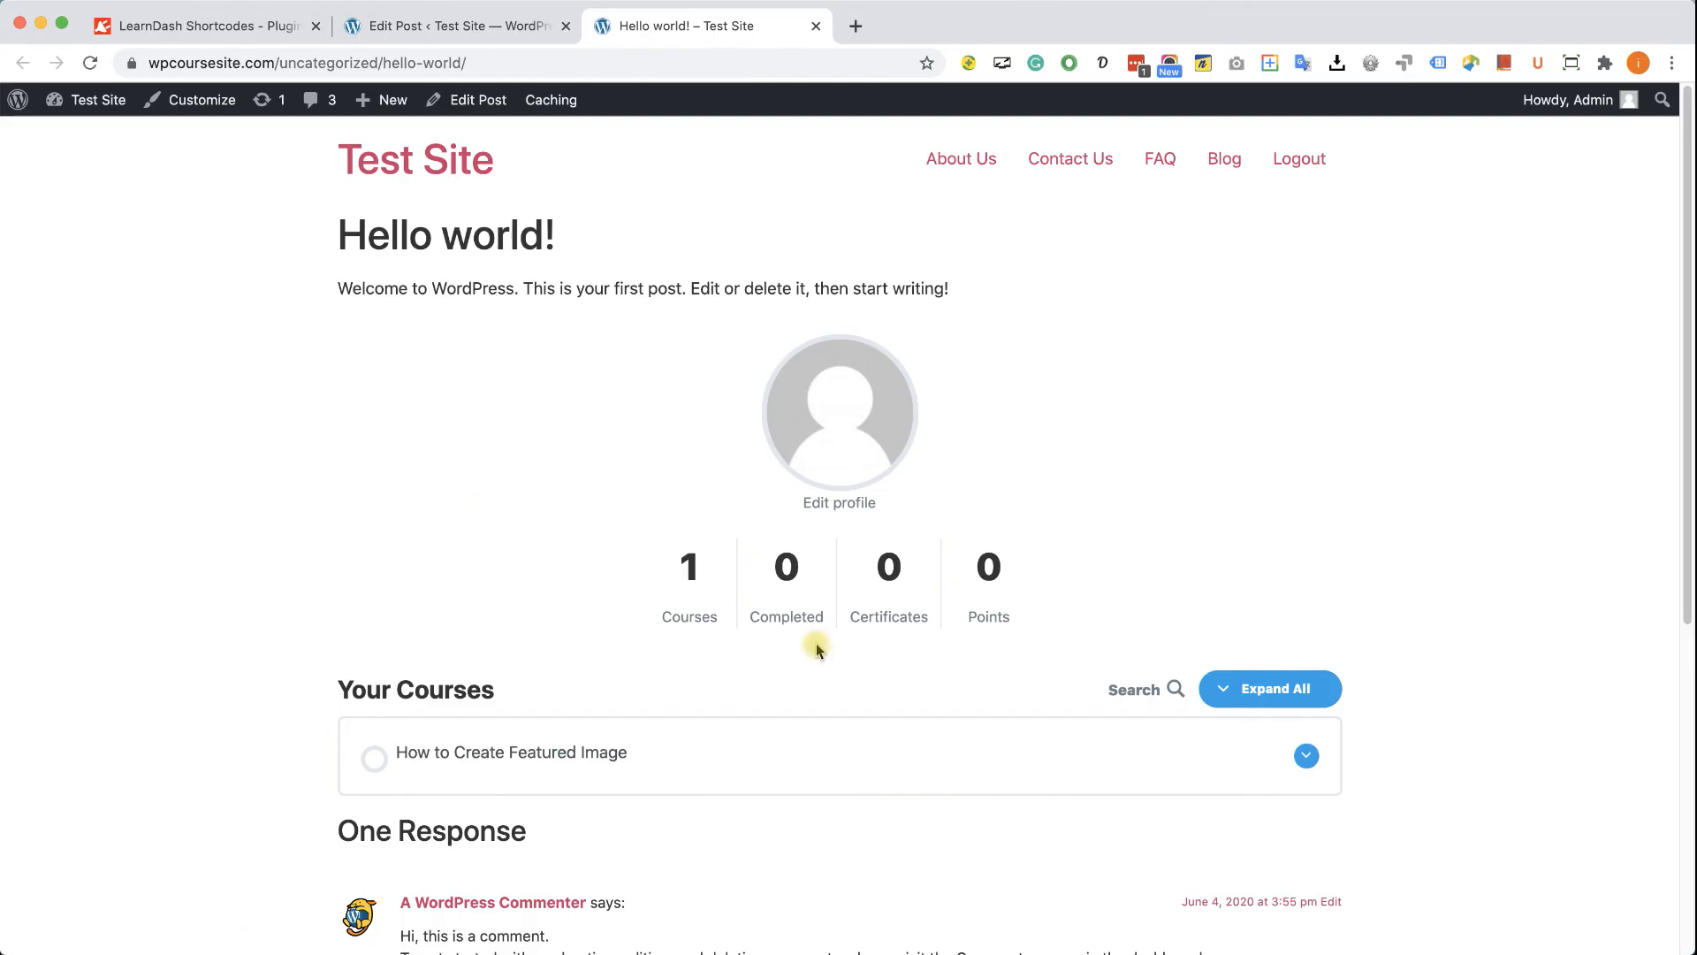
mouse_move(828, 656)
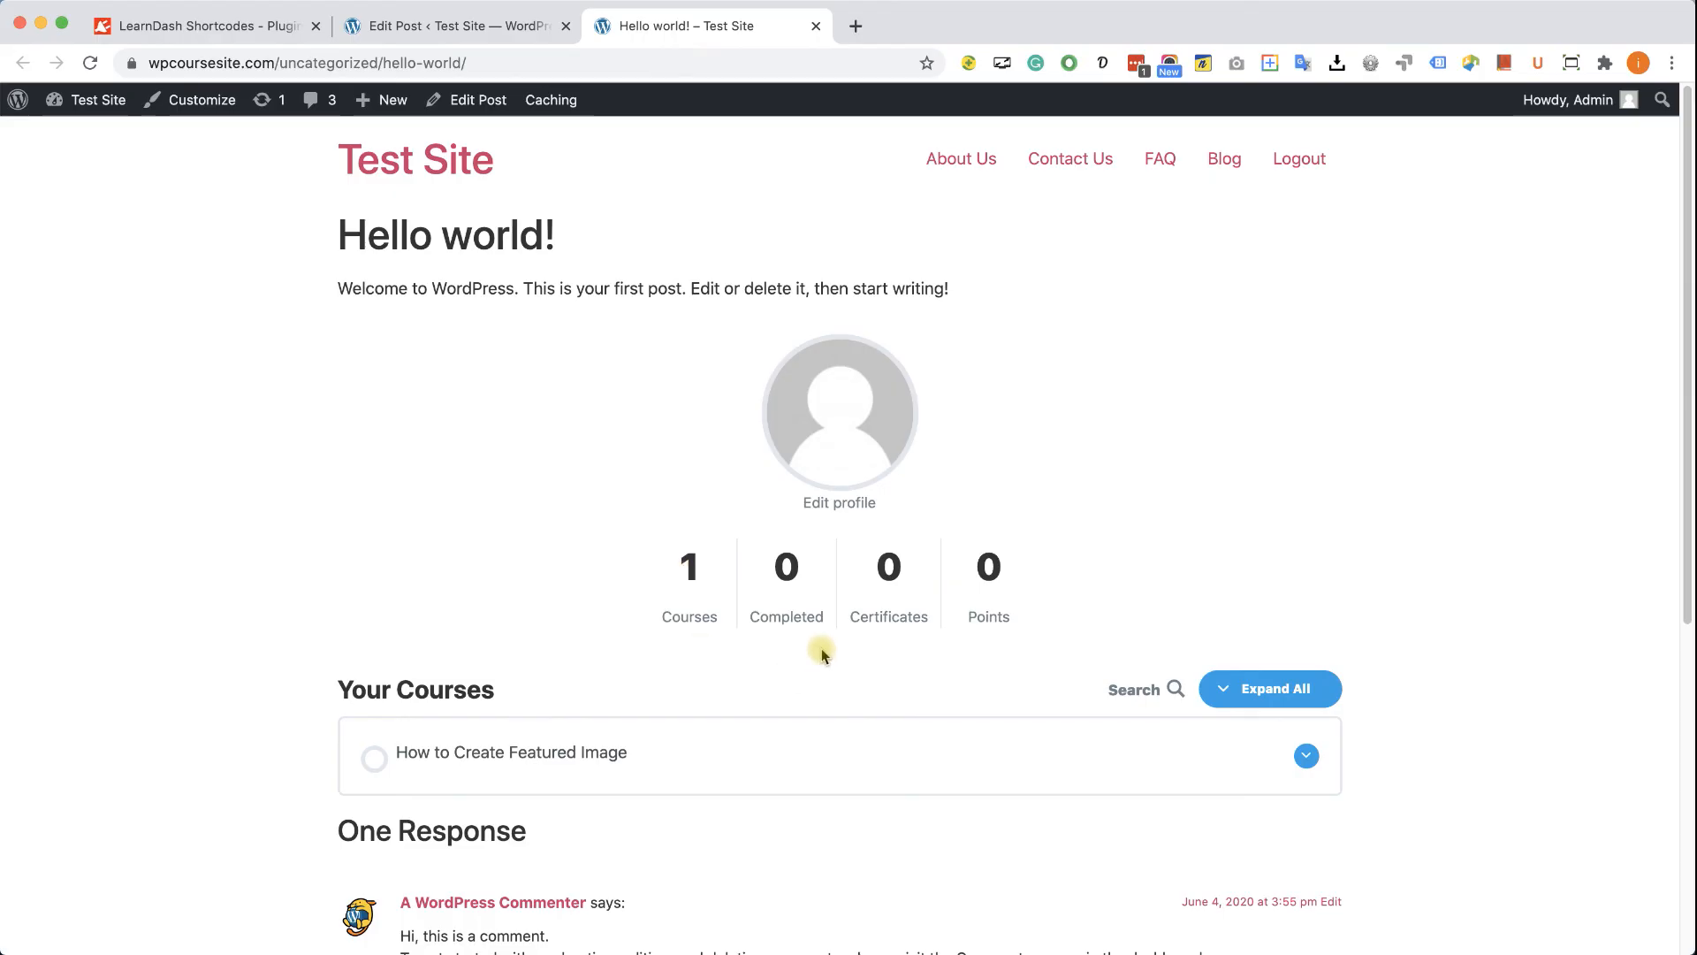